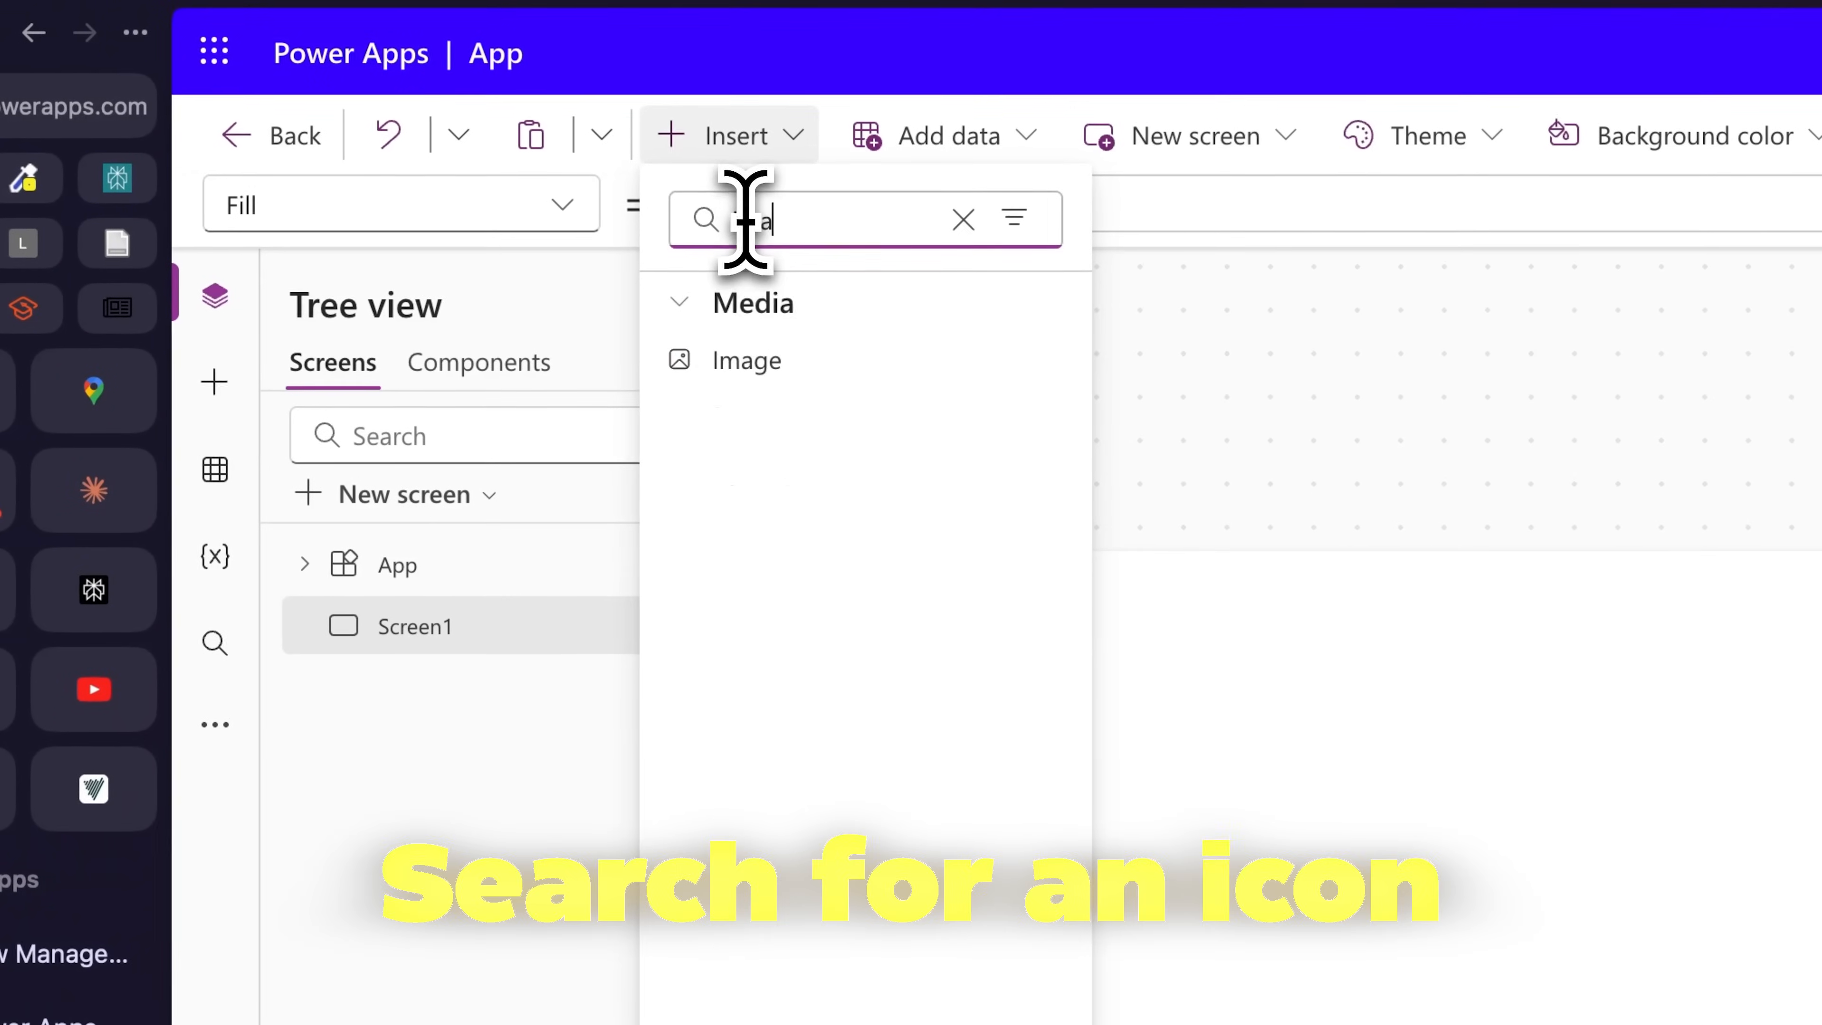
Step: Search the Insert pane for an icon, then return to the empty Screen6
{"action": "left_click", "coordinate": [745, 361]}
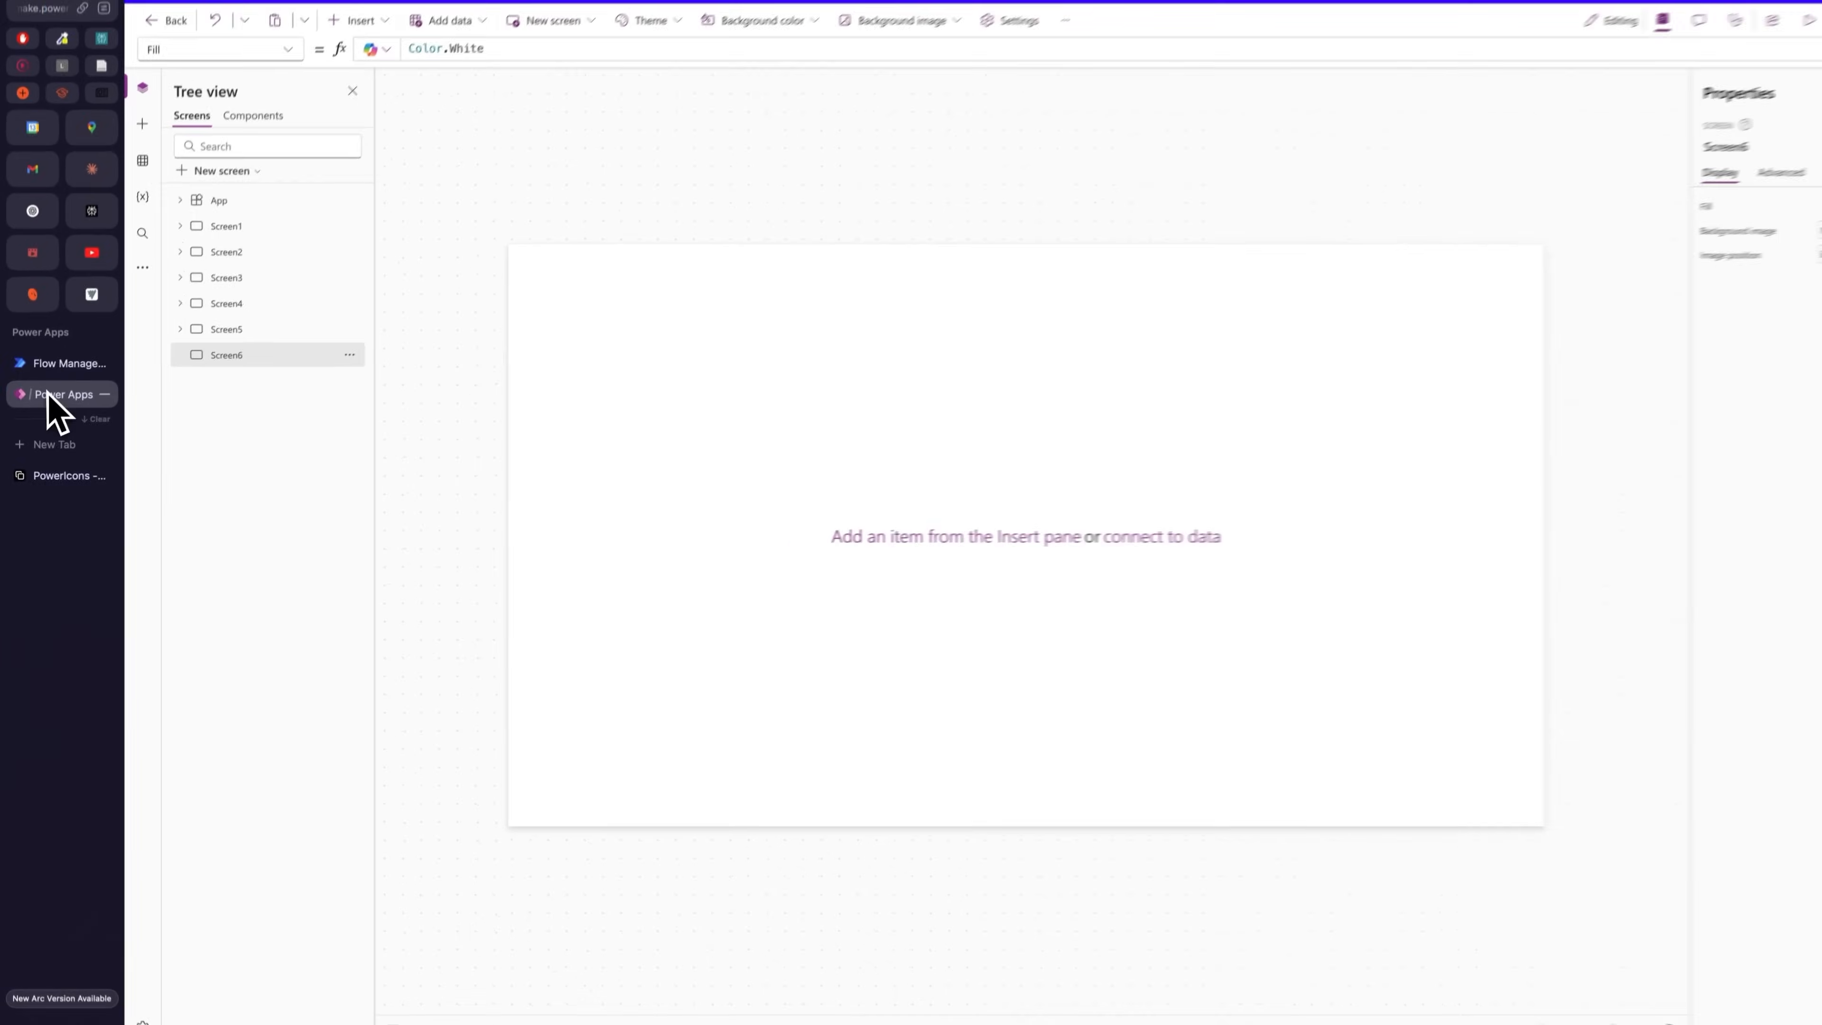
{"action": "left_click", "coordinate": [349, 354]}
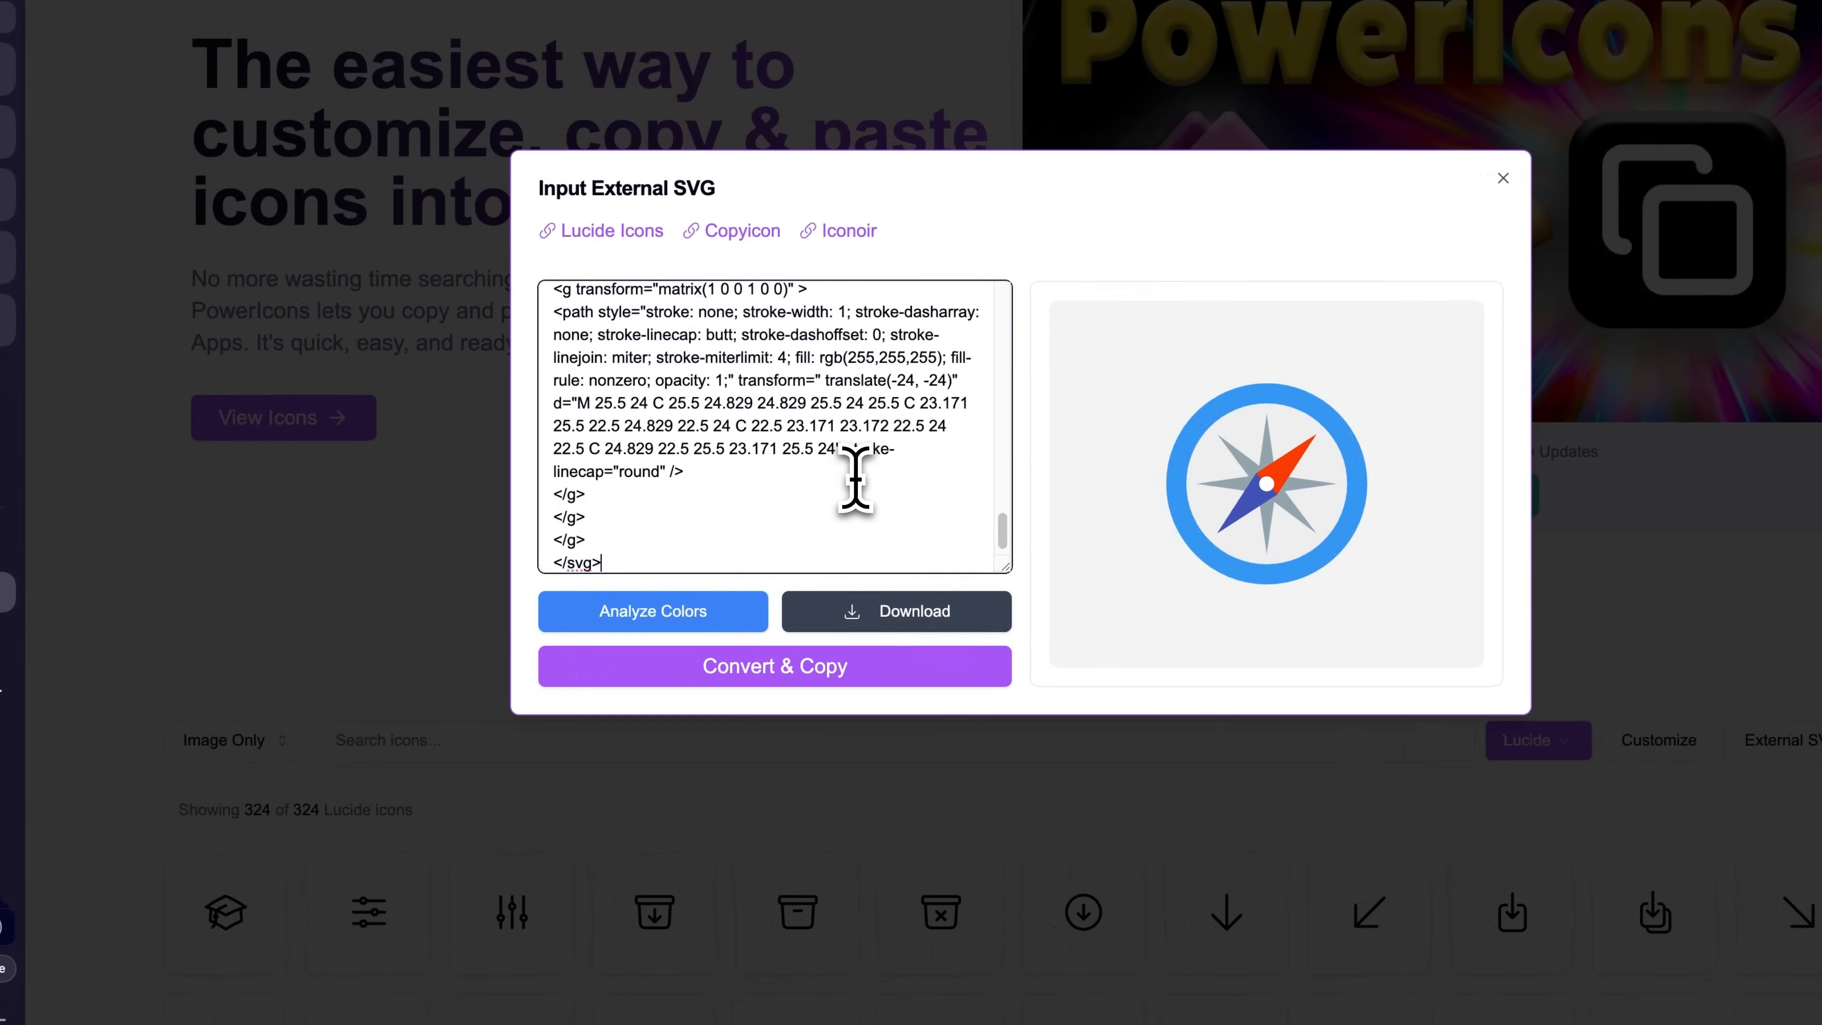
Step: Convert the compass SVG to a copyable control in PowerIcons and paste it onto Screen6
{"action": "left_click", "coordinate": [652, 611]}
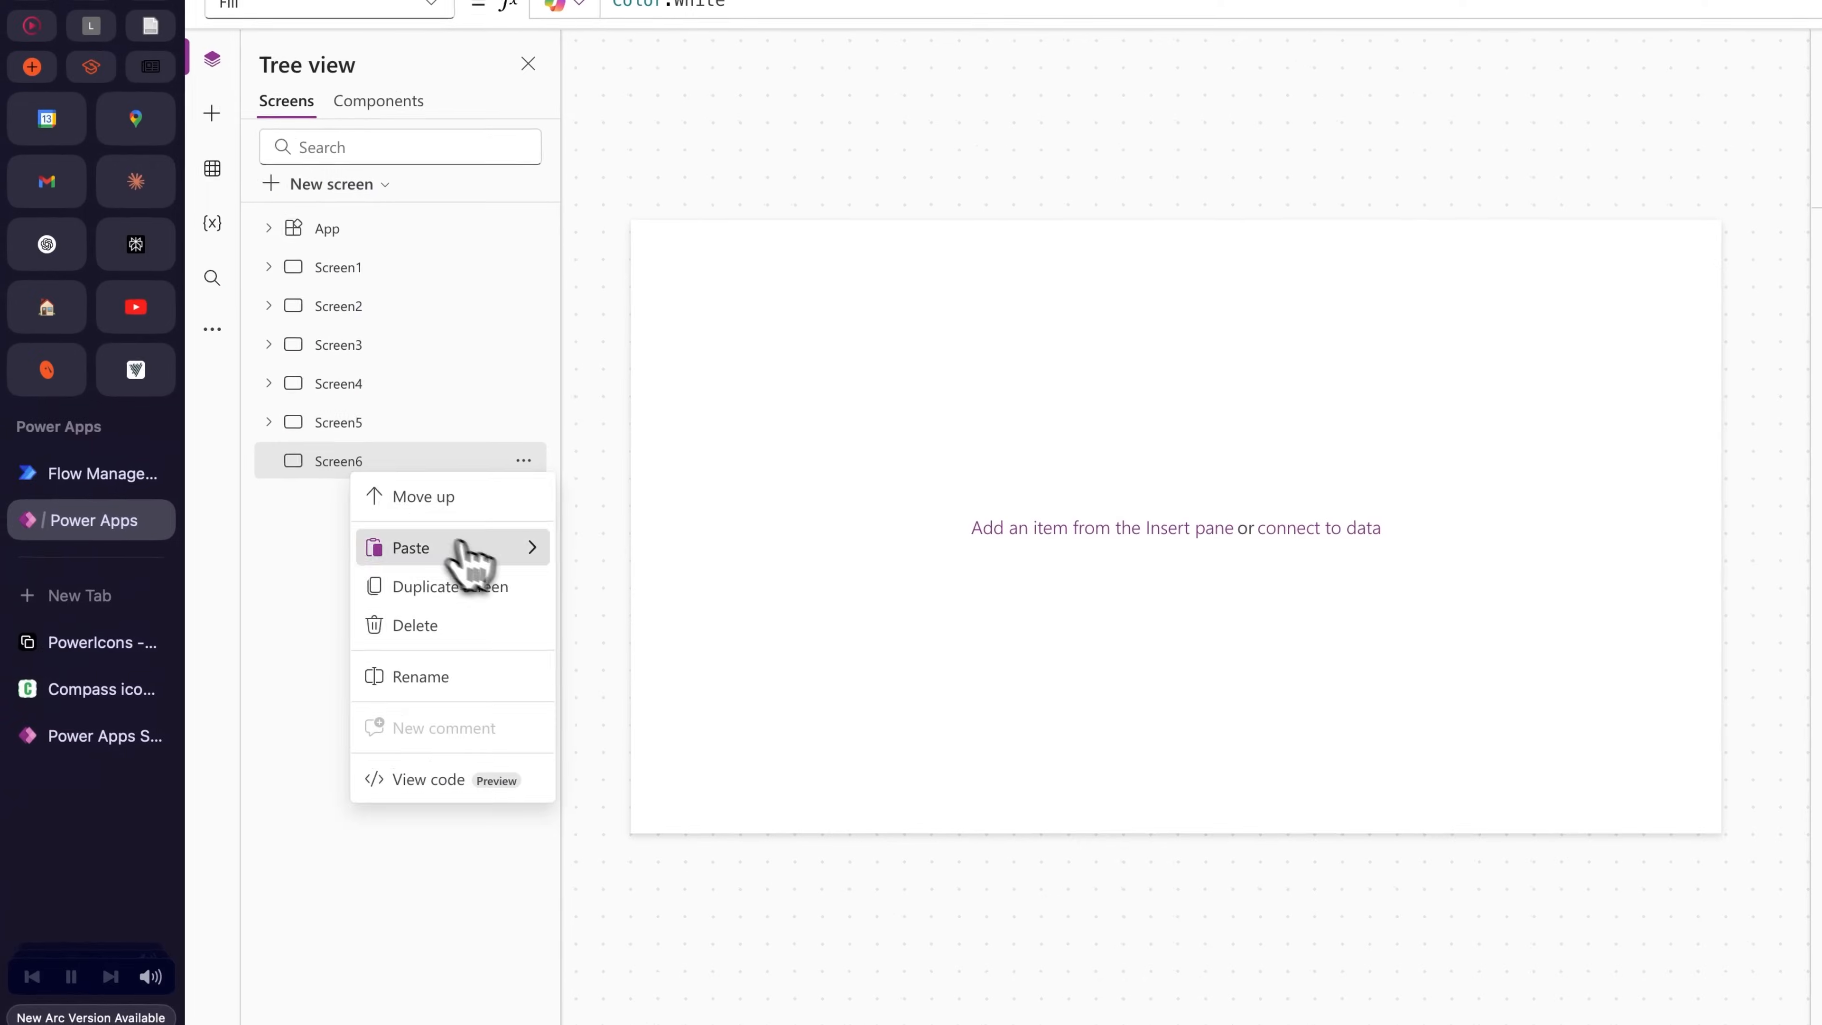
{"action": "left_click", "coordinate": [87, 643]}
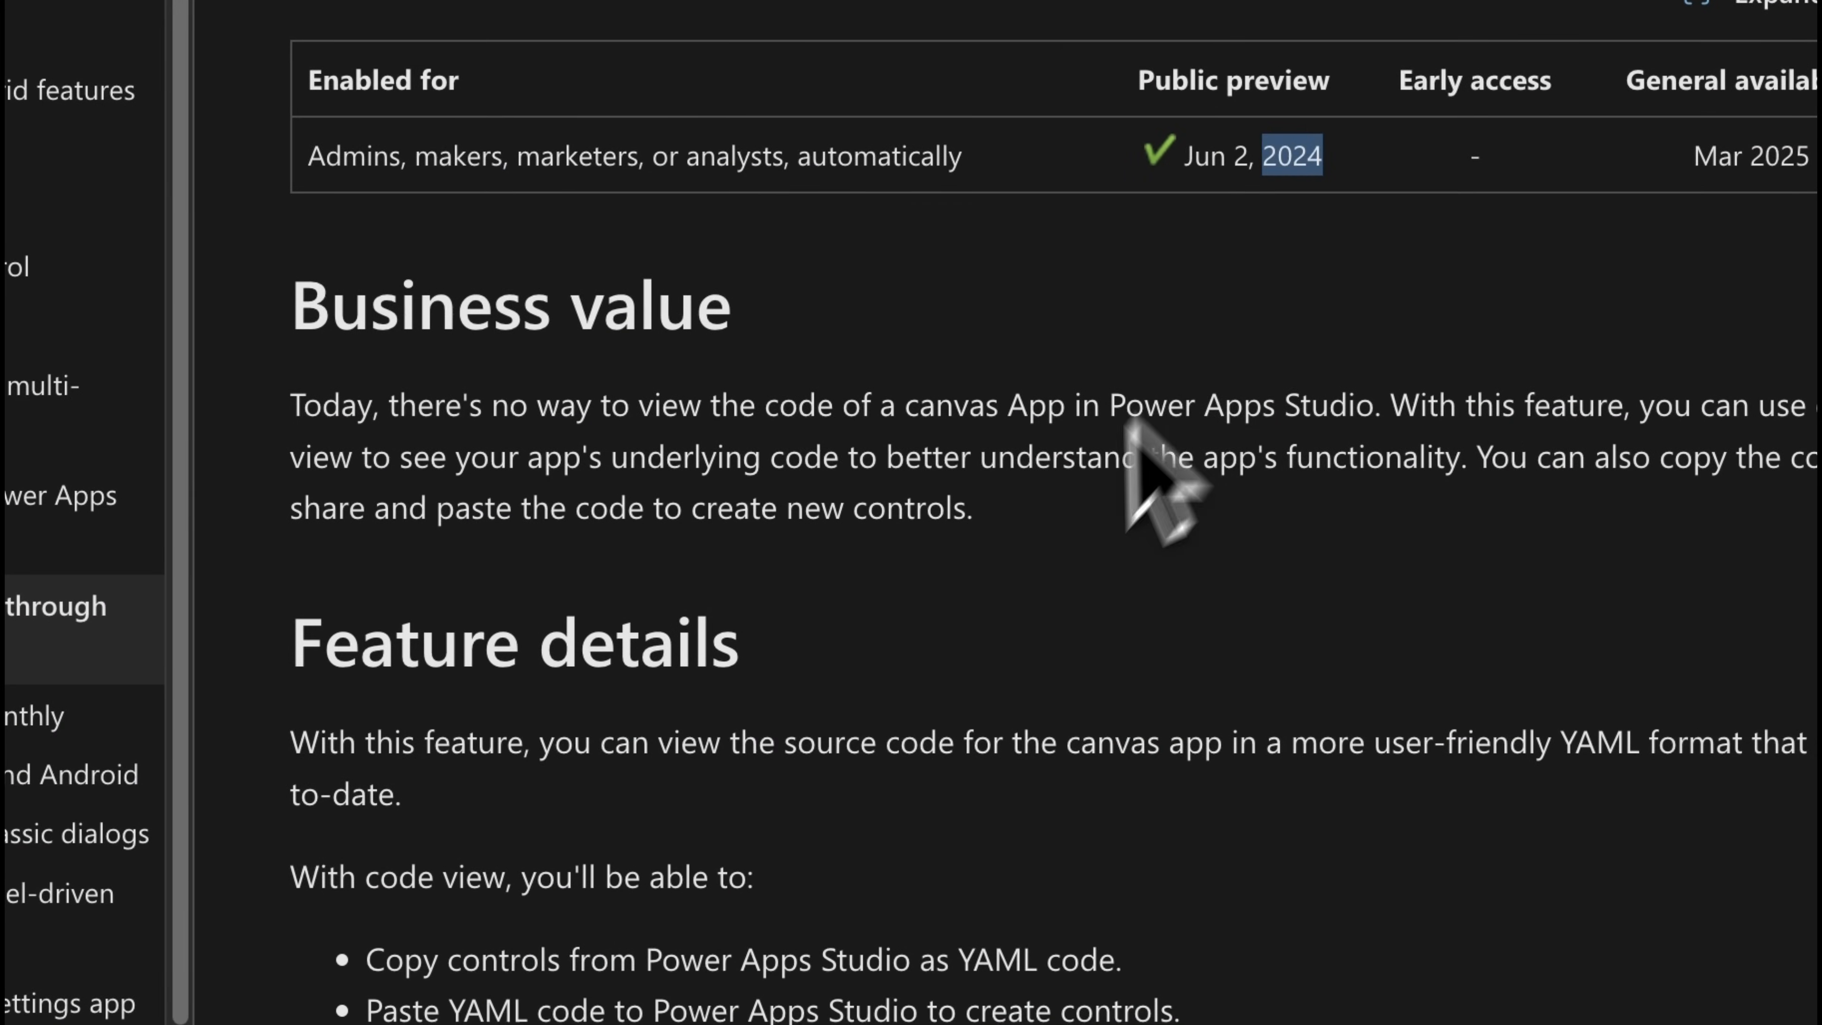
Step: Scroll through the Microsoft Learn note on YAML copy-paste in code view
{"action": "scroll", "scroll_direction": "down", "scroll_amount": 3}
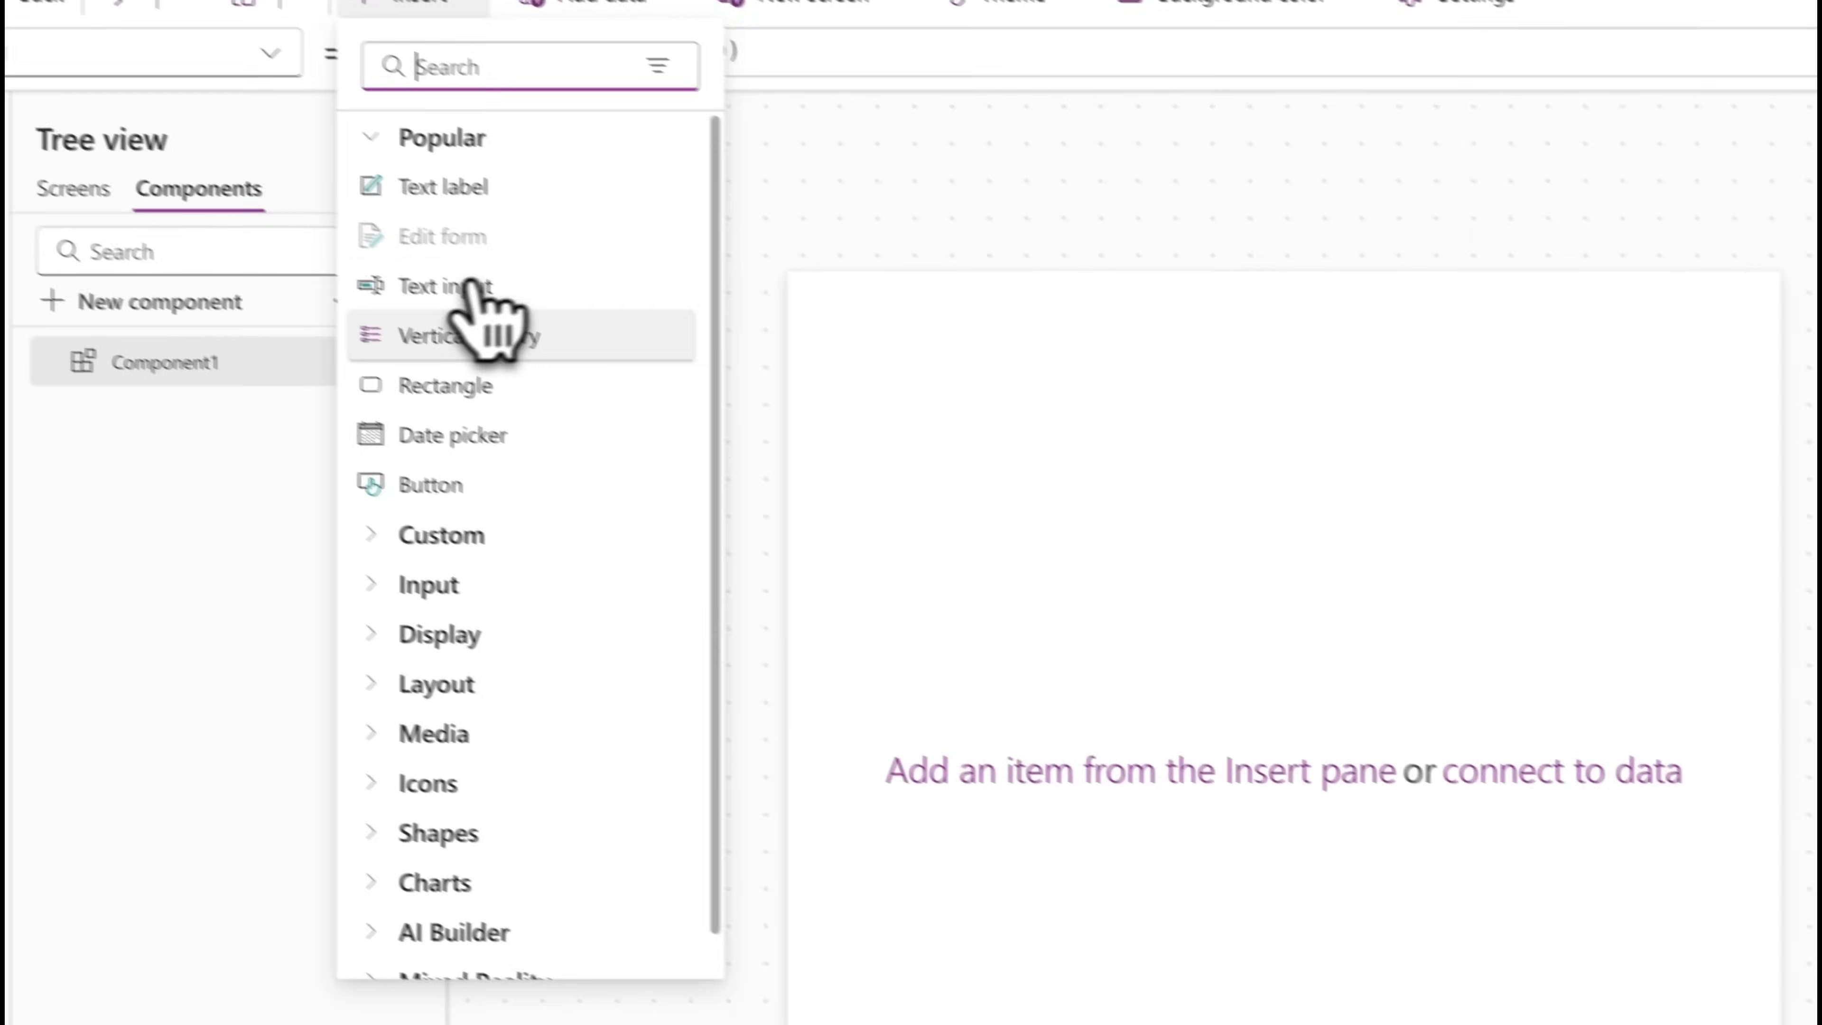
Step: Show Screen7's pasted controls in the Screens list and bring up the My Component Library notes
{"action": "left_click", "coordinate": [444, 384]}
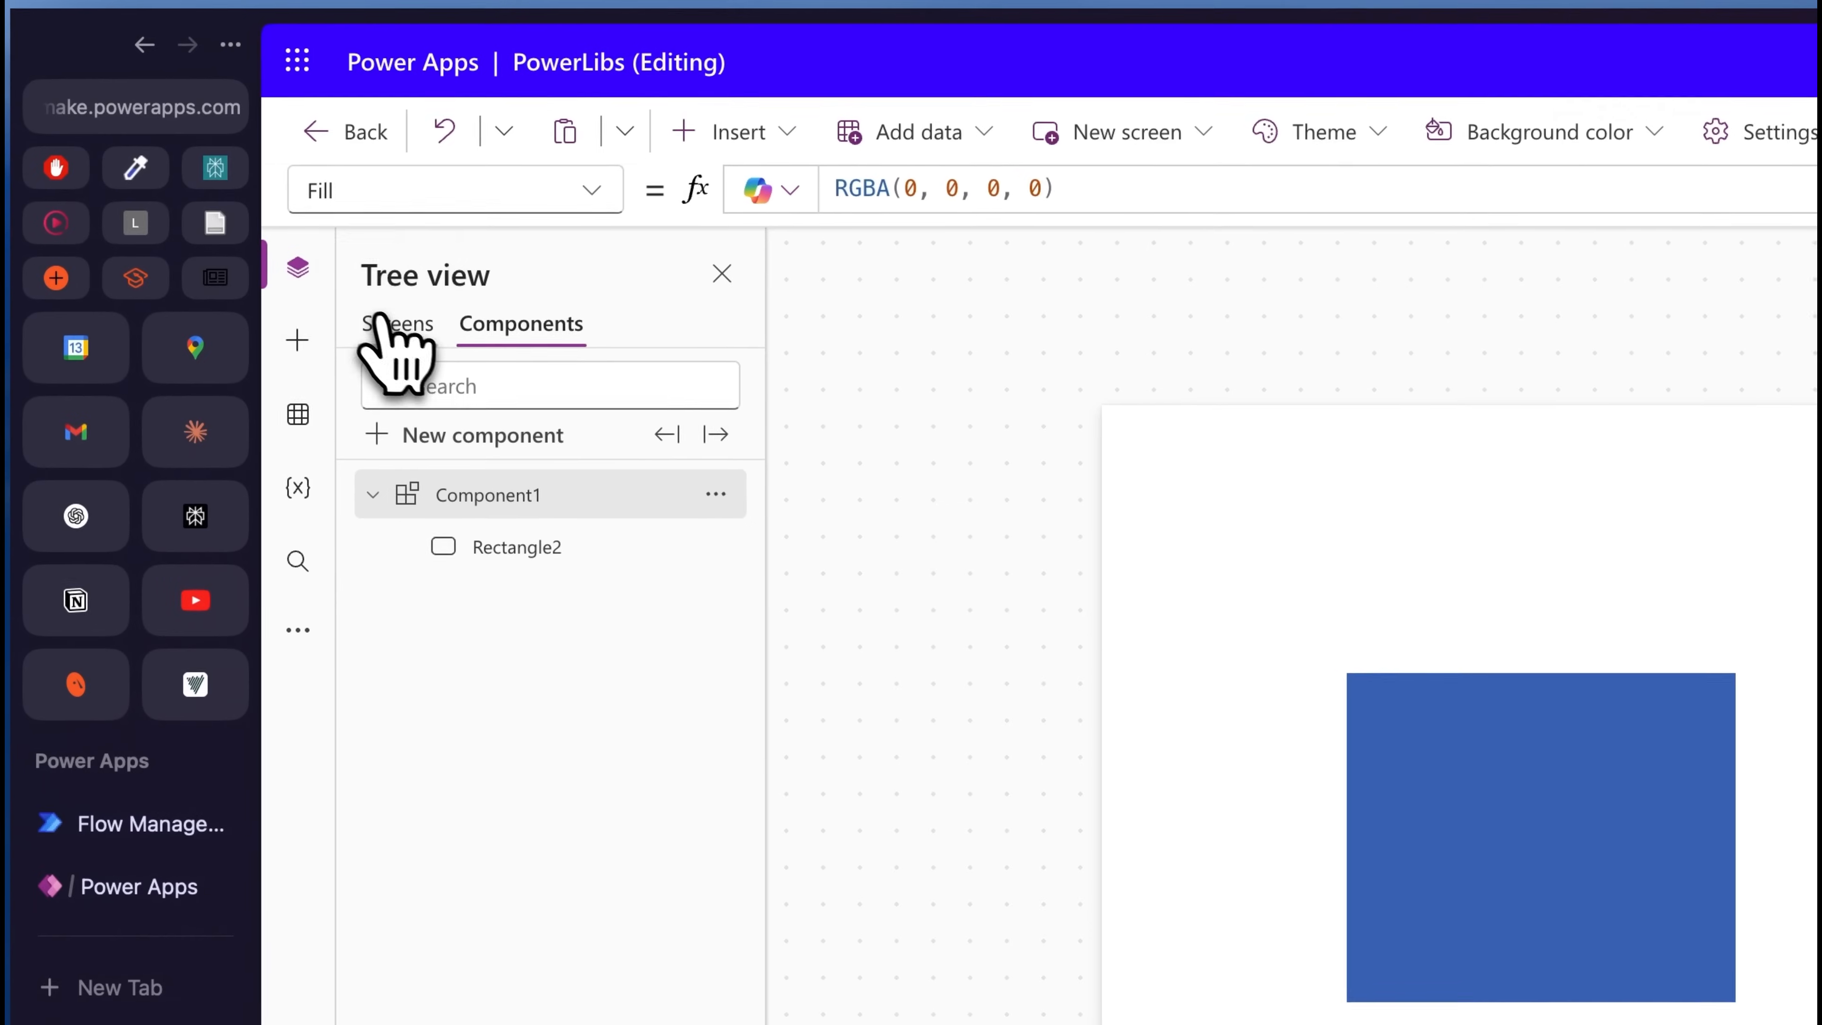
{"action": "left_click", "coordinate": [733, 131]}
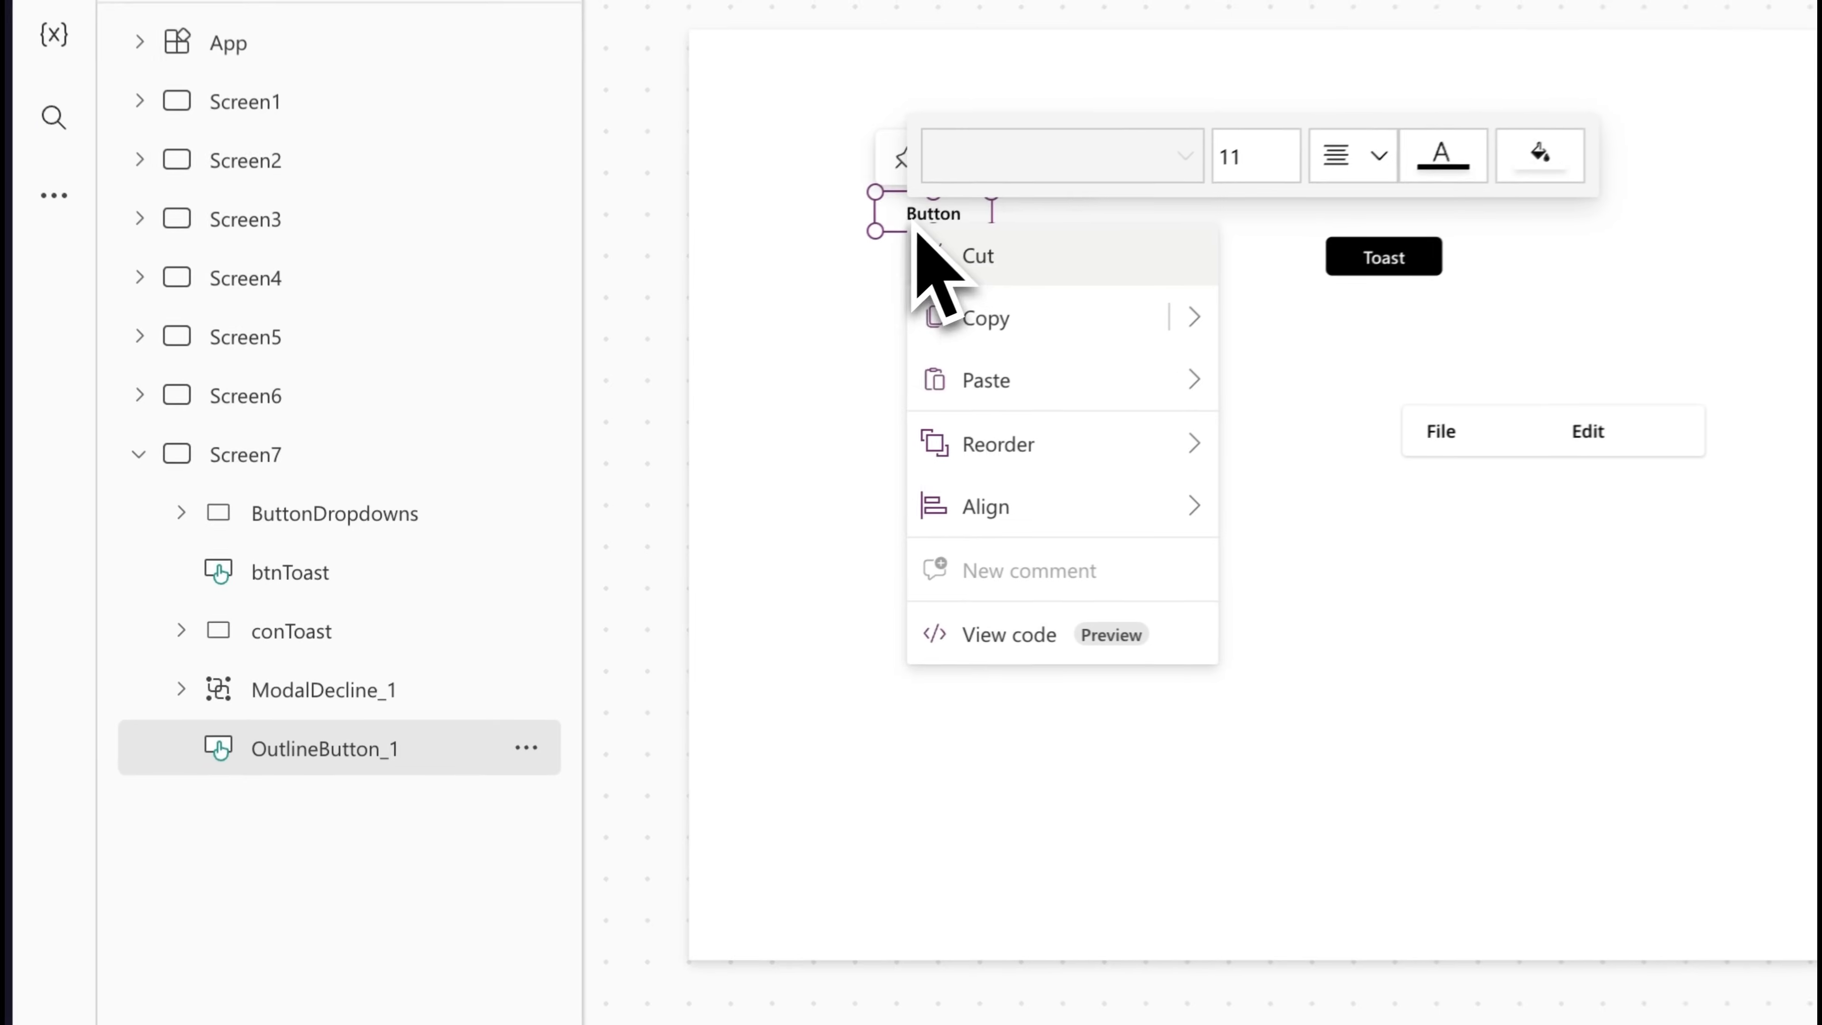
{"action": "mouse_move", "coordinate": [984, 317]}
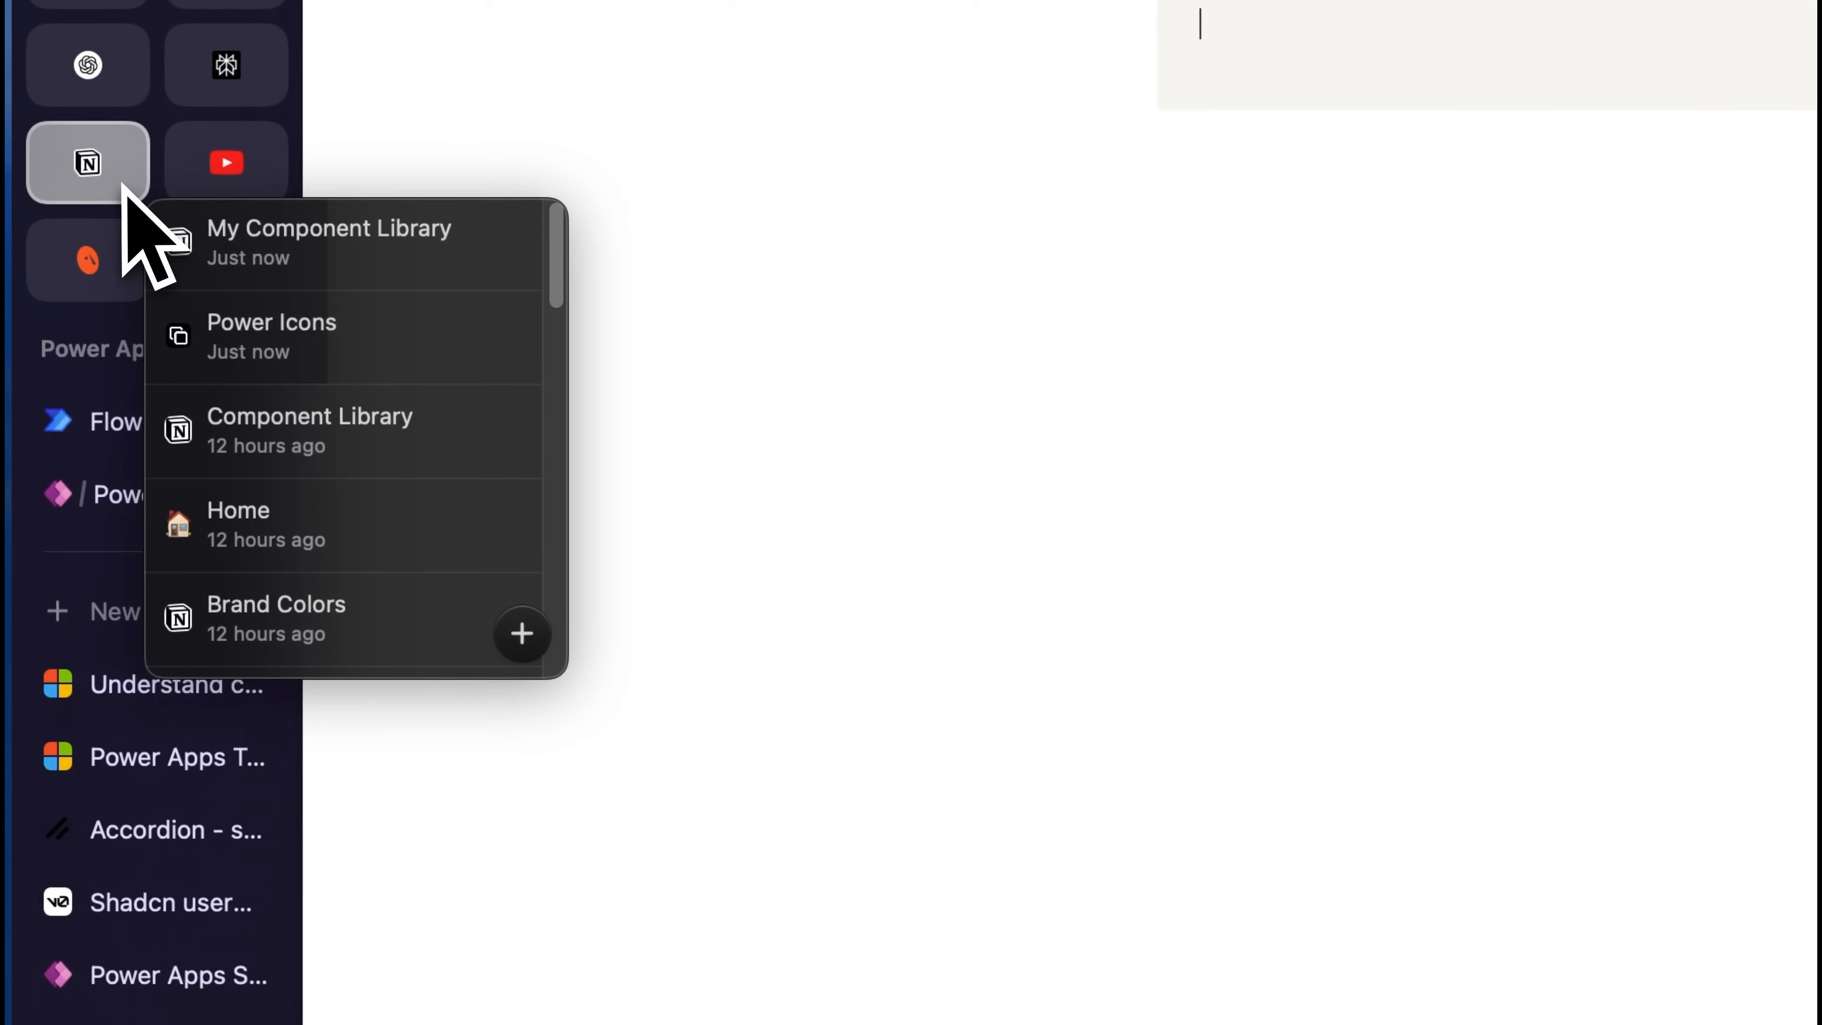
{"action": "left_click", "coordinate": [330, 242]}
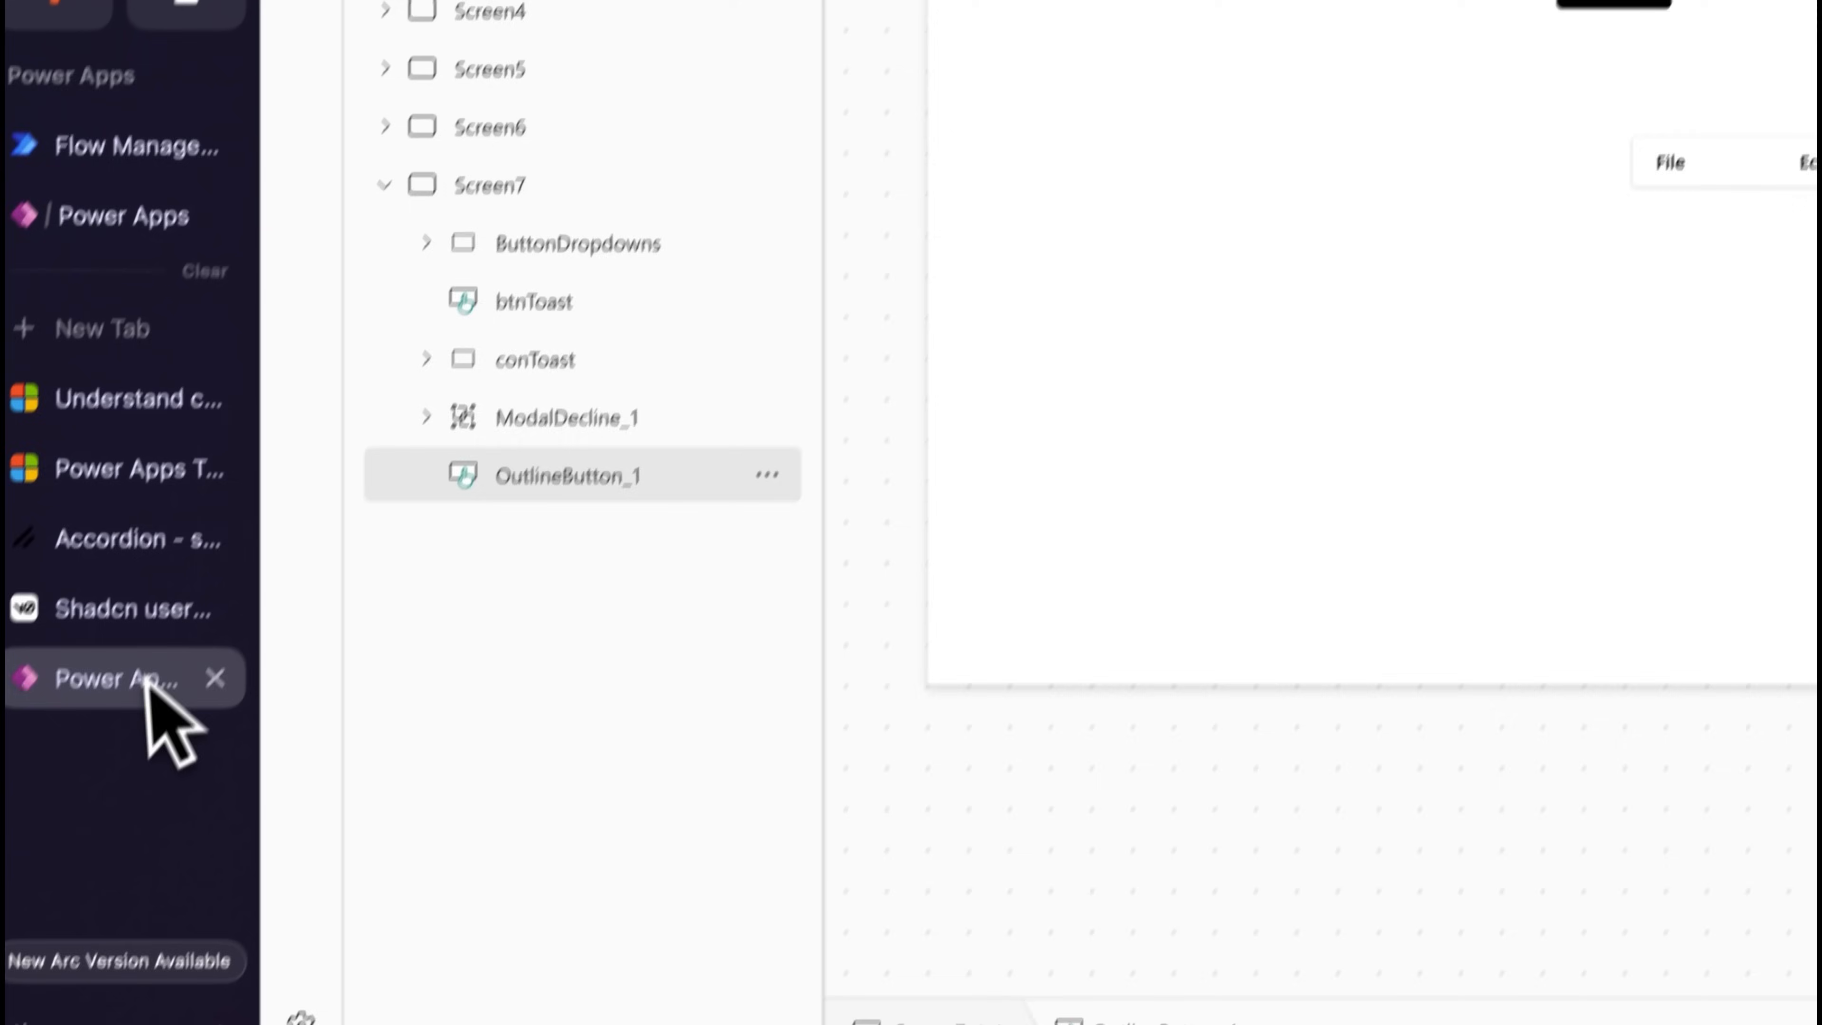
{"action": "right_click", "coordinate": [422, 813]}
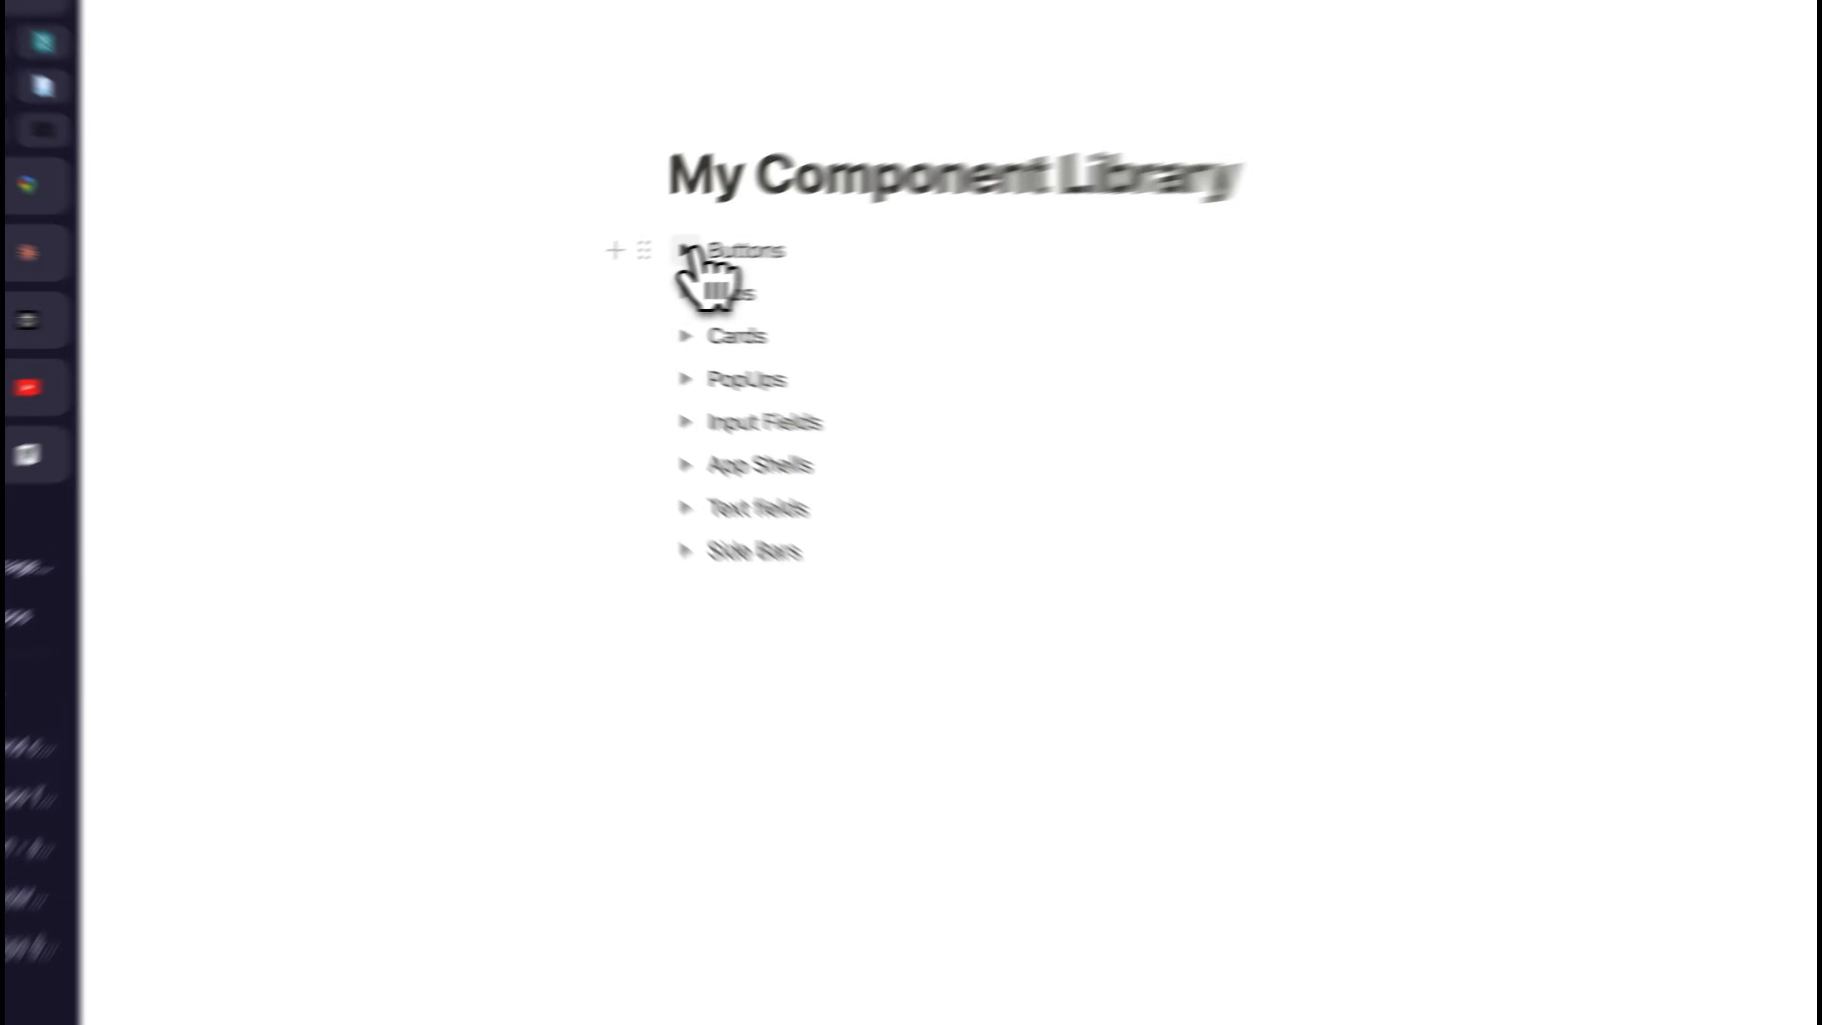
{"action": "left_click", "coordinate": [685, 249]}
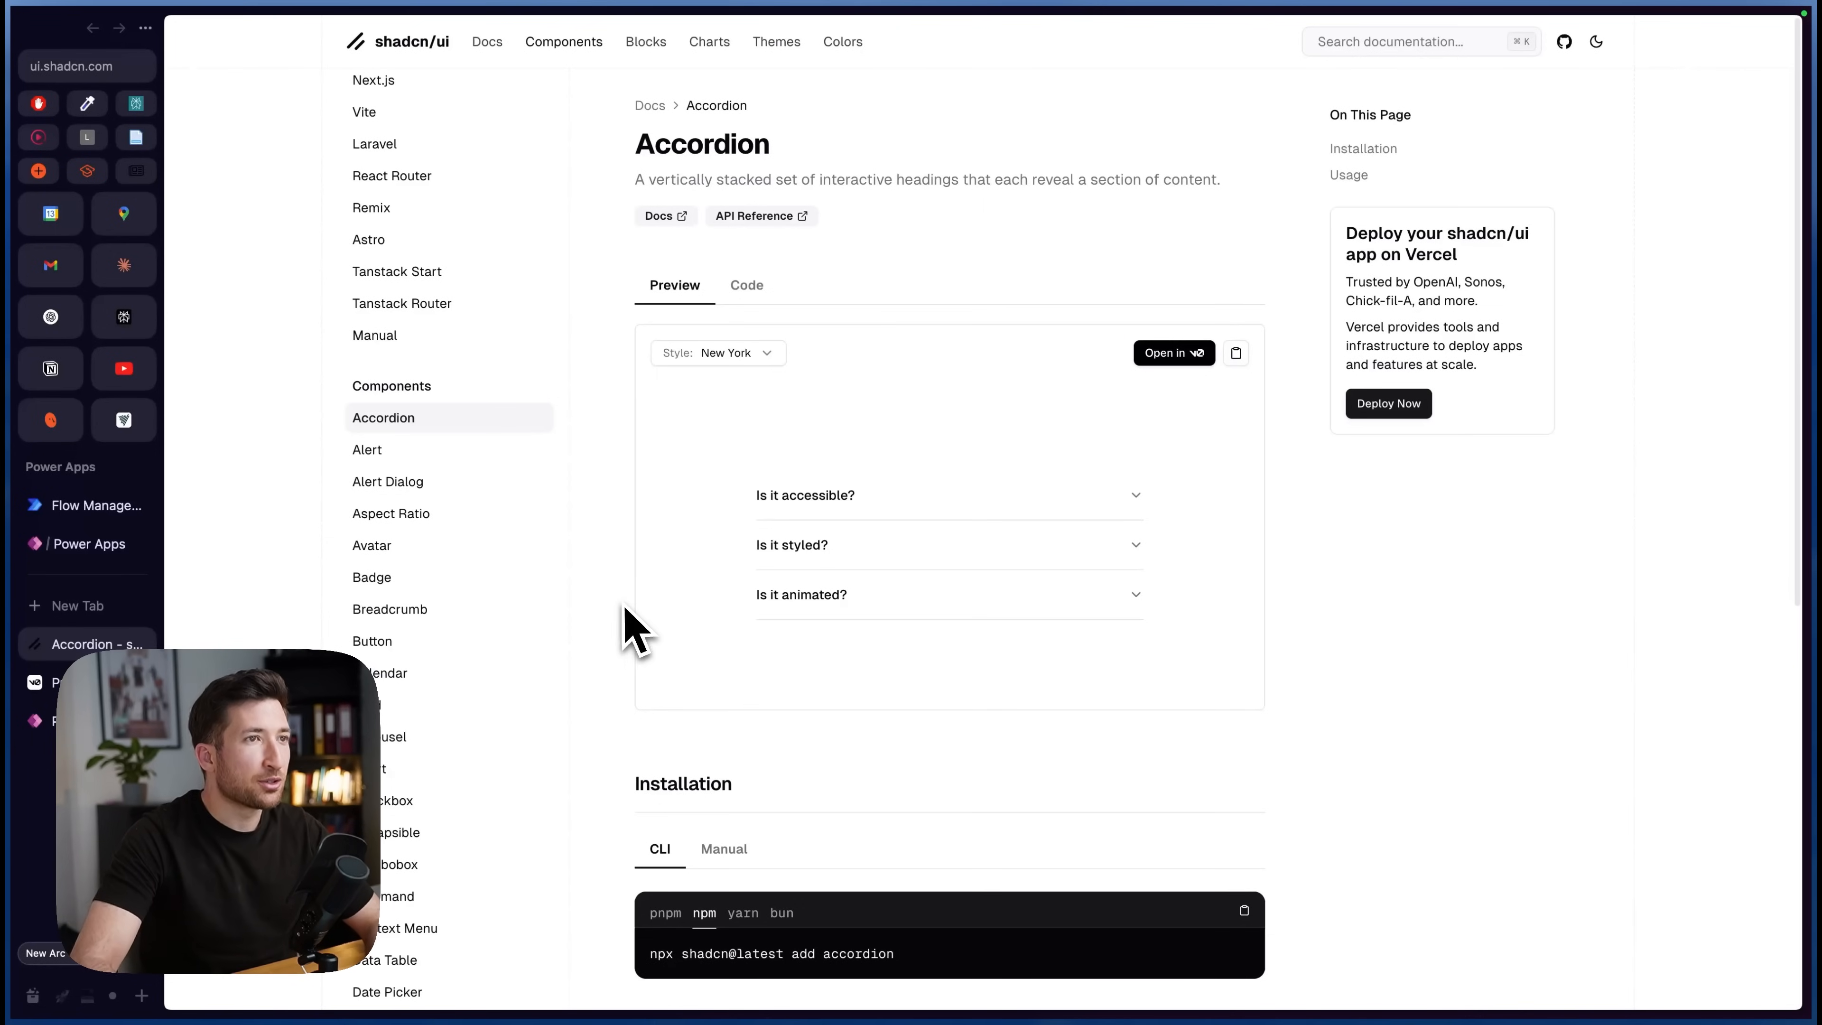
{"action": "mouse_move", "coordinate": [628, 581]}
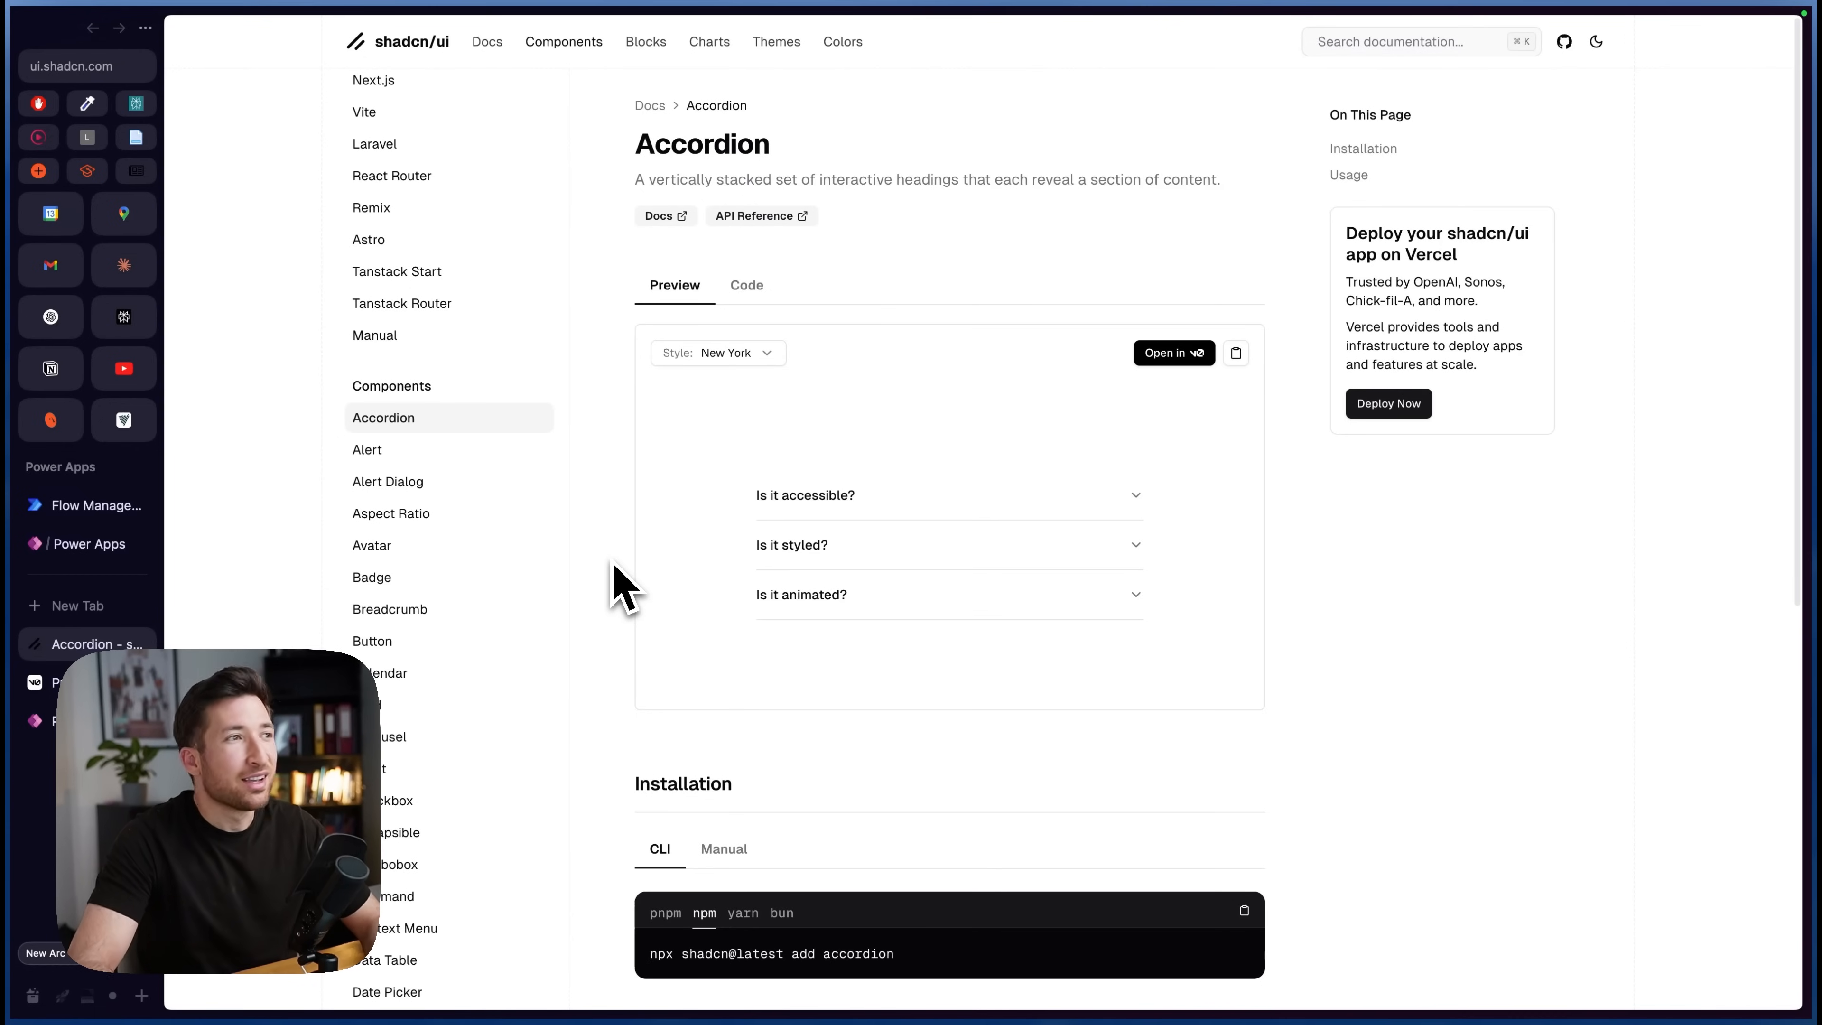
{"action": "mouse_move", "coordinate": [639, 506]}
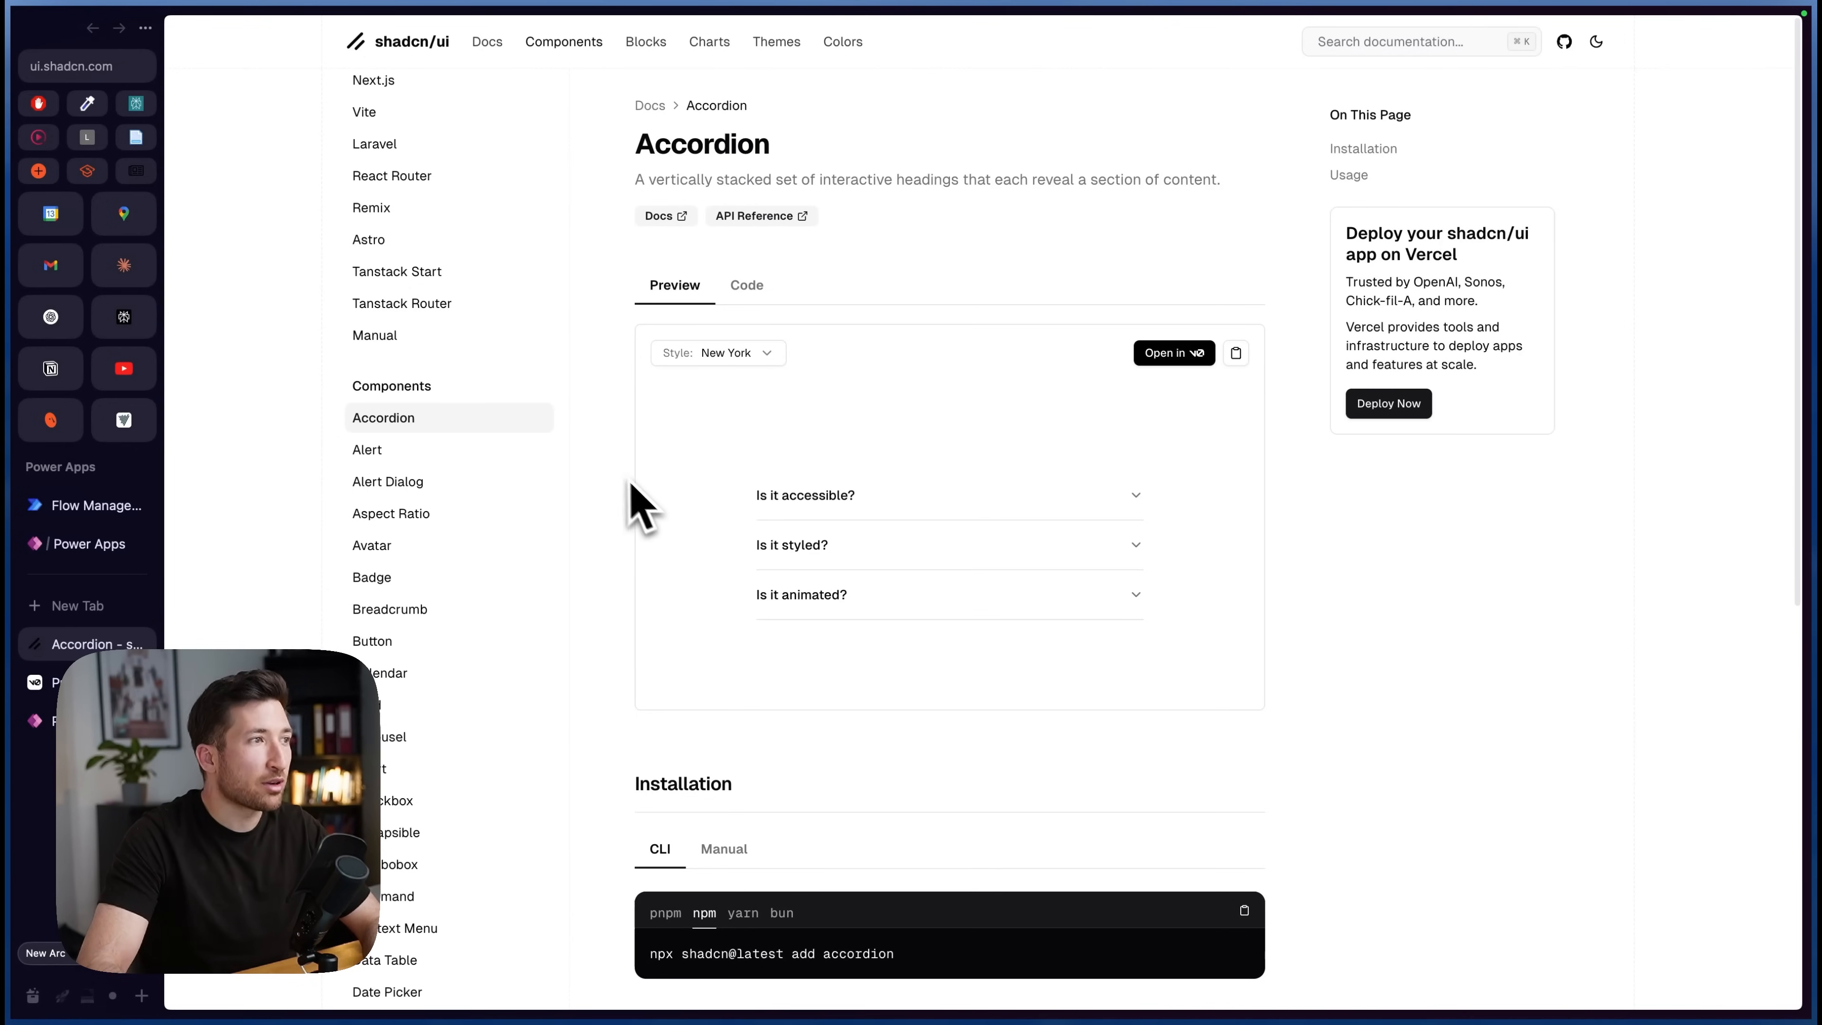
{"action": "mouse_move", "coordinate": [592, 454]}
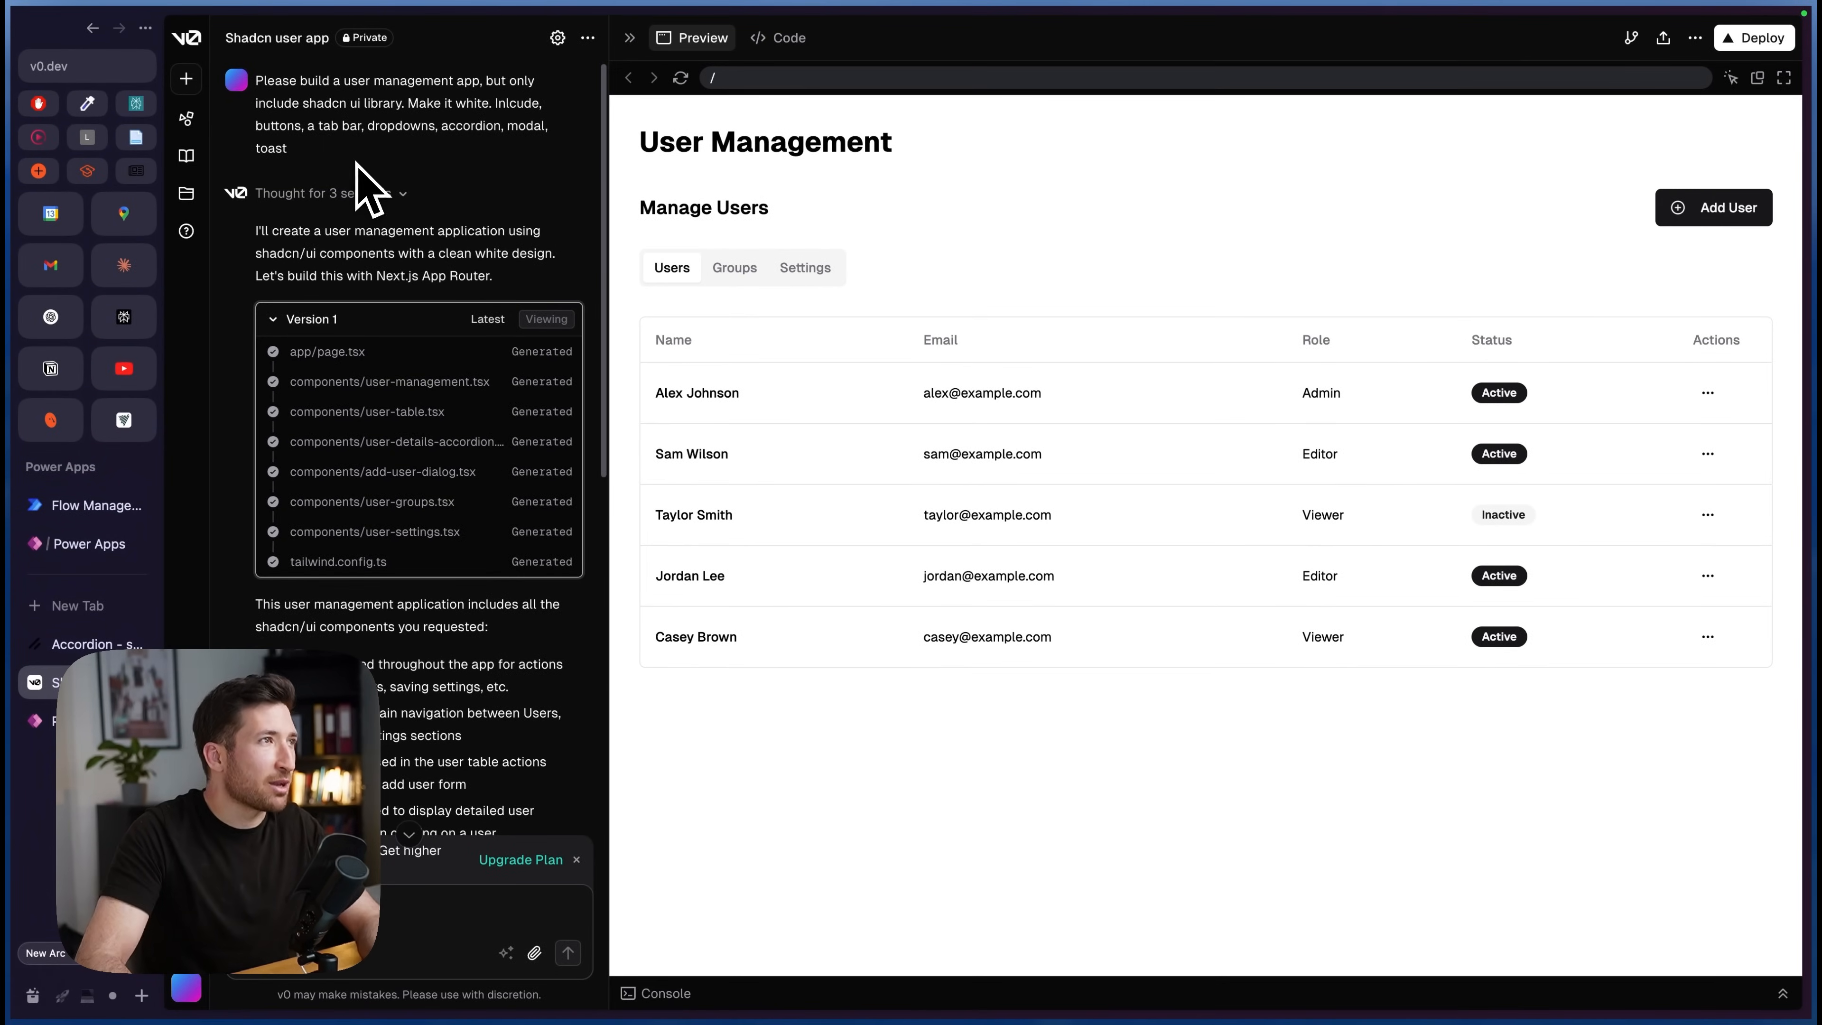
{"action": "mouse_move", "coordinate": [384, 151]}
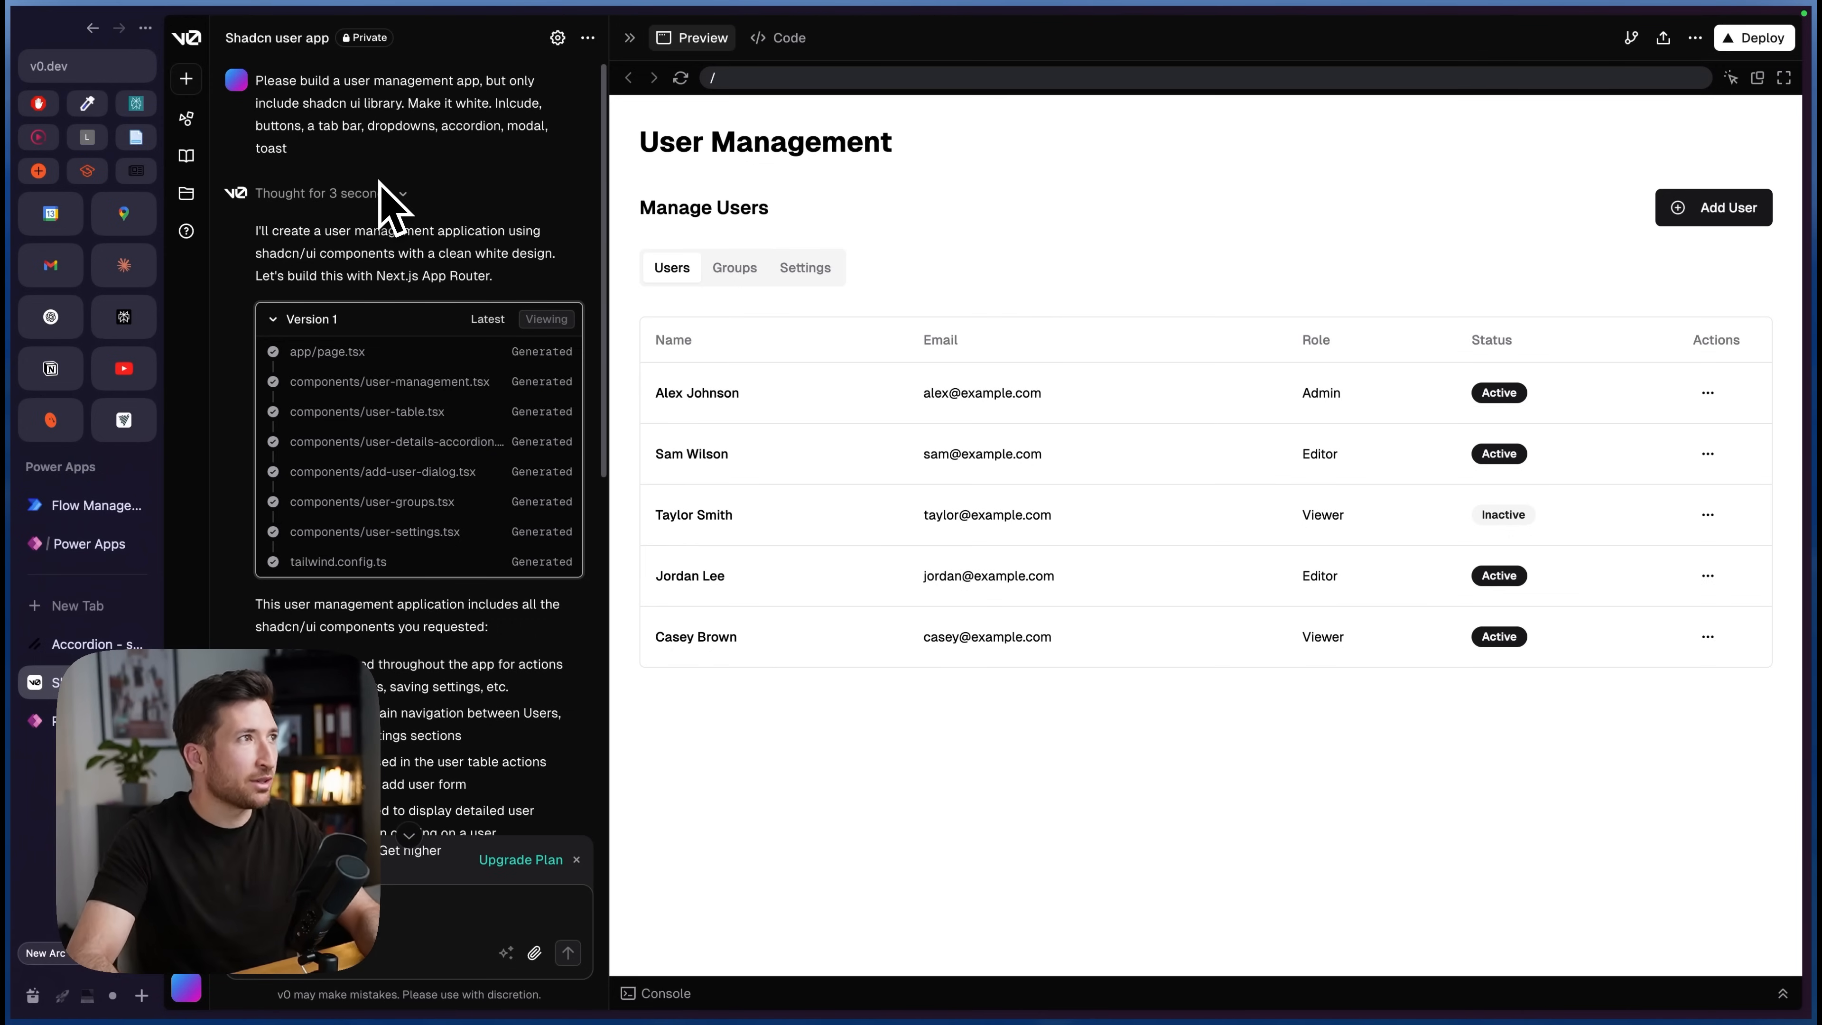
{"action": "mouse_move", "coordinate": [447, 215]}
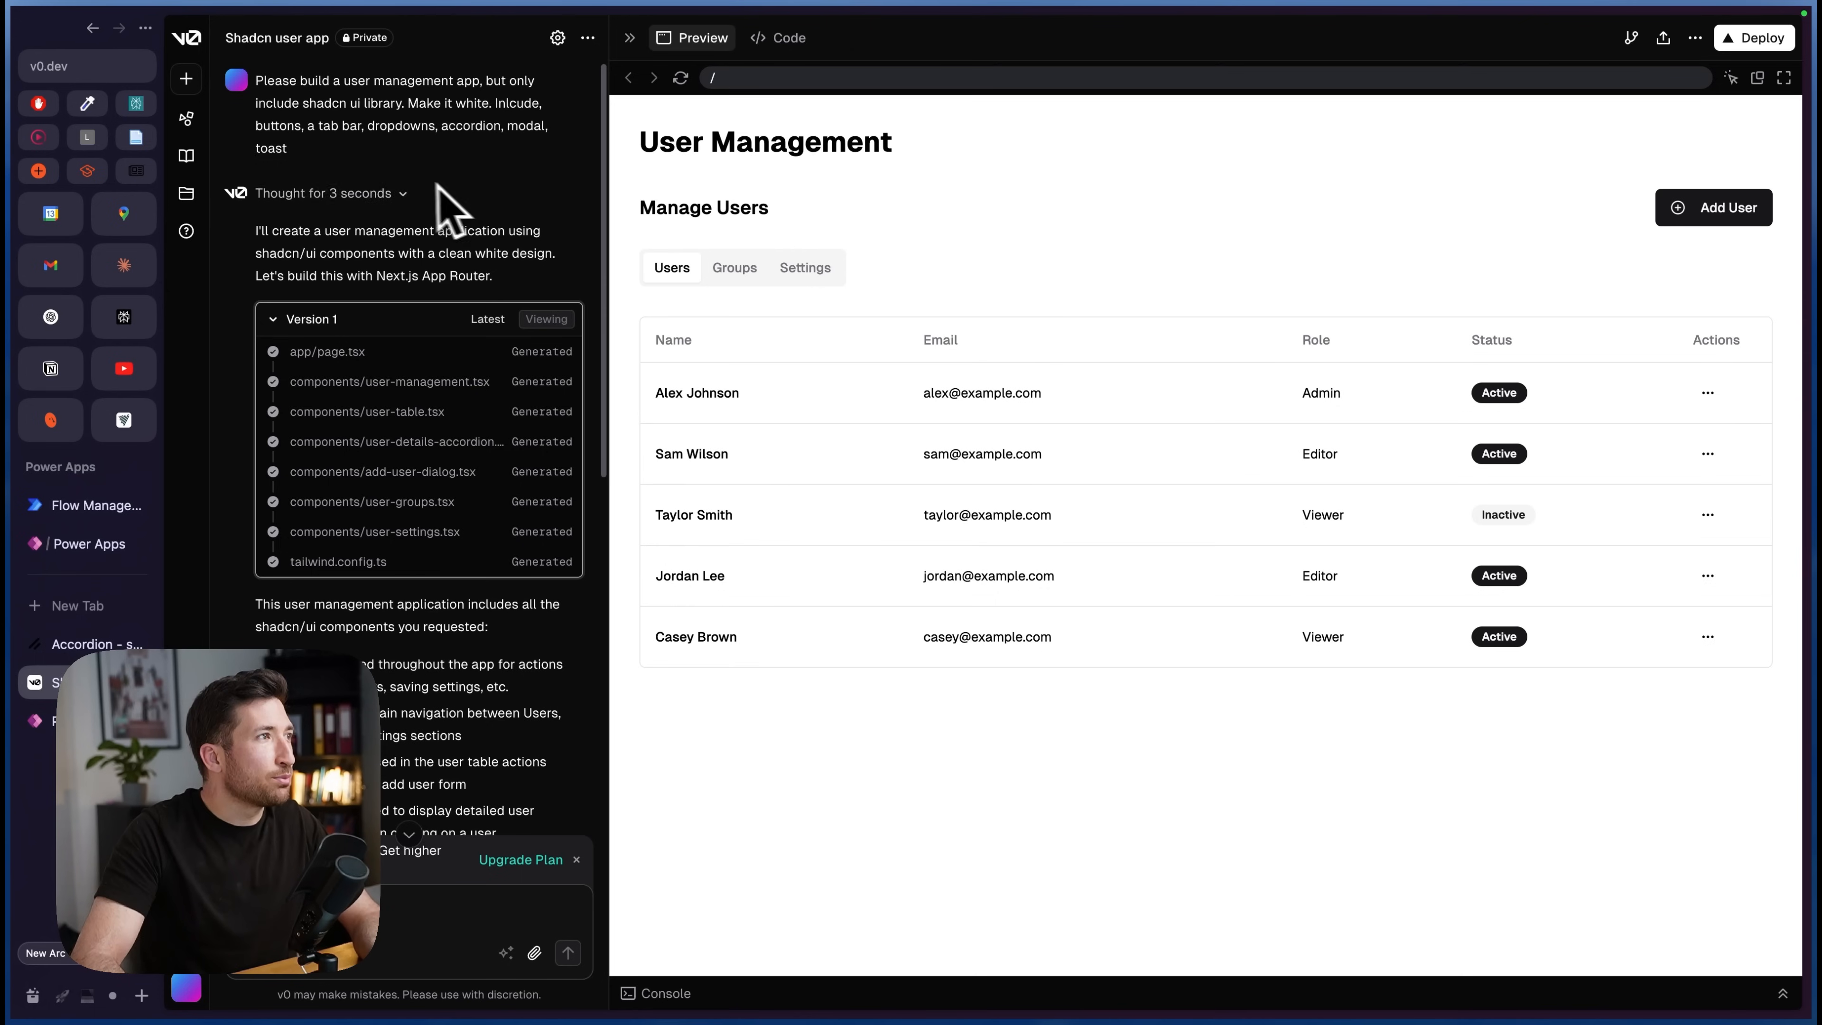
{"action": "mouse_move", "coordinate": [395, 185]}
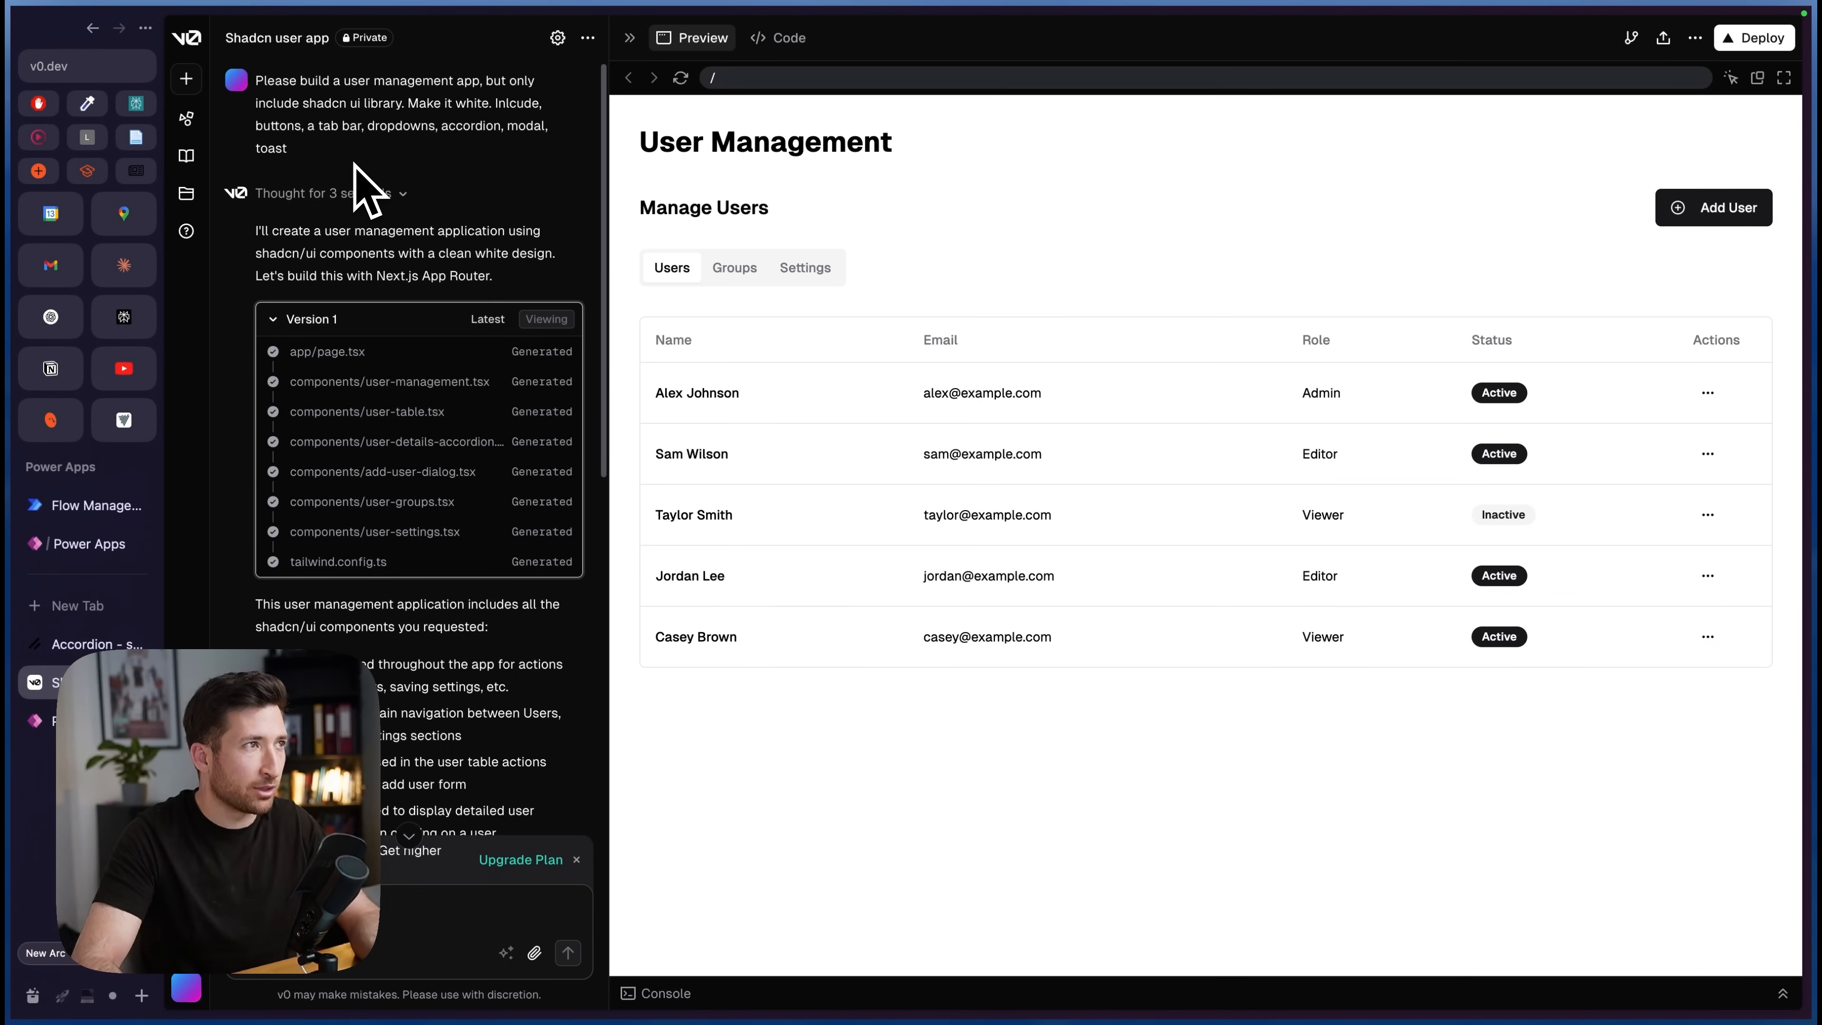
{"action": "left_click", "coordinate": [734, 268]}
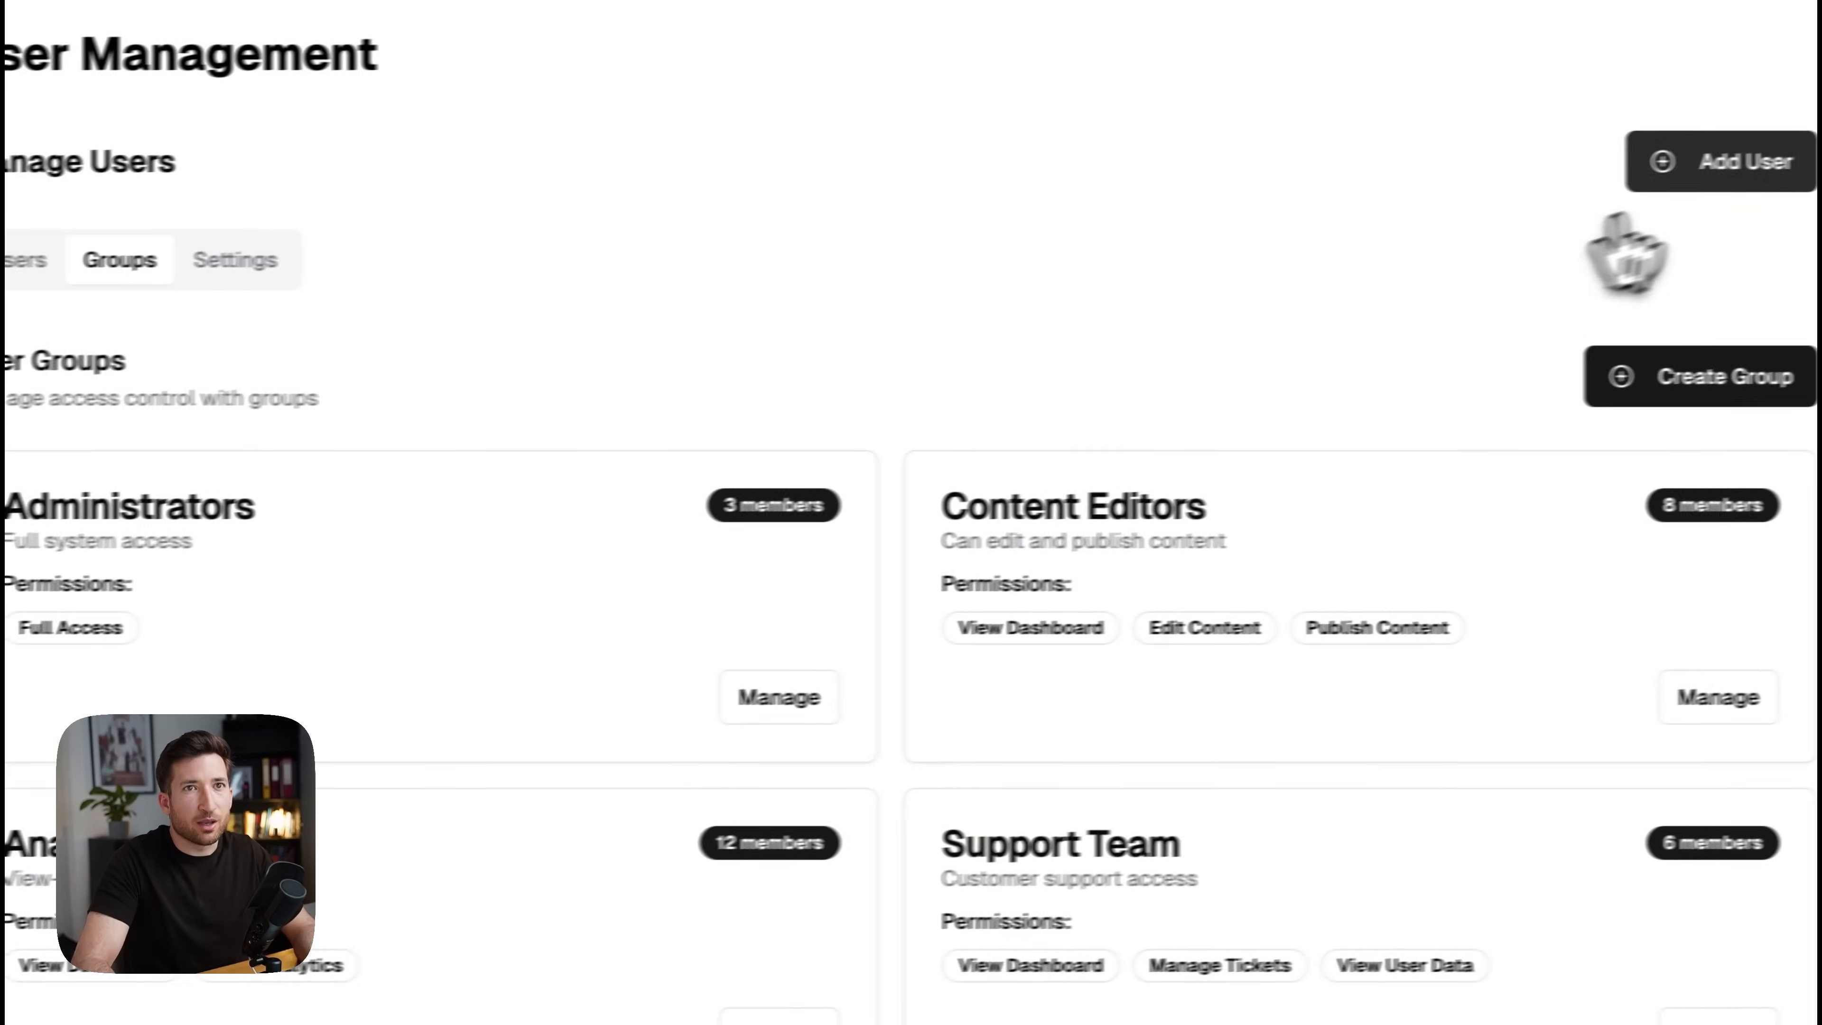
Step: Return to the Users list and collapse the Profile Information and Permissions accordion sections
{"action": "left_click", "coordinate": [1720, 161]}
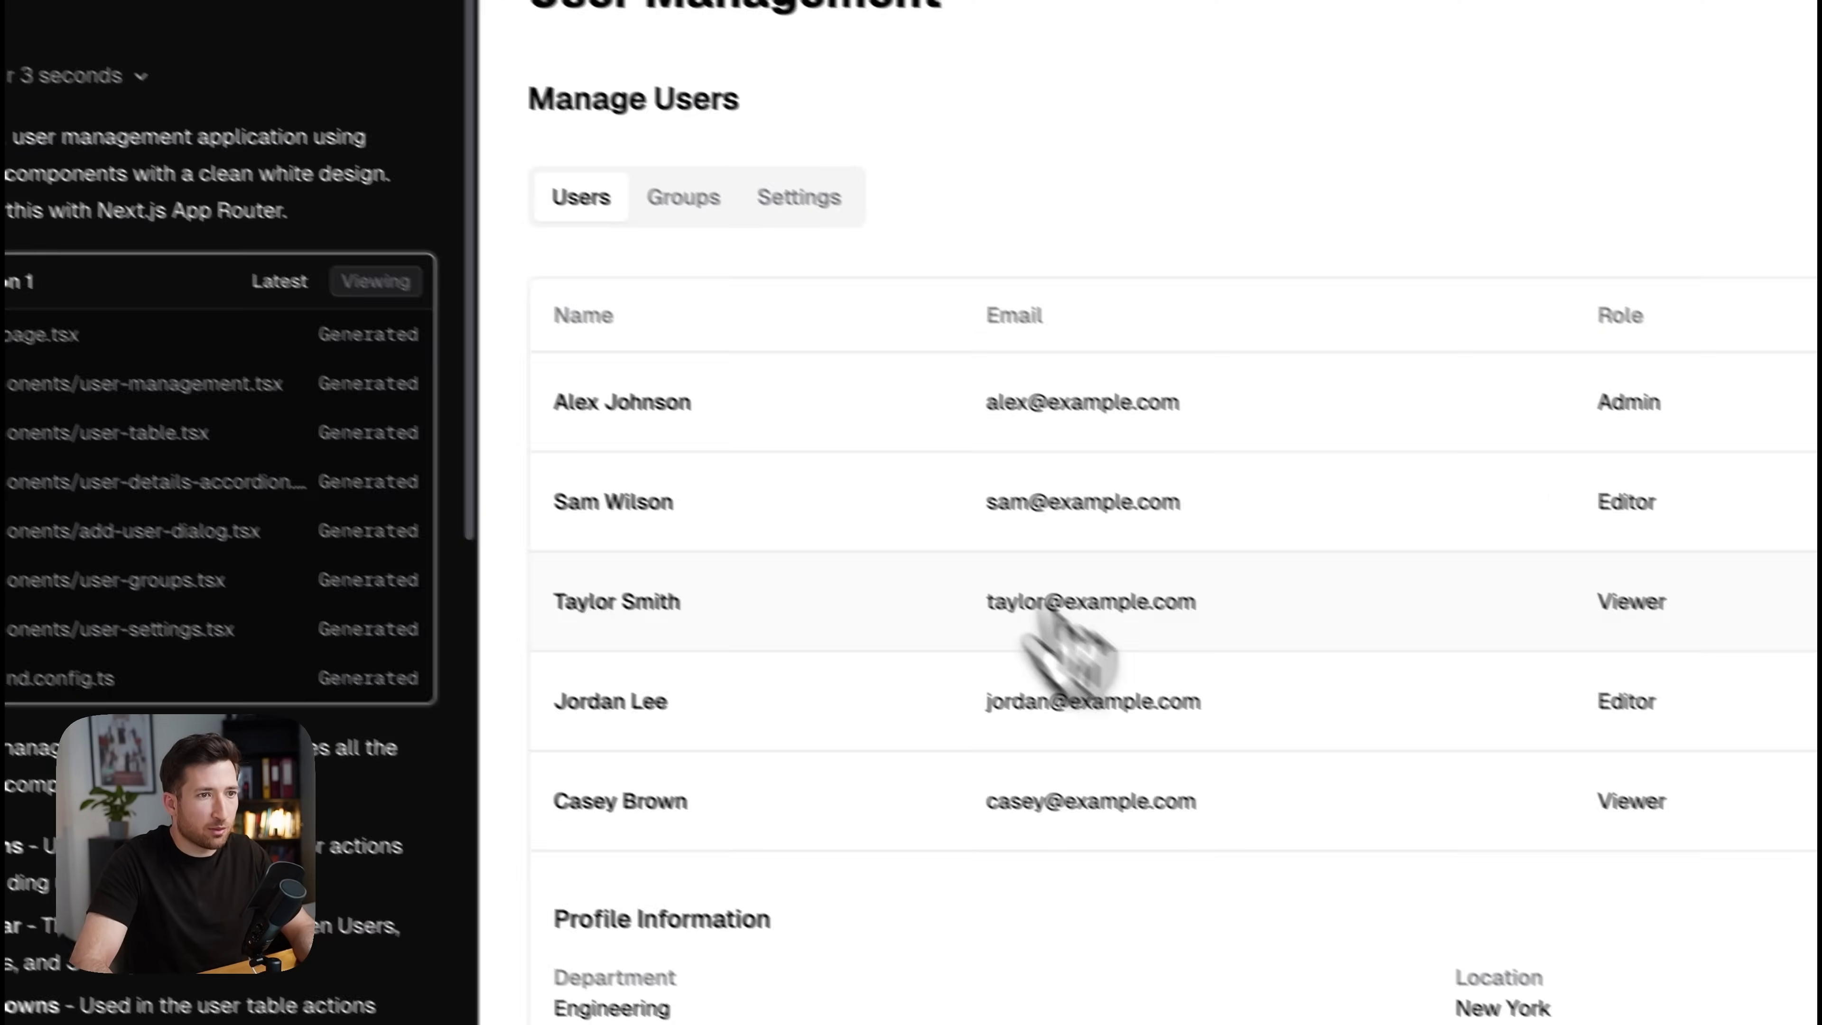
{"action": "scroll", "scroll_direction": "down", "scroll_amount": 3}
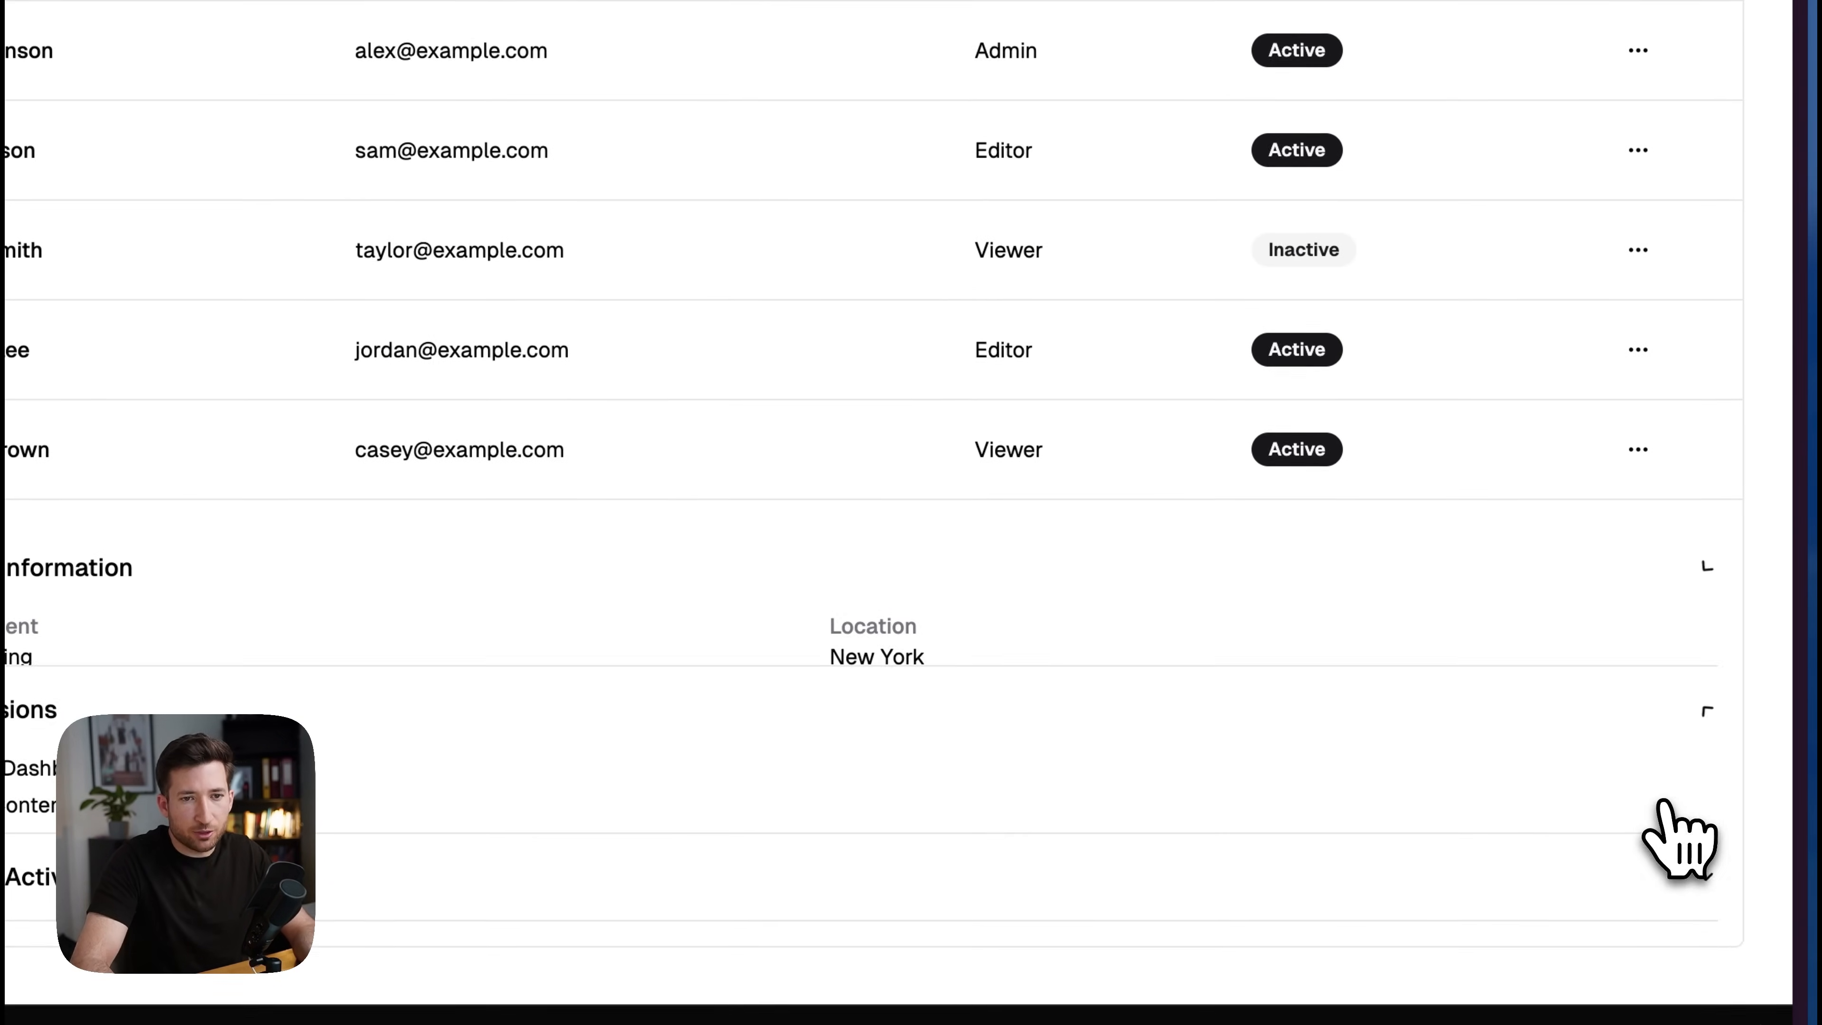
{"action": "left_click", "coordinate": [1682, 569]}
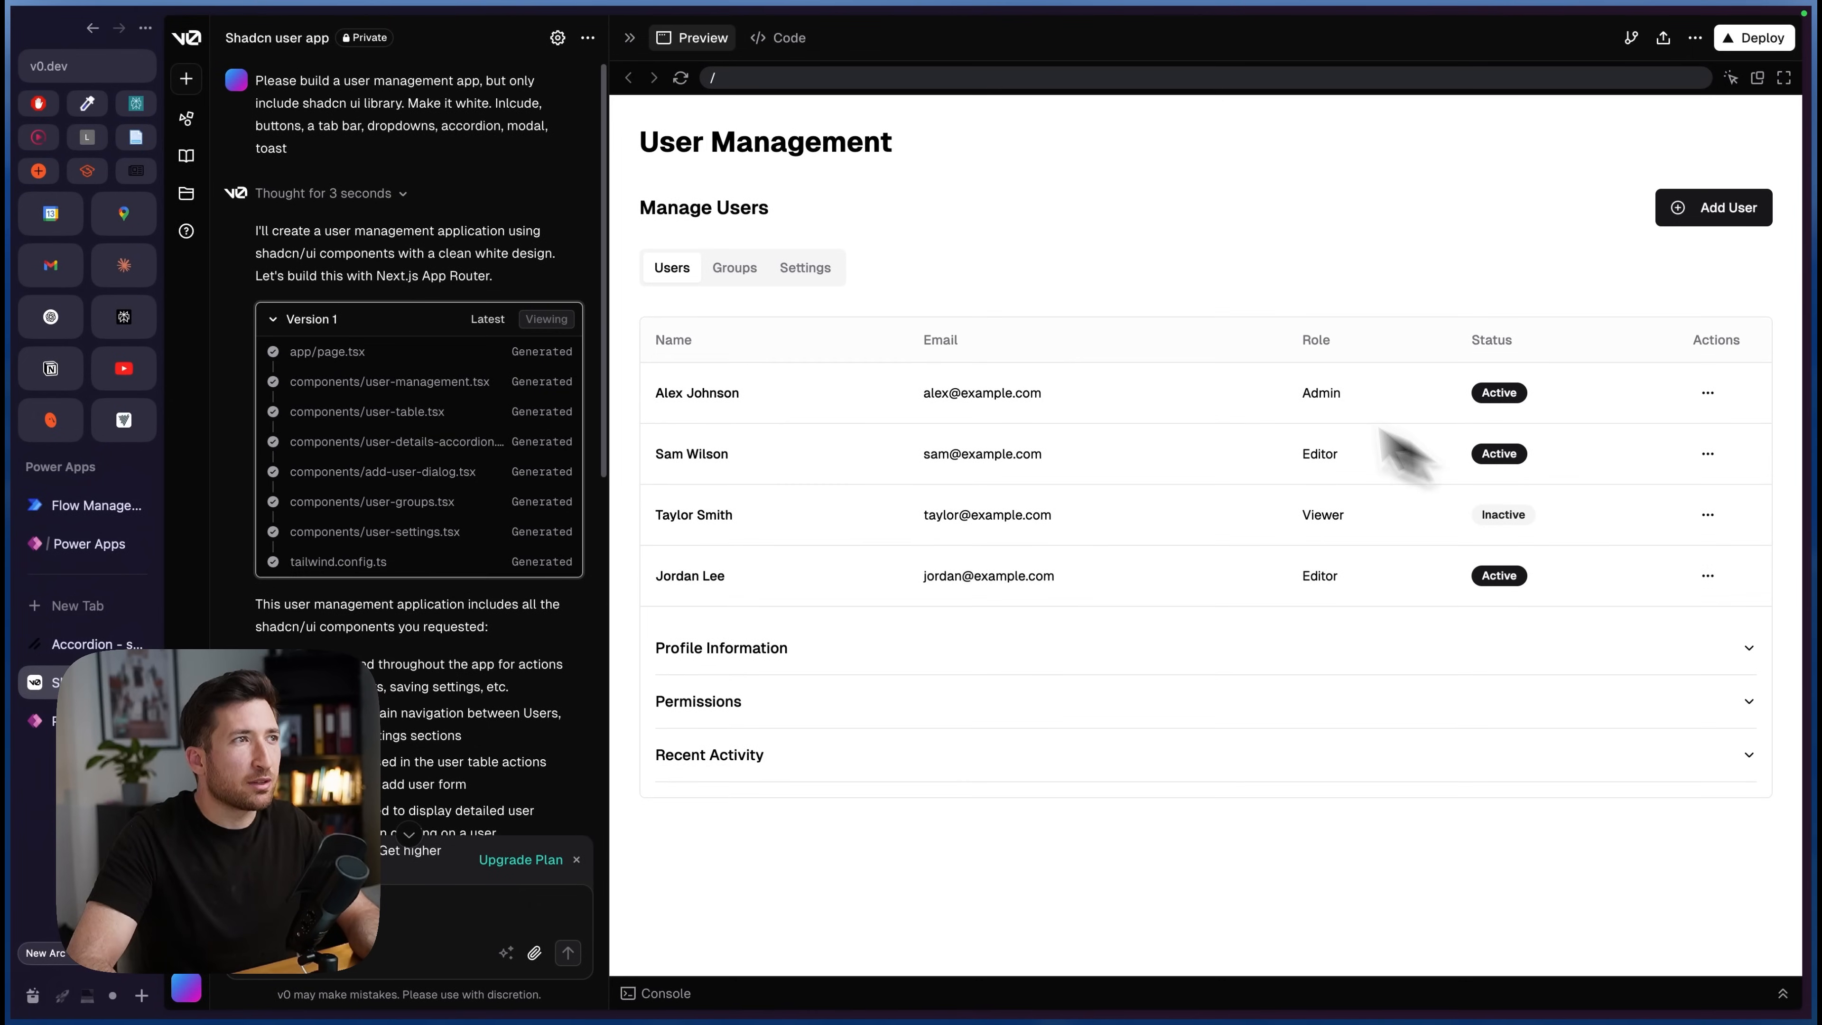
{"action": "mouse_move", "coordinate": [772, 389]}
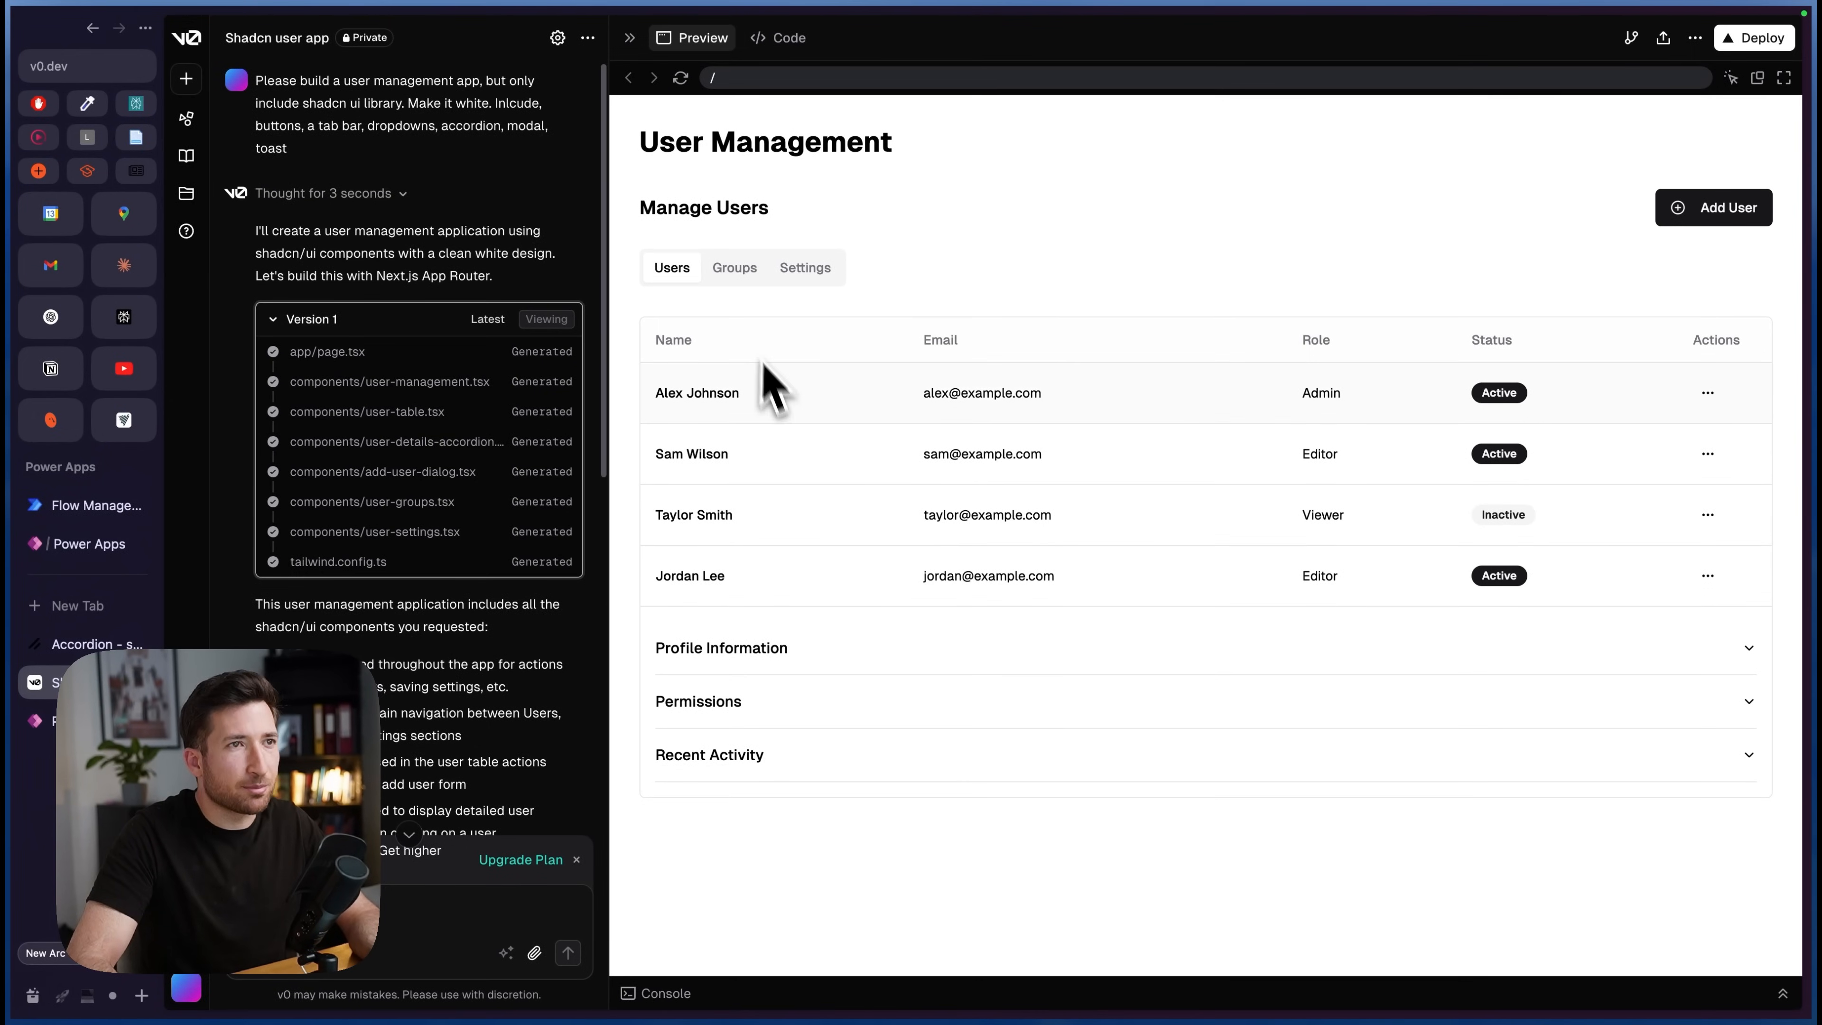
{"action": "mouse_move", "coordinate": [1201, 547]}
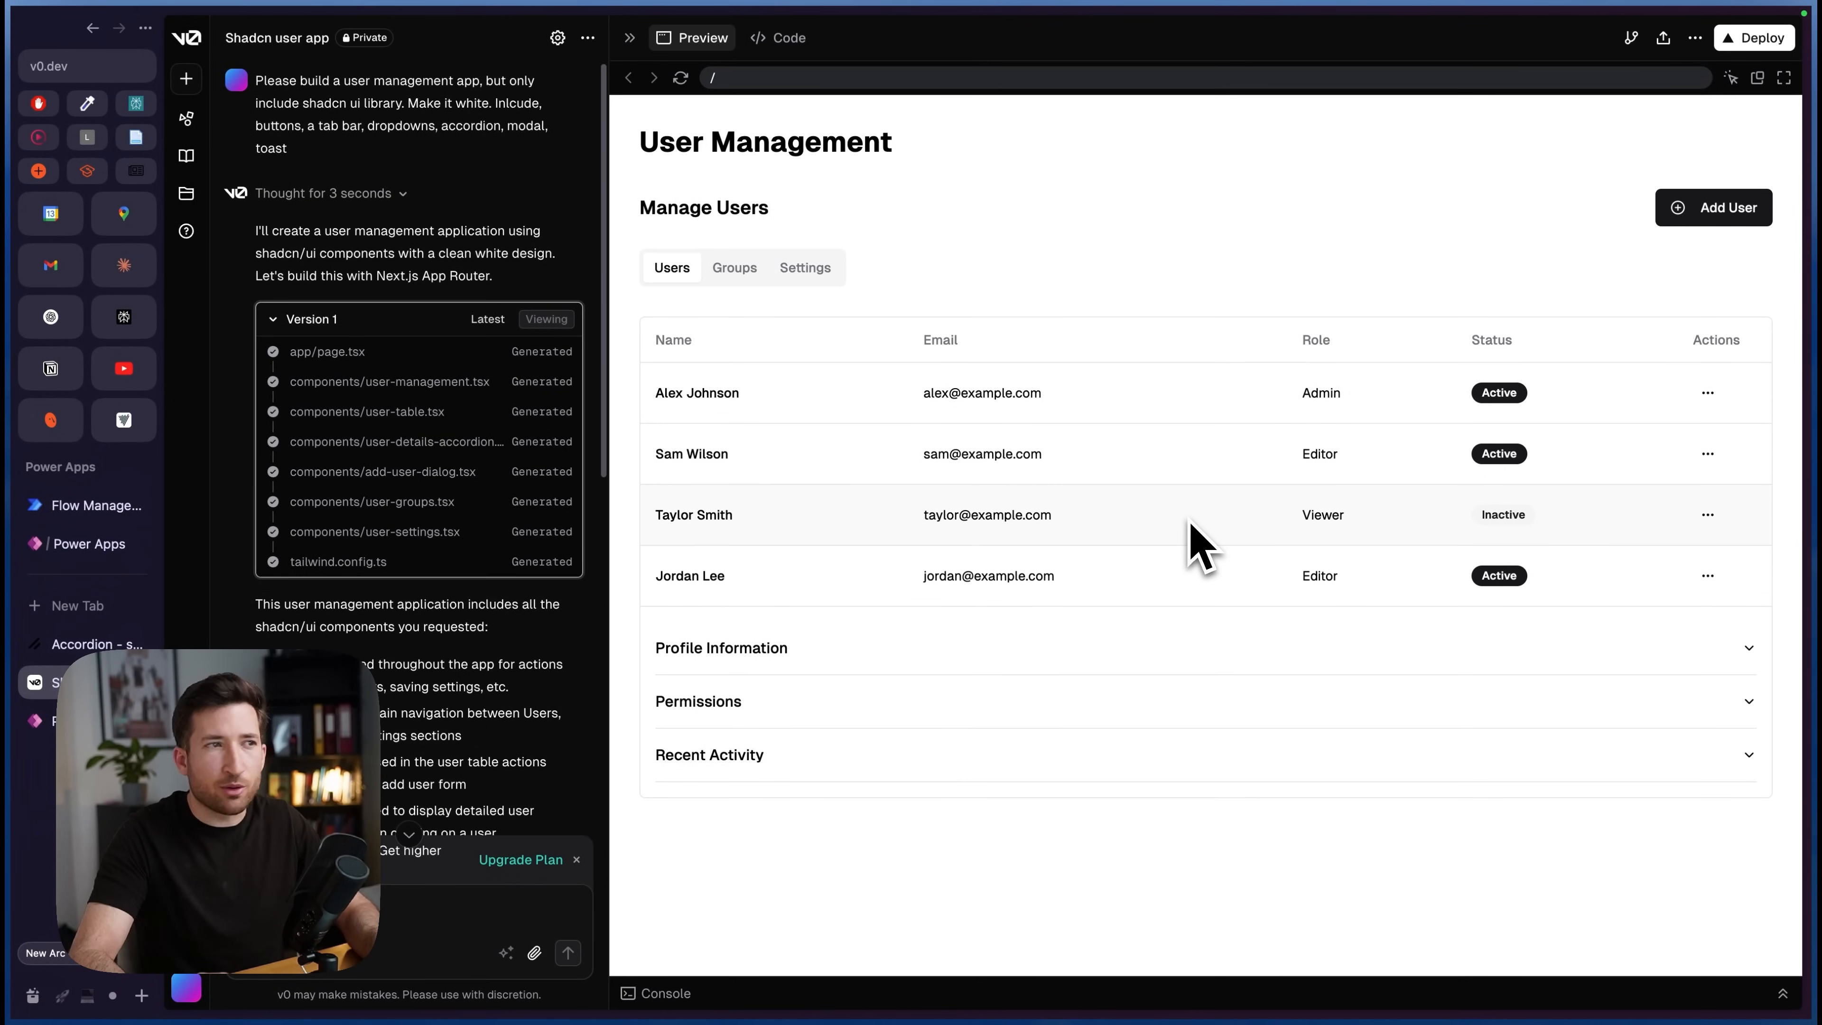
{"action": "mouse_move", "coordinate": [907, 349]}
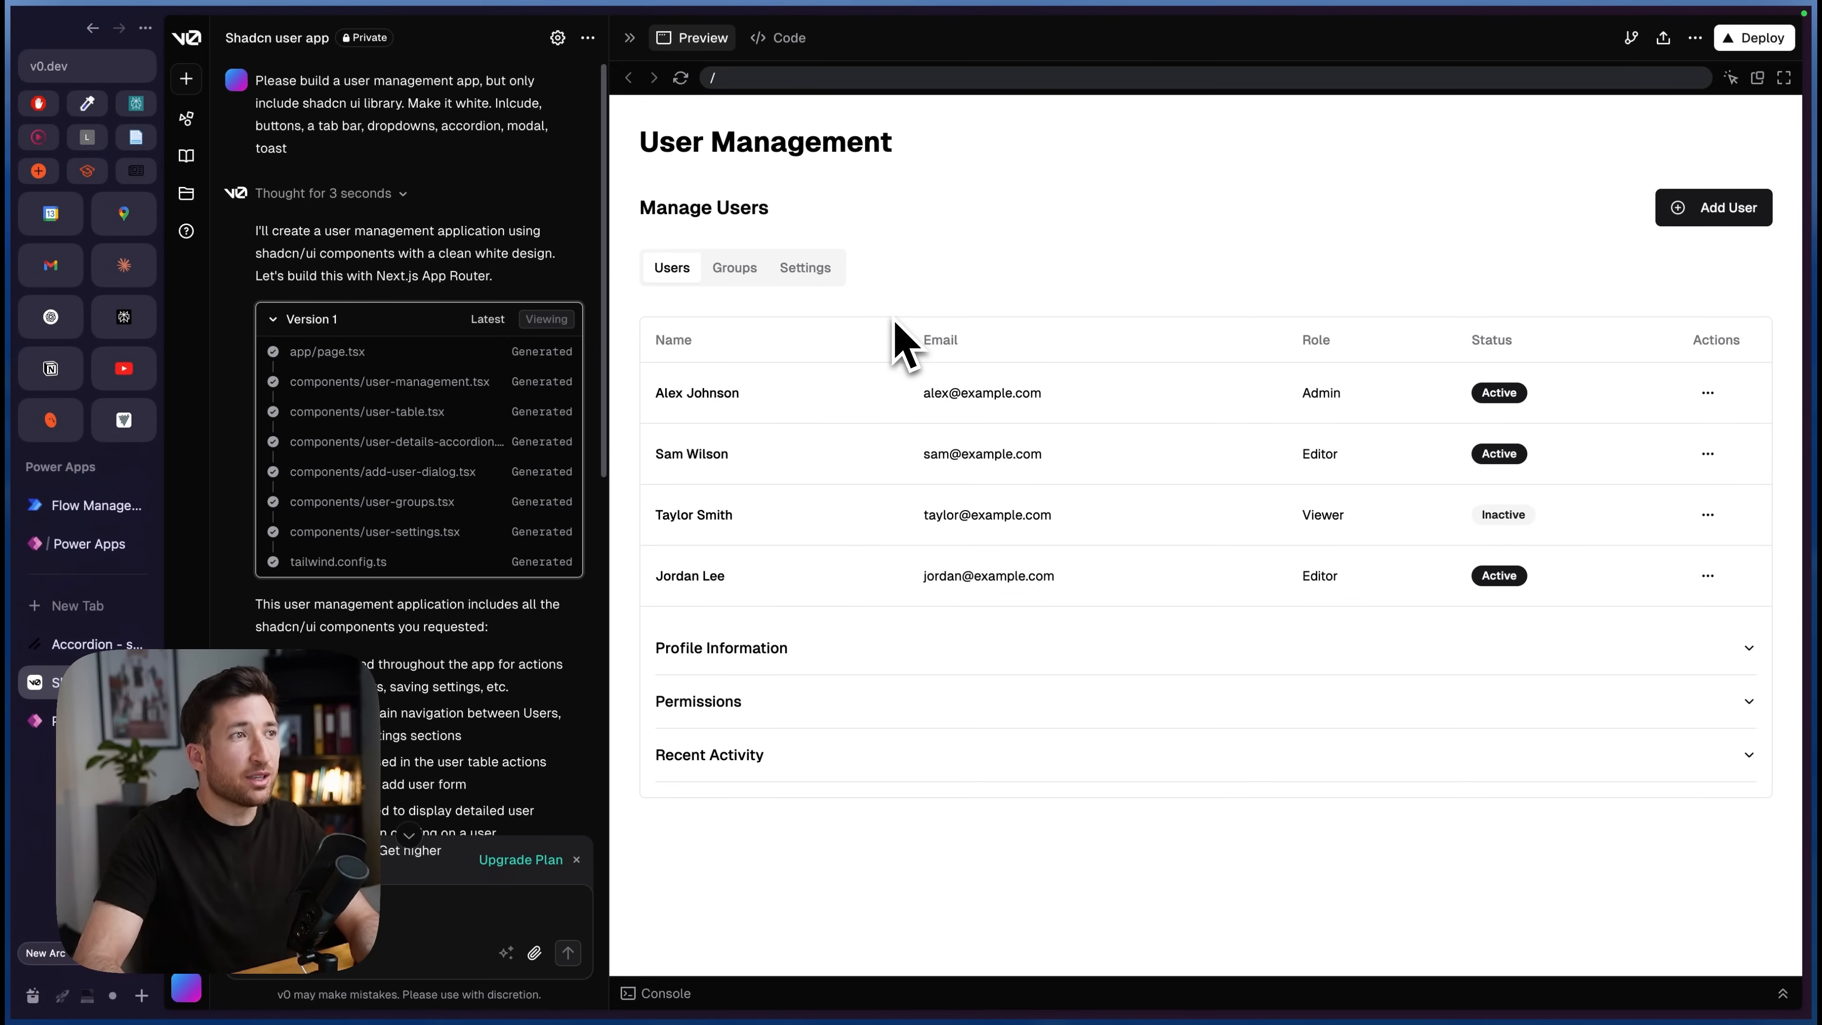
{"action": "mouse_move", "coordinate": [1030, 468]}
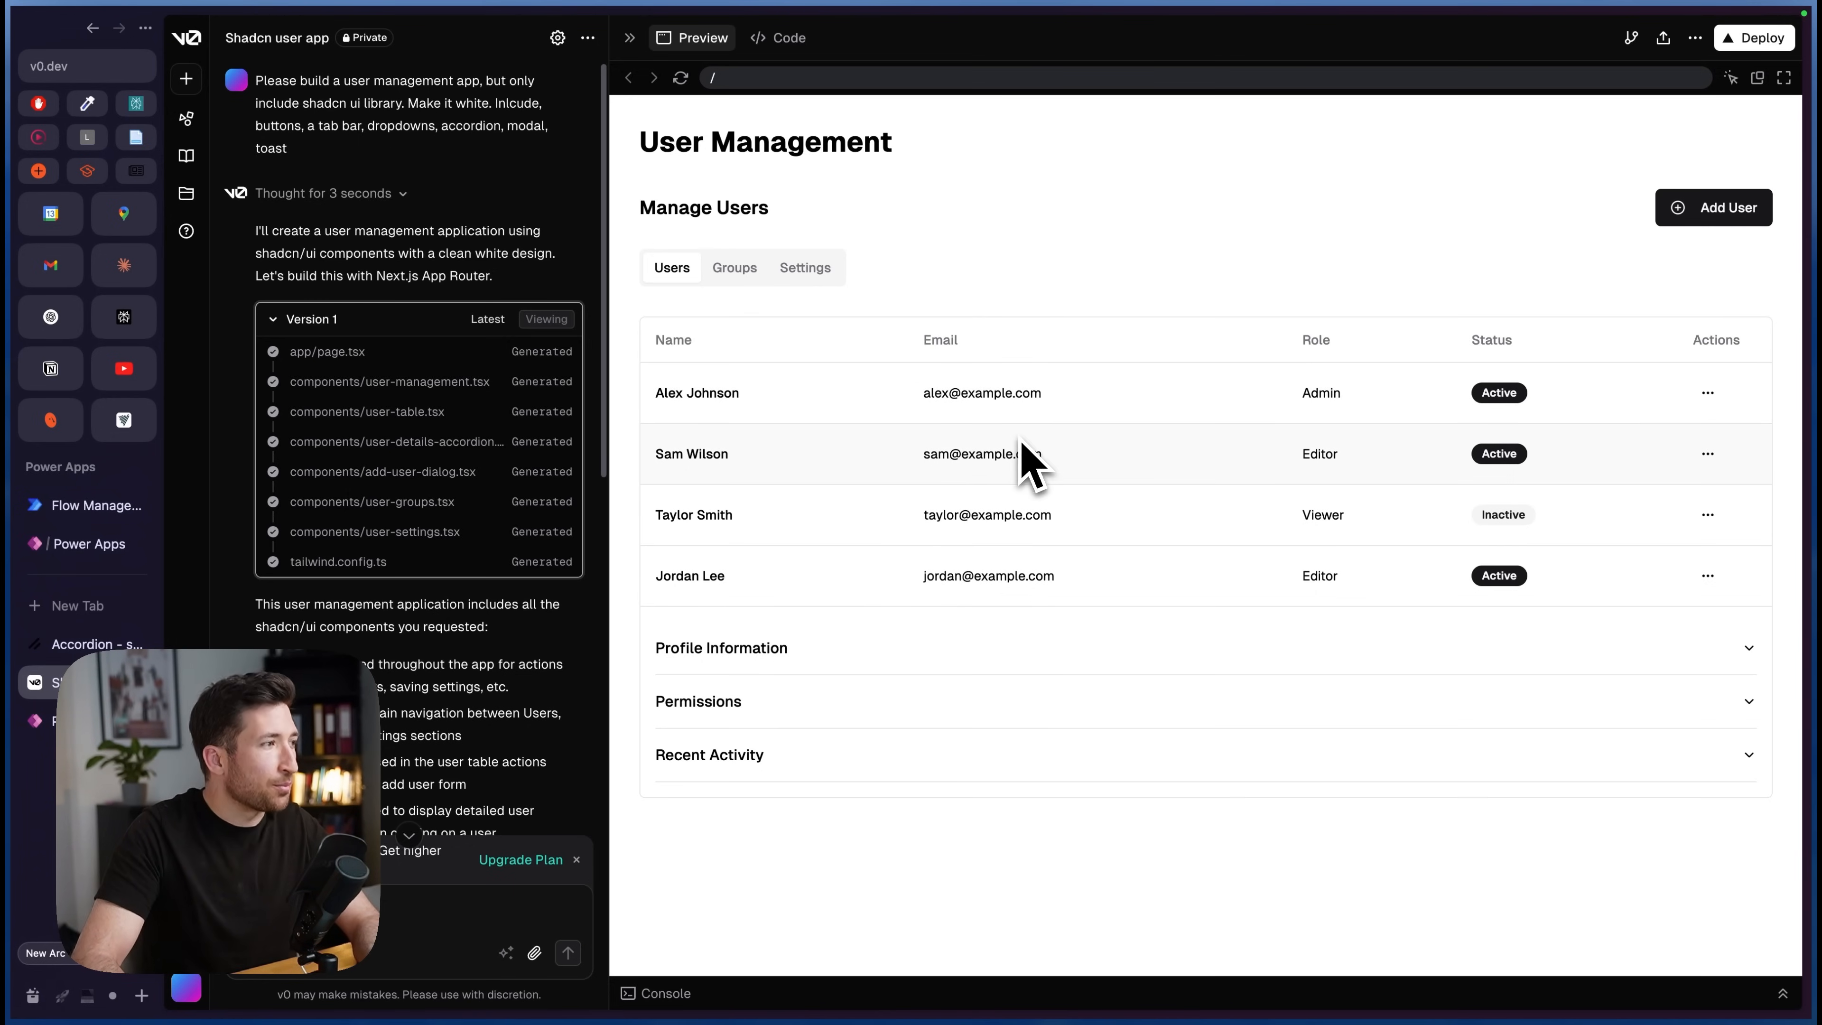
{"action": "mouse_move", "coordinate": [1016, 465]}
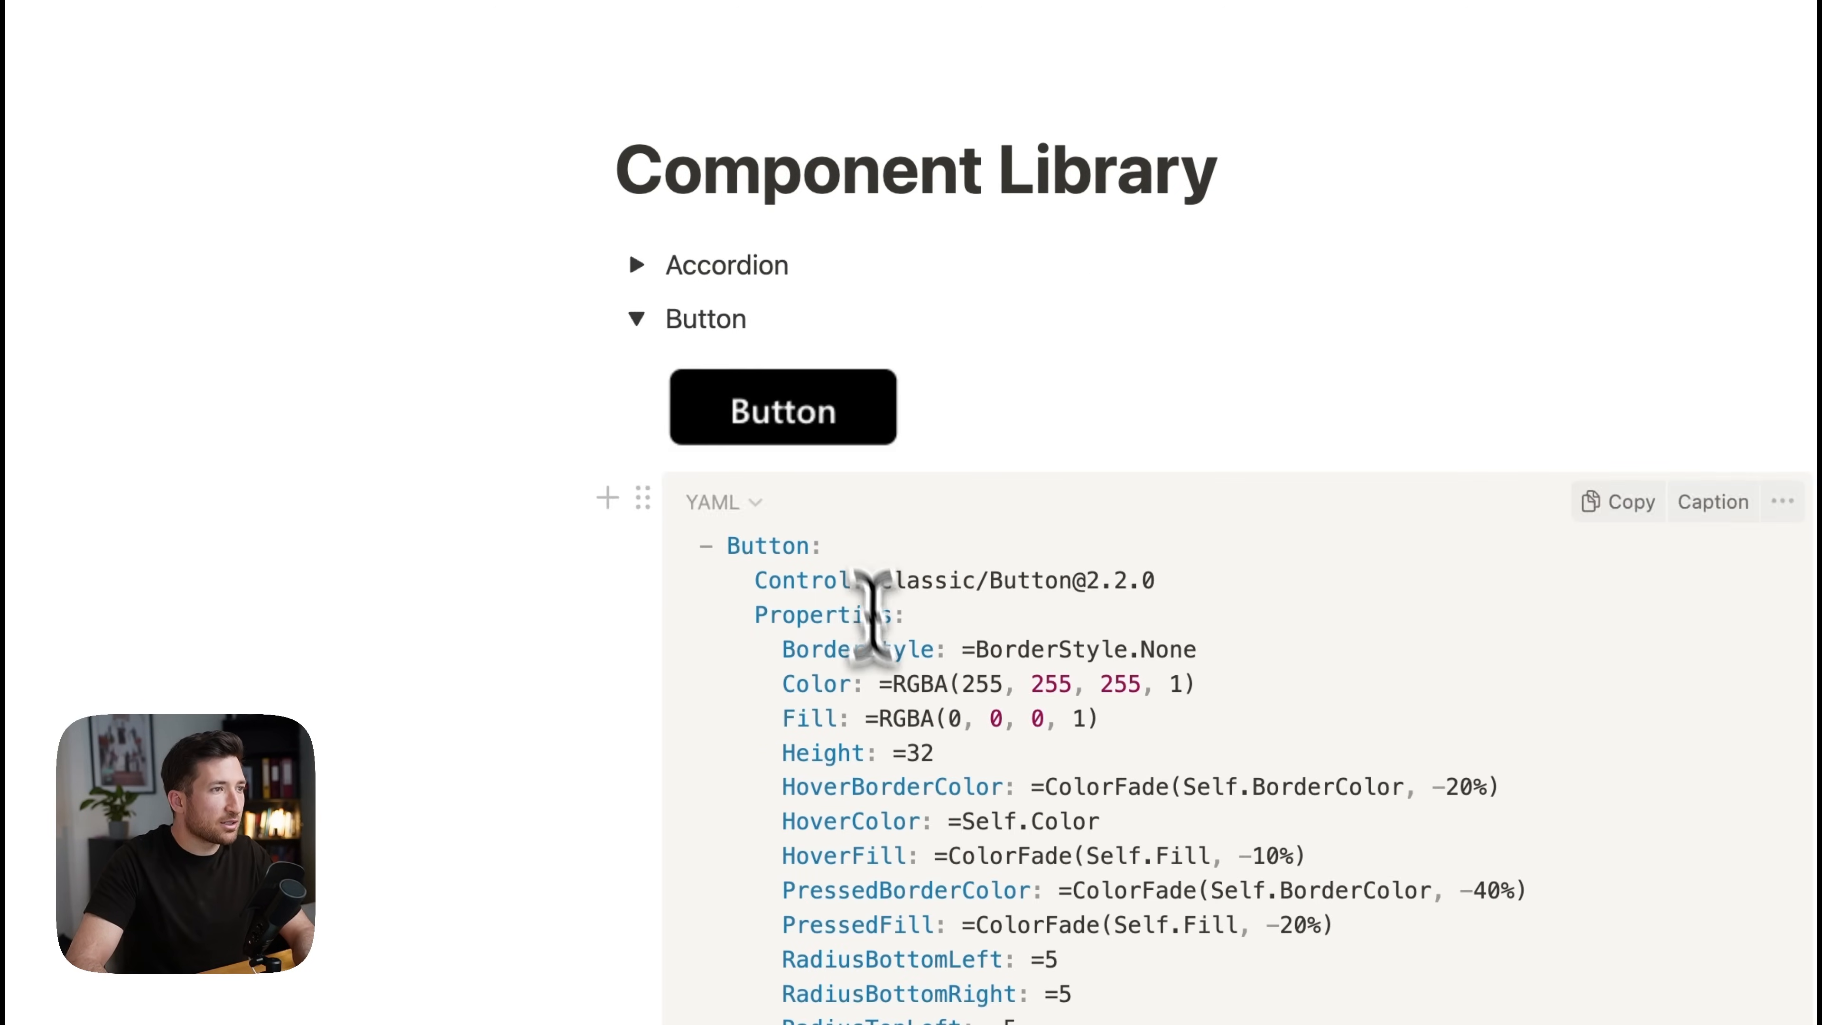
Step: Scroll past the Button YAML and expand the Accordion entry to show its code
{"action": "scroll", "scroll_direction": "down", "scroll_amount": 3}
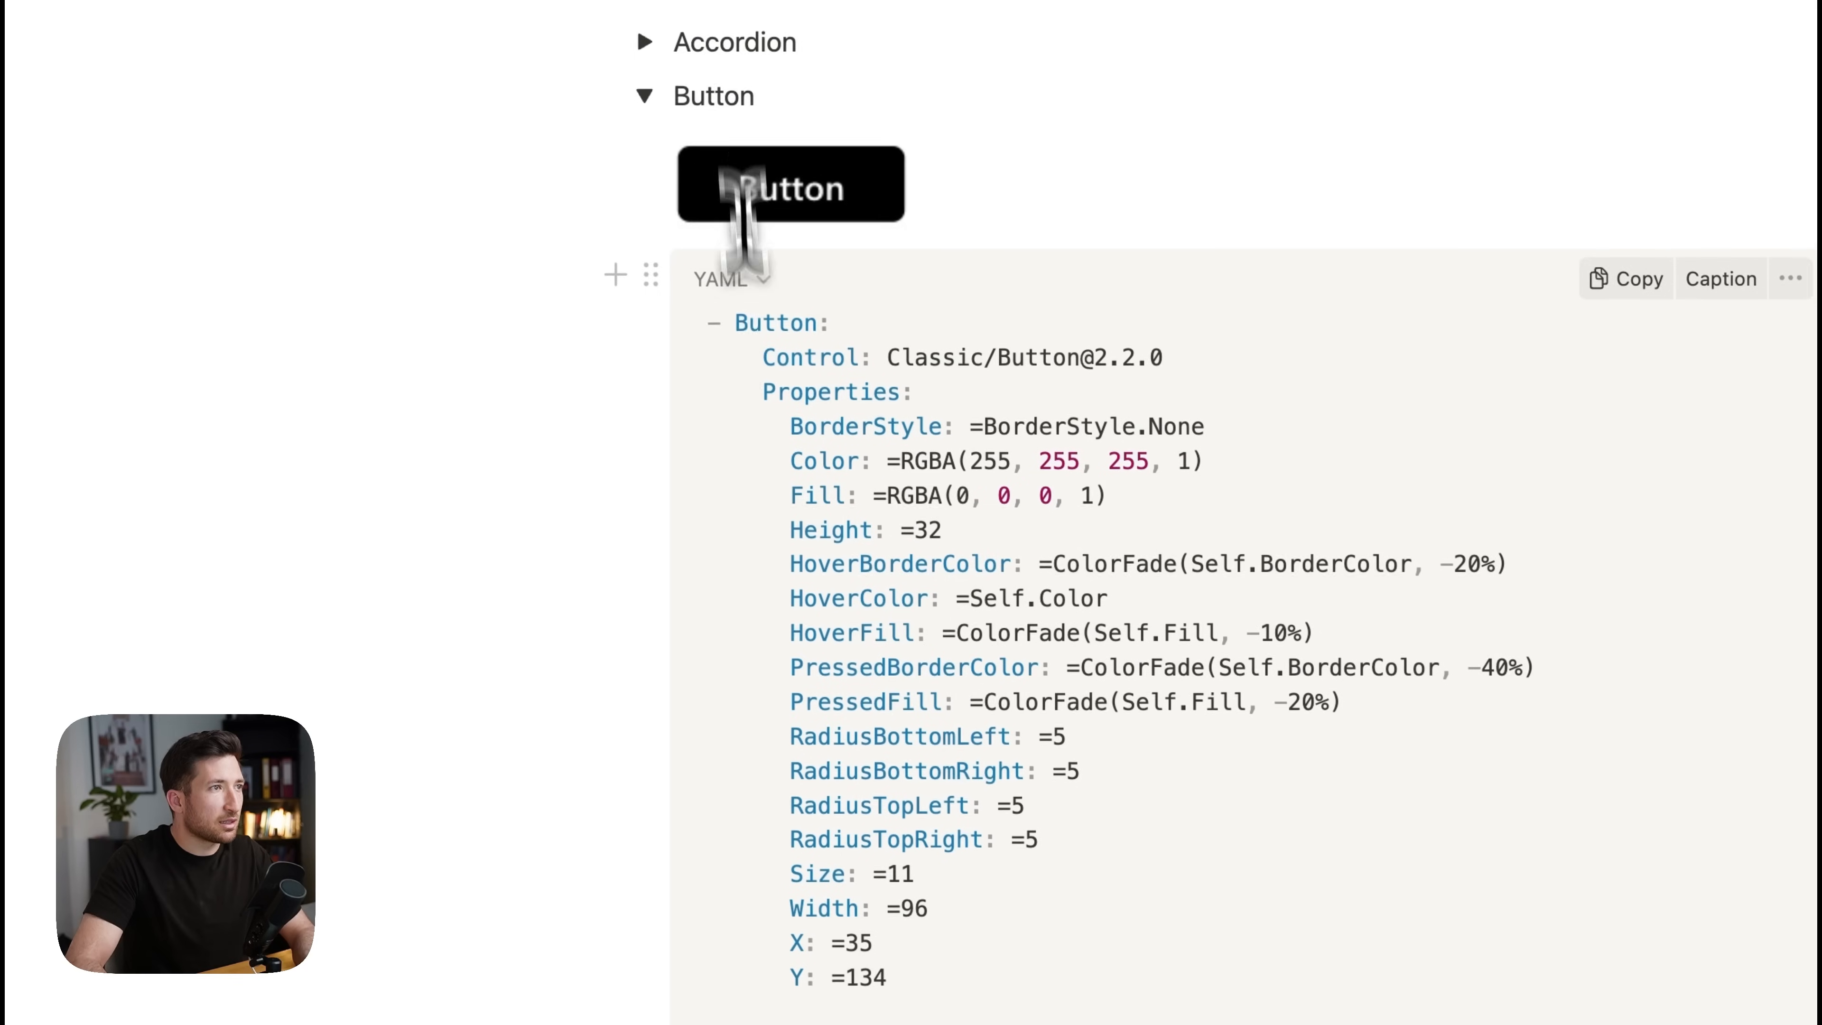
{"action": "scroll", "scroll_direction": "down", "scroll_amount": 3}
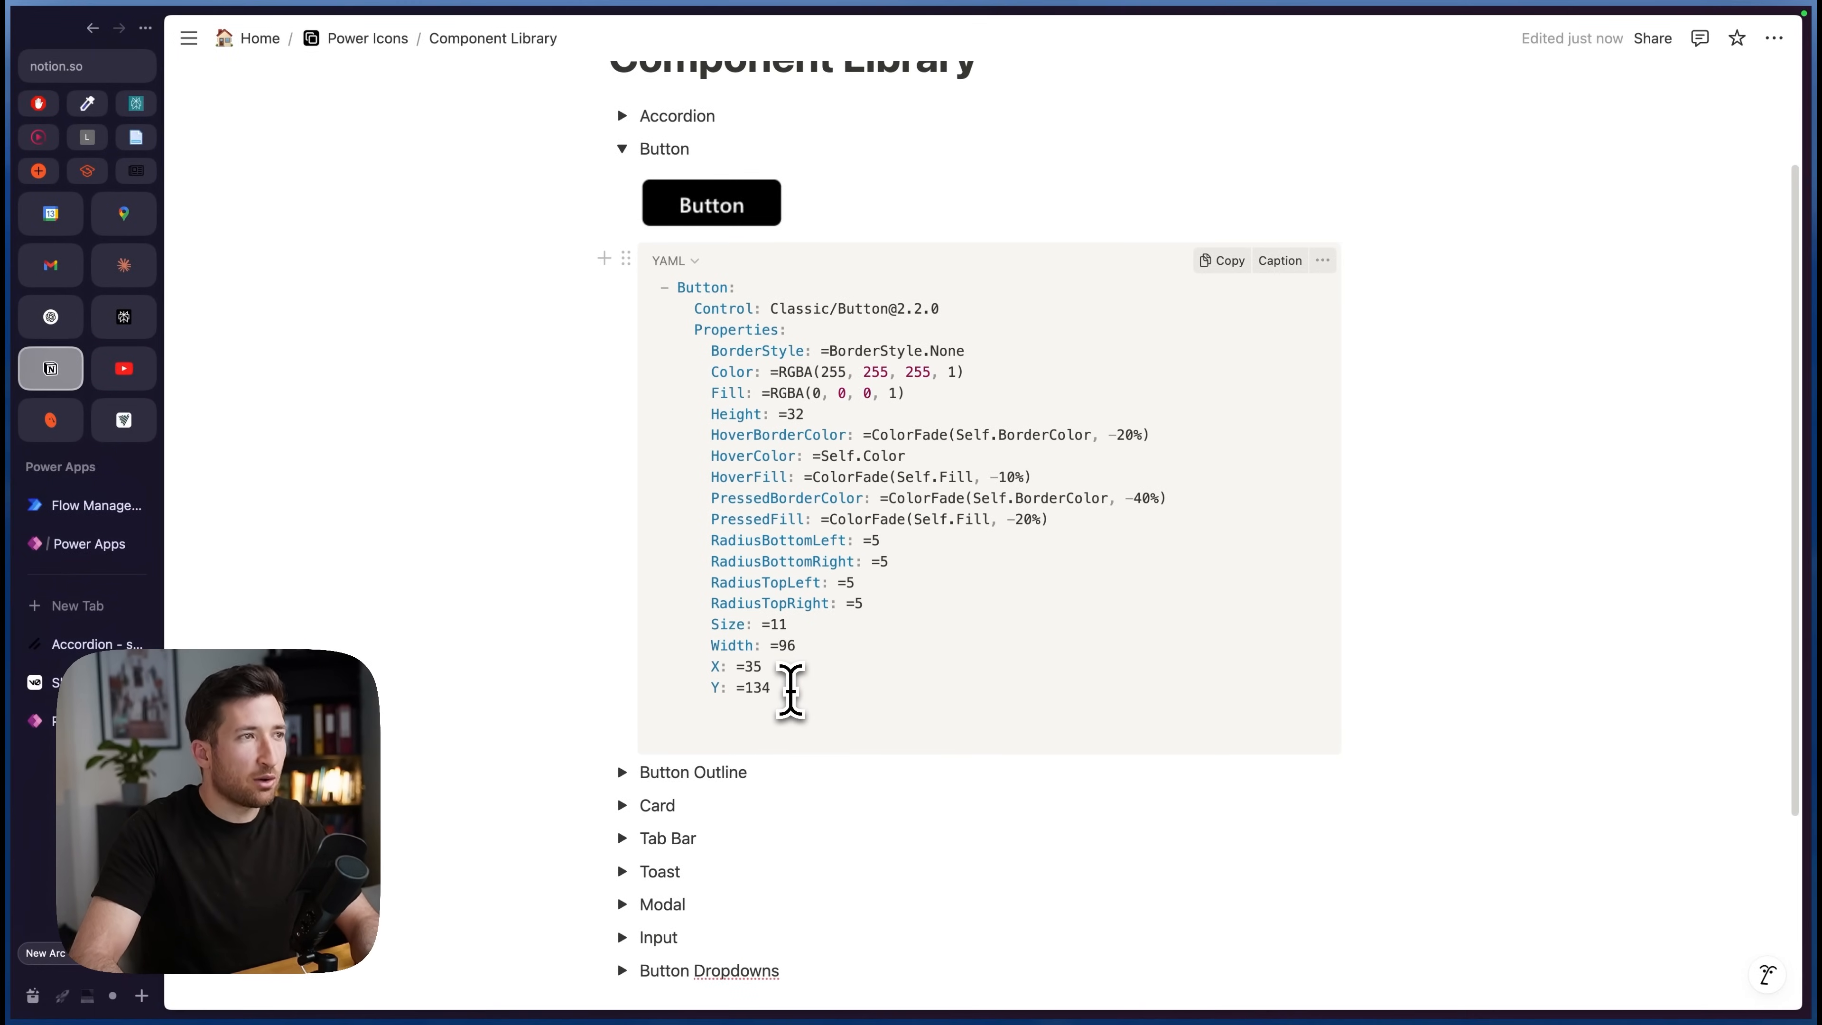
{"action": "mouse_move", "coordinate": [711, 203]}
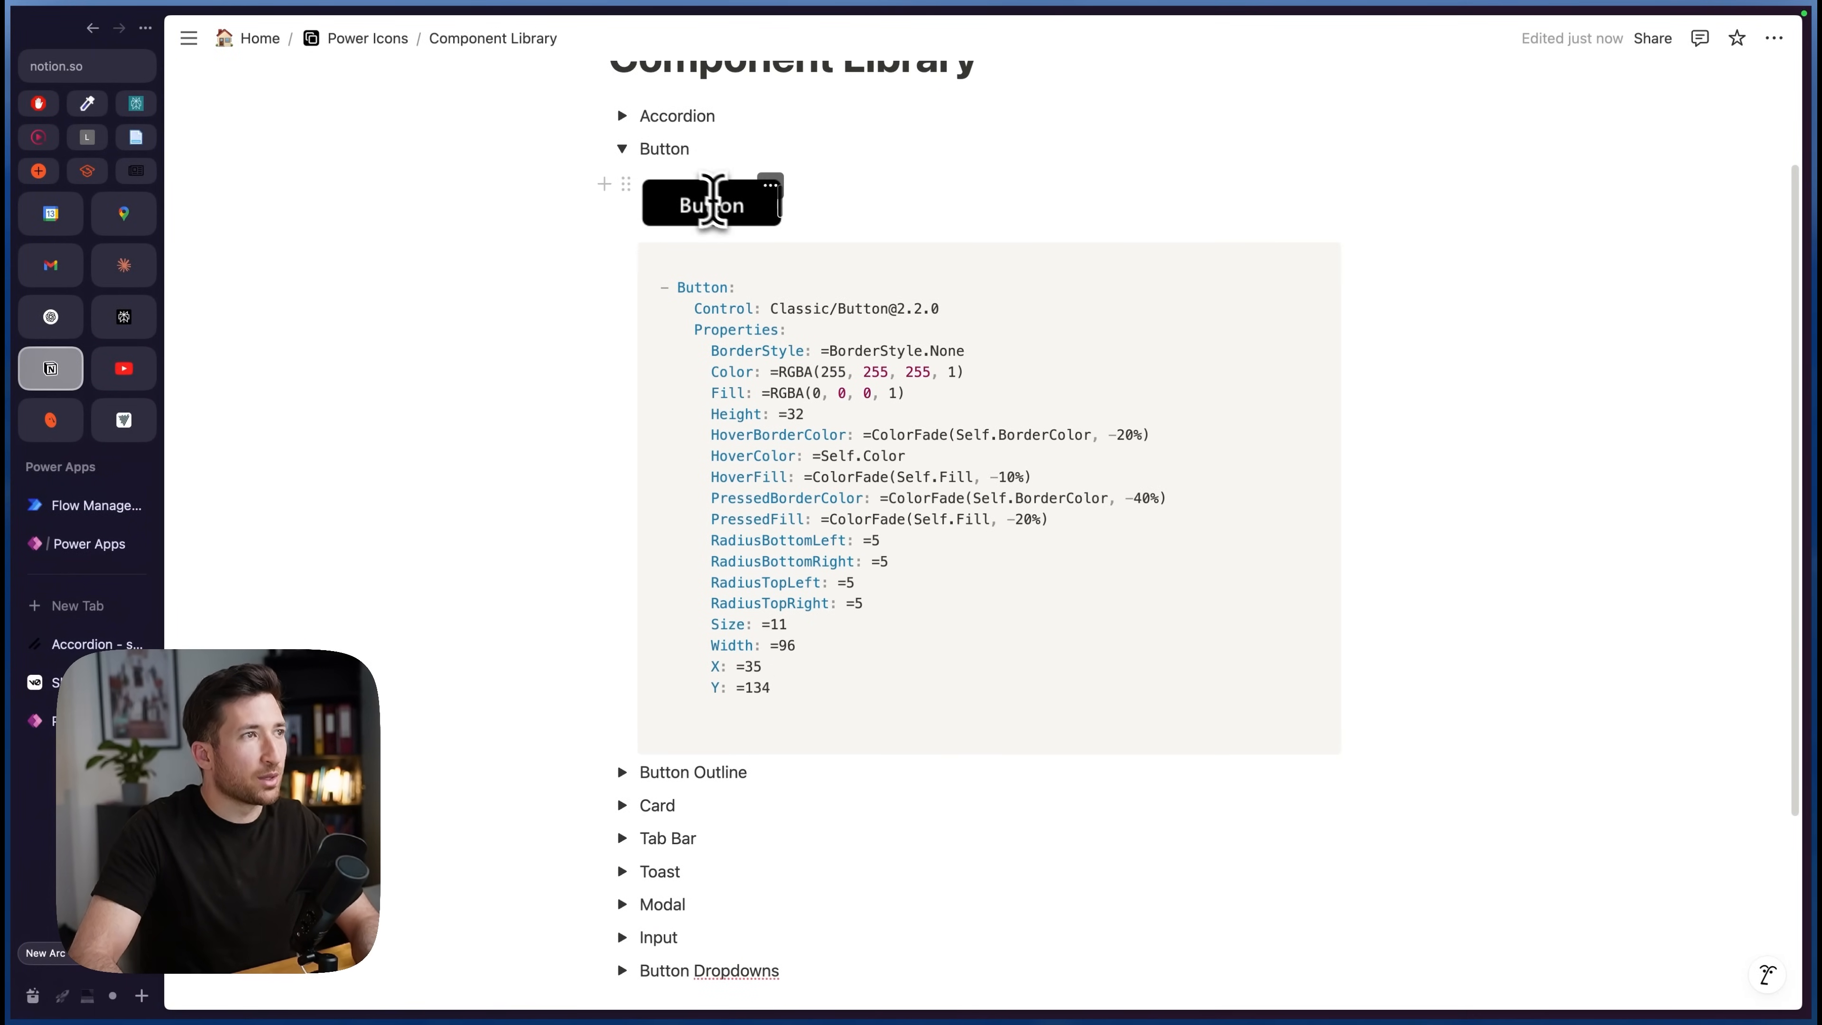
{"action": "left_click", "coordinate": [621, 115]}
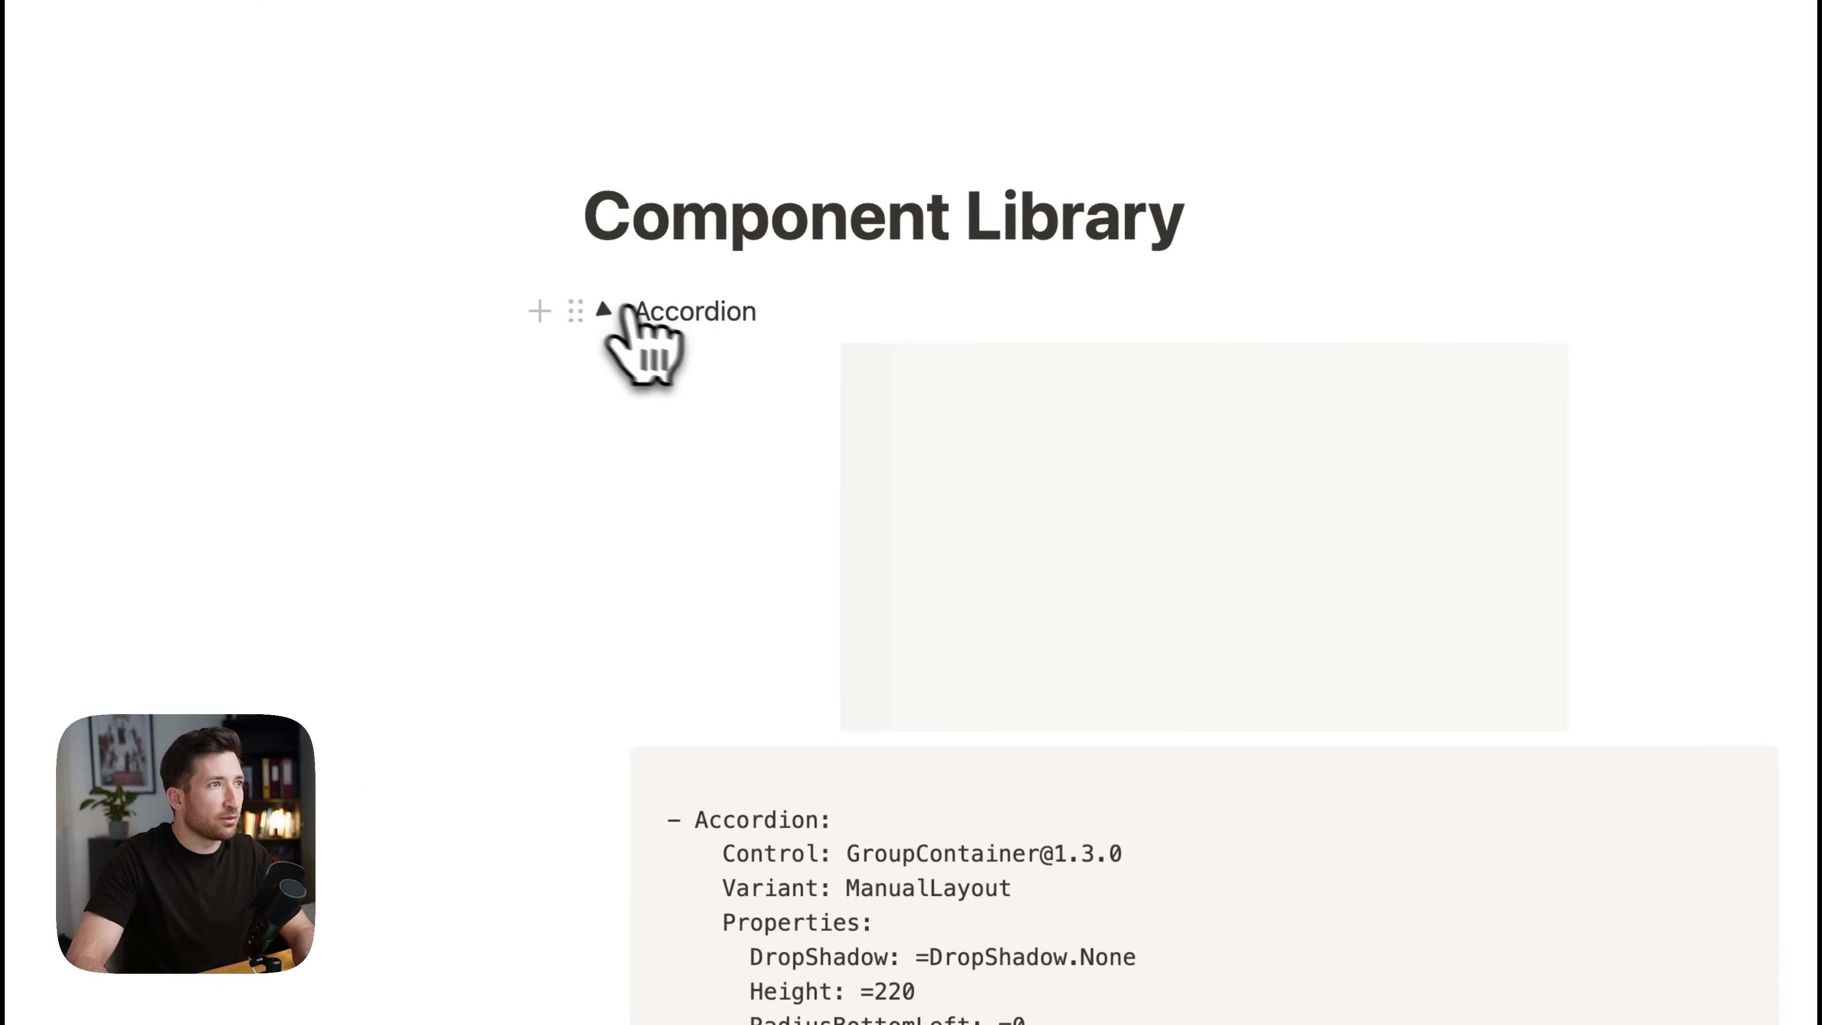
{"action": "scroll", "scroll_direction": "down", "scroll_amount": 3}
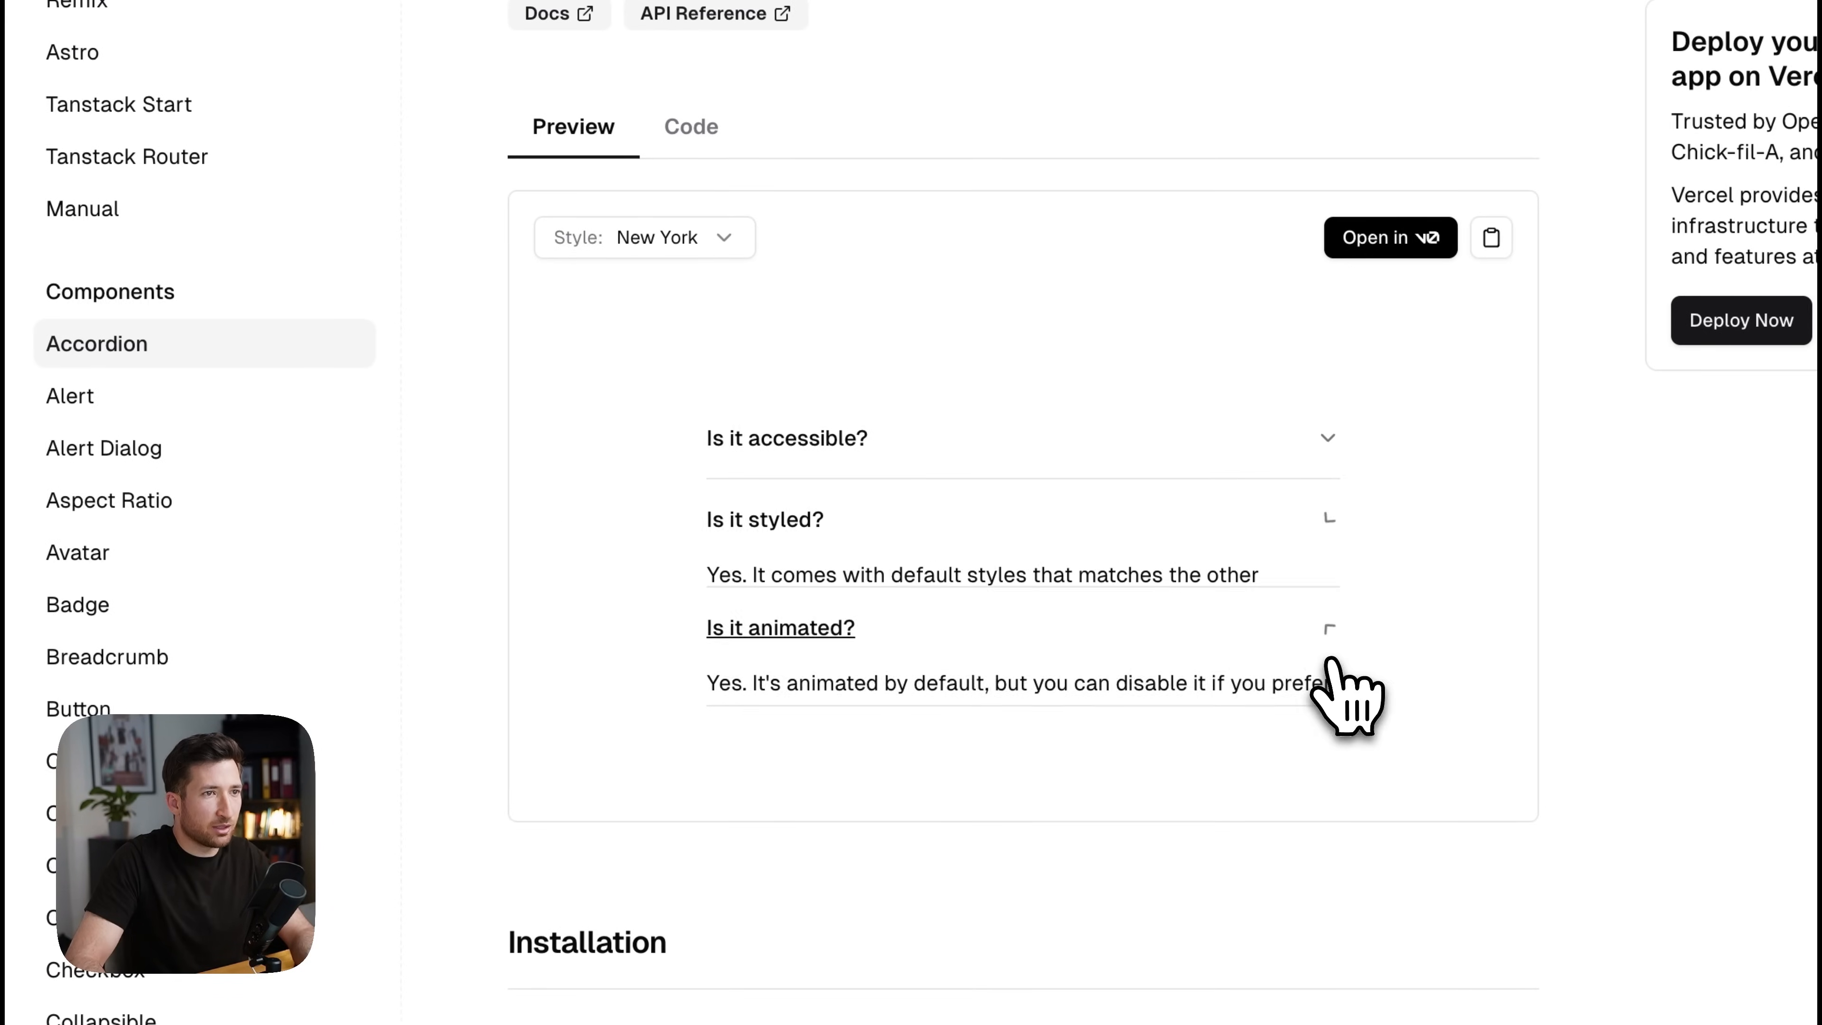
Step: Expand the Is it animated? item in the shadcn/ui accordion preview
{"action": "left_click", "coordinate": [765, 519]}
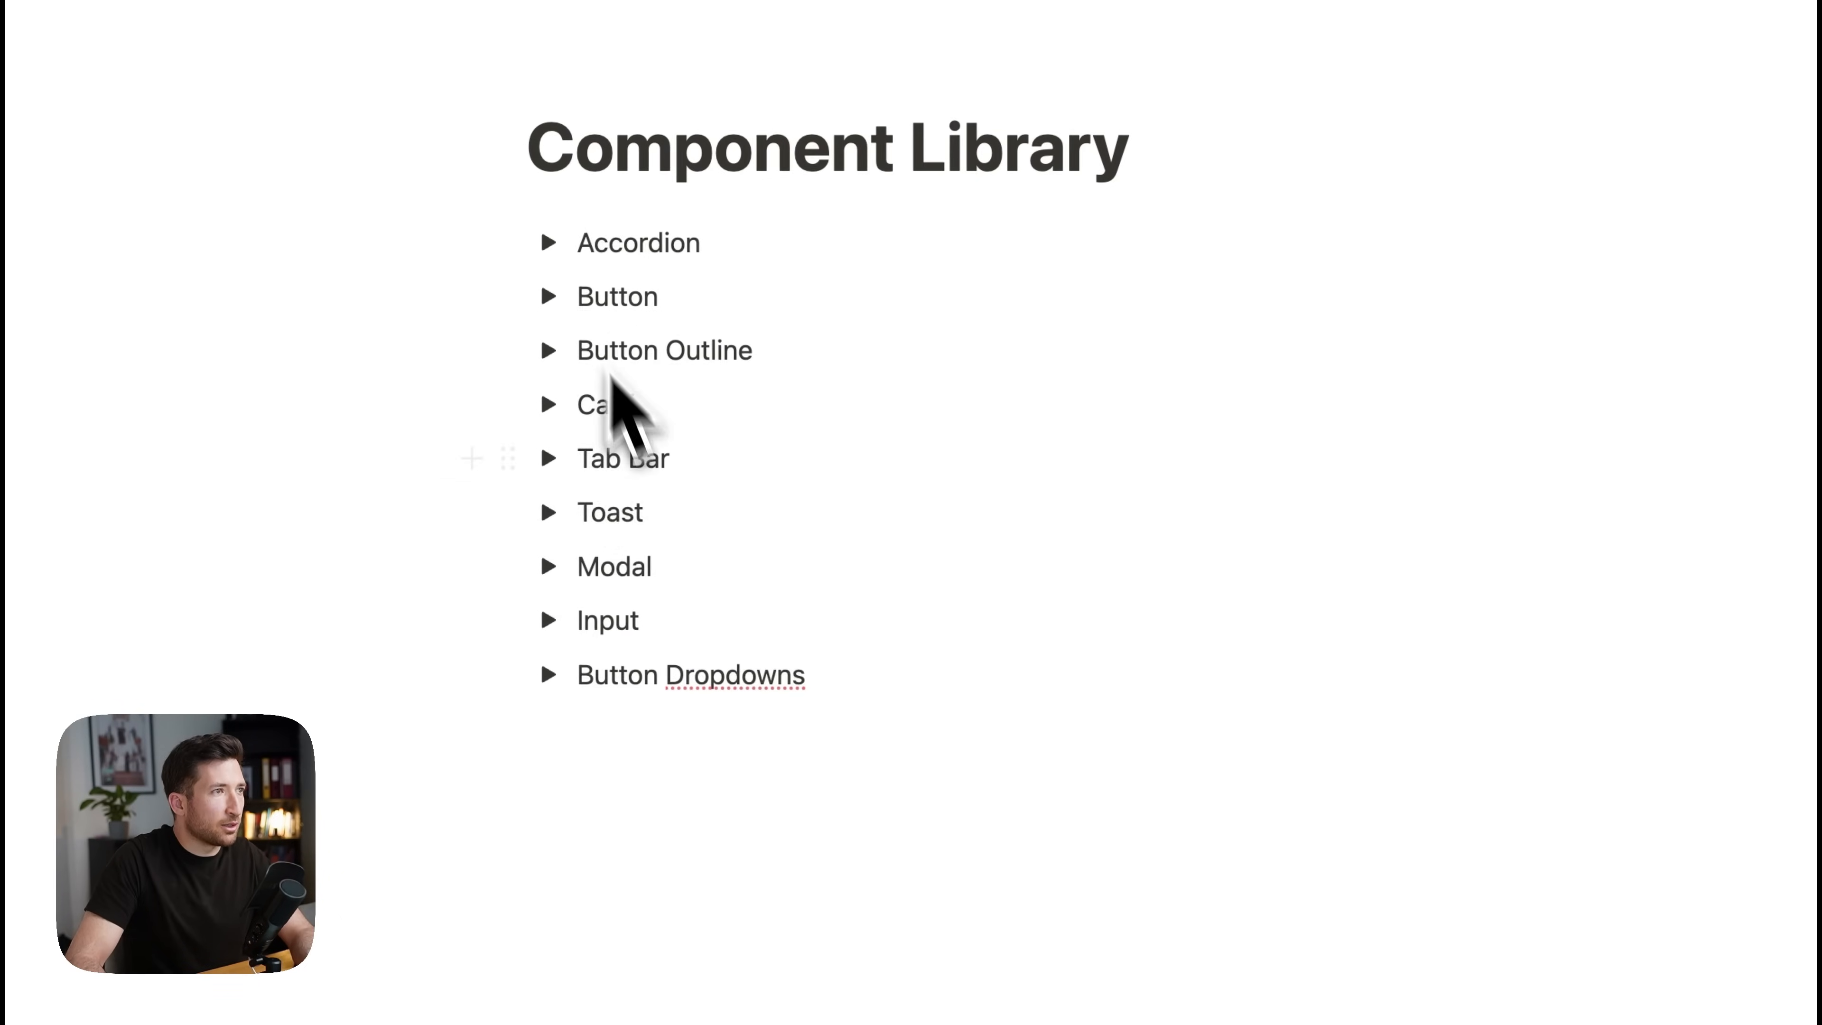
Step: Collapse the Component Library entries near Button Outline and Card
{"action": "left_click", "coordinate": [548, 457]}
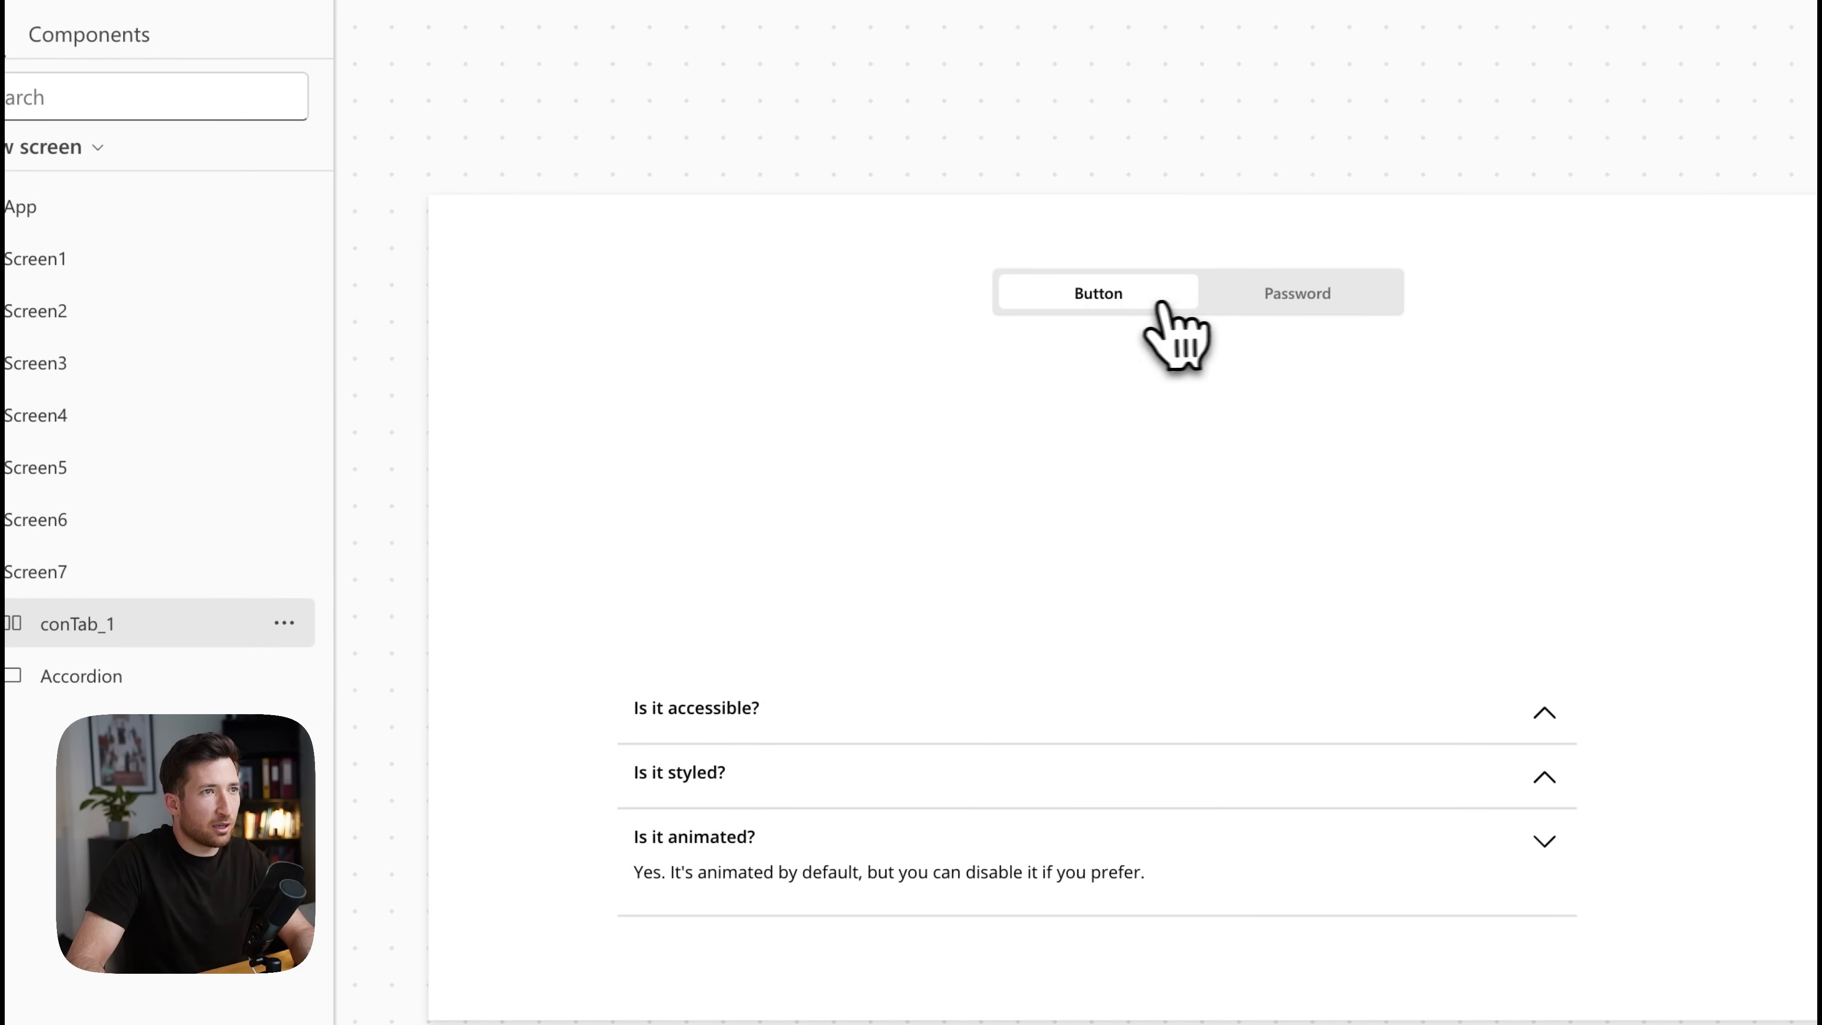
Step: Switch the pasted tab bar to its Button tab and inspect btn1_2 under conTab_1
{"action": "left_click", "coordinate": [1097, 292]}
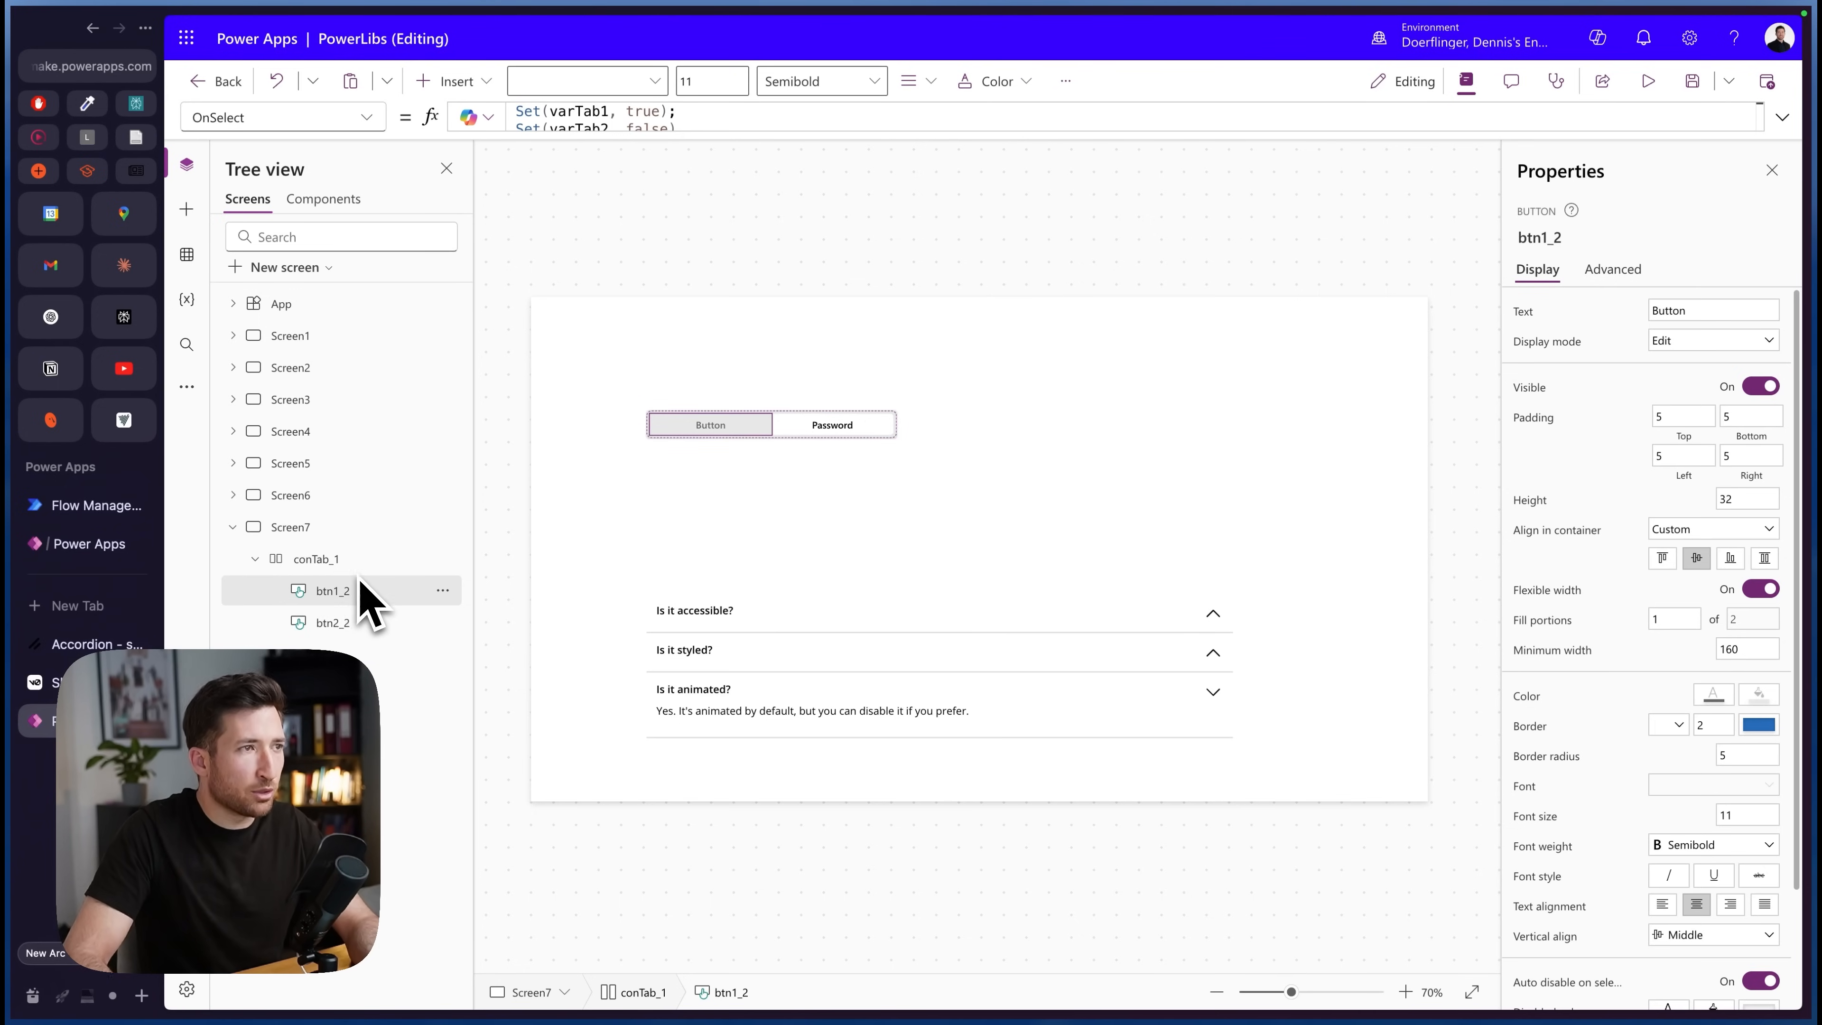
{"action": "mouse_move", "coordinate": [389, 605]}
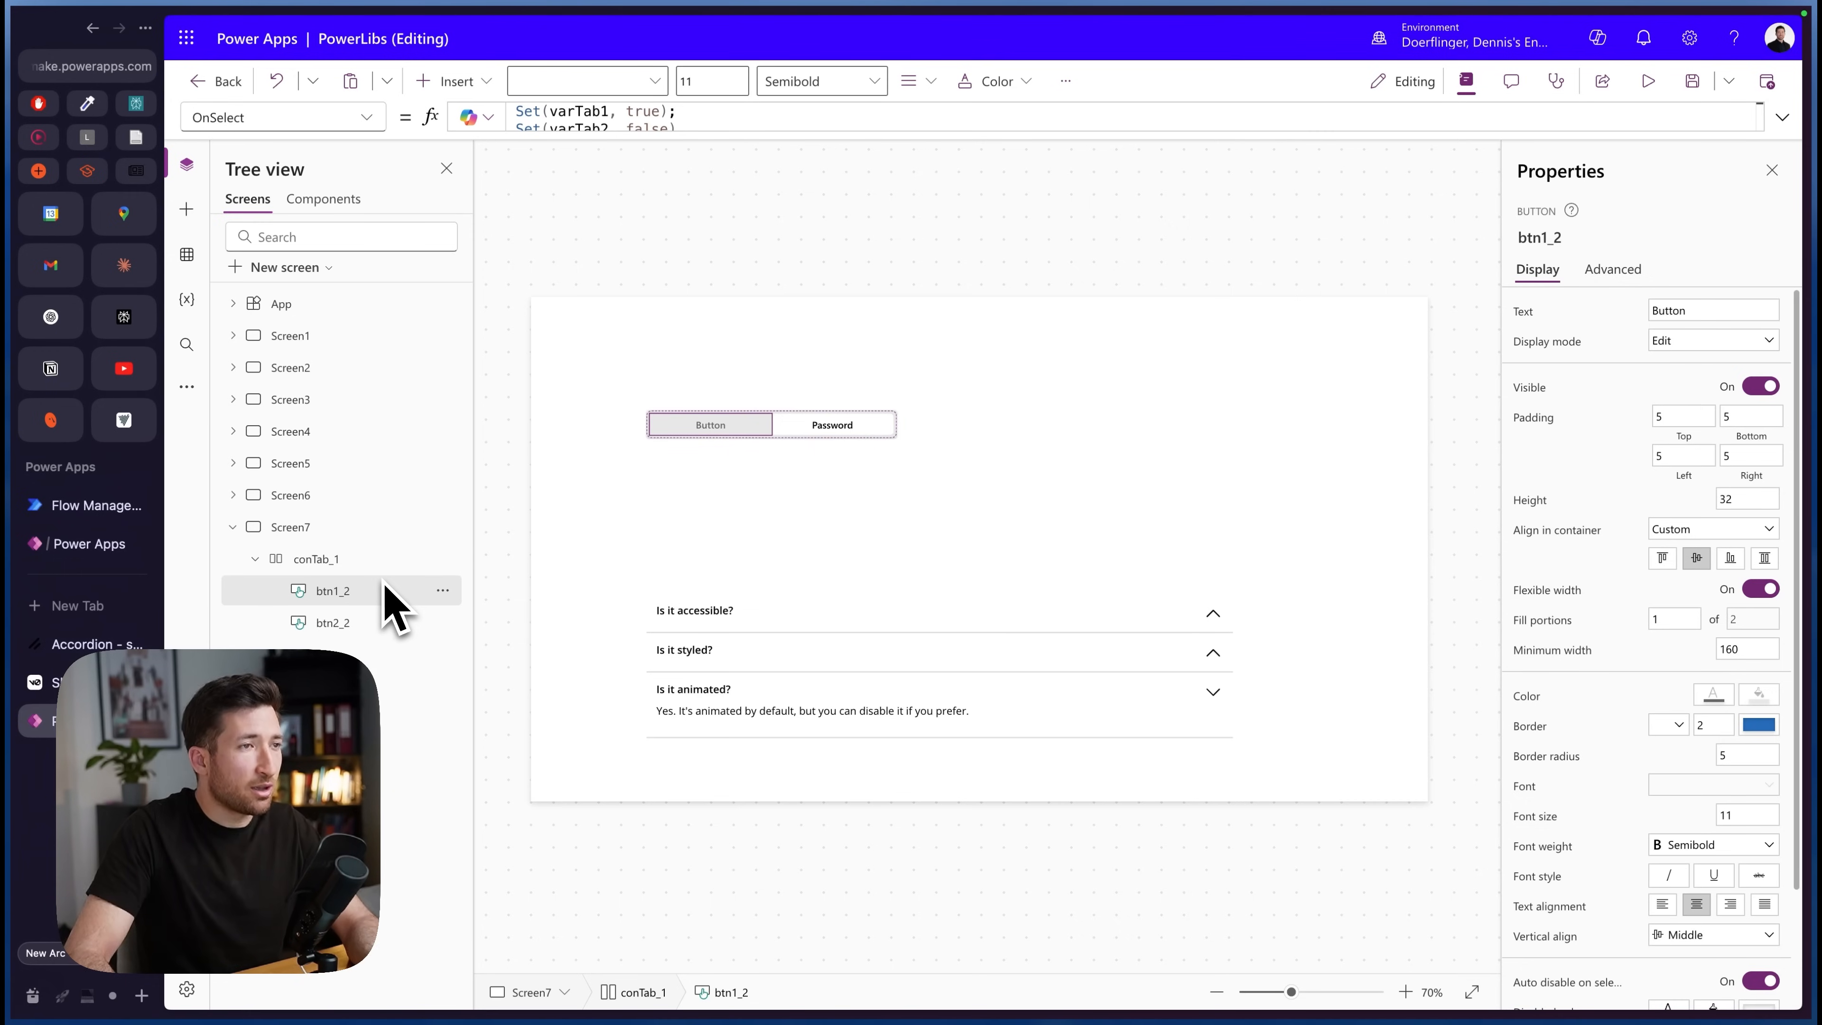
{"action": "mouse_move", "coordinate": [383, 592]}
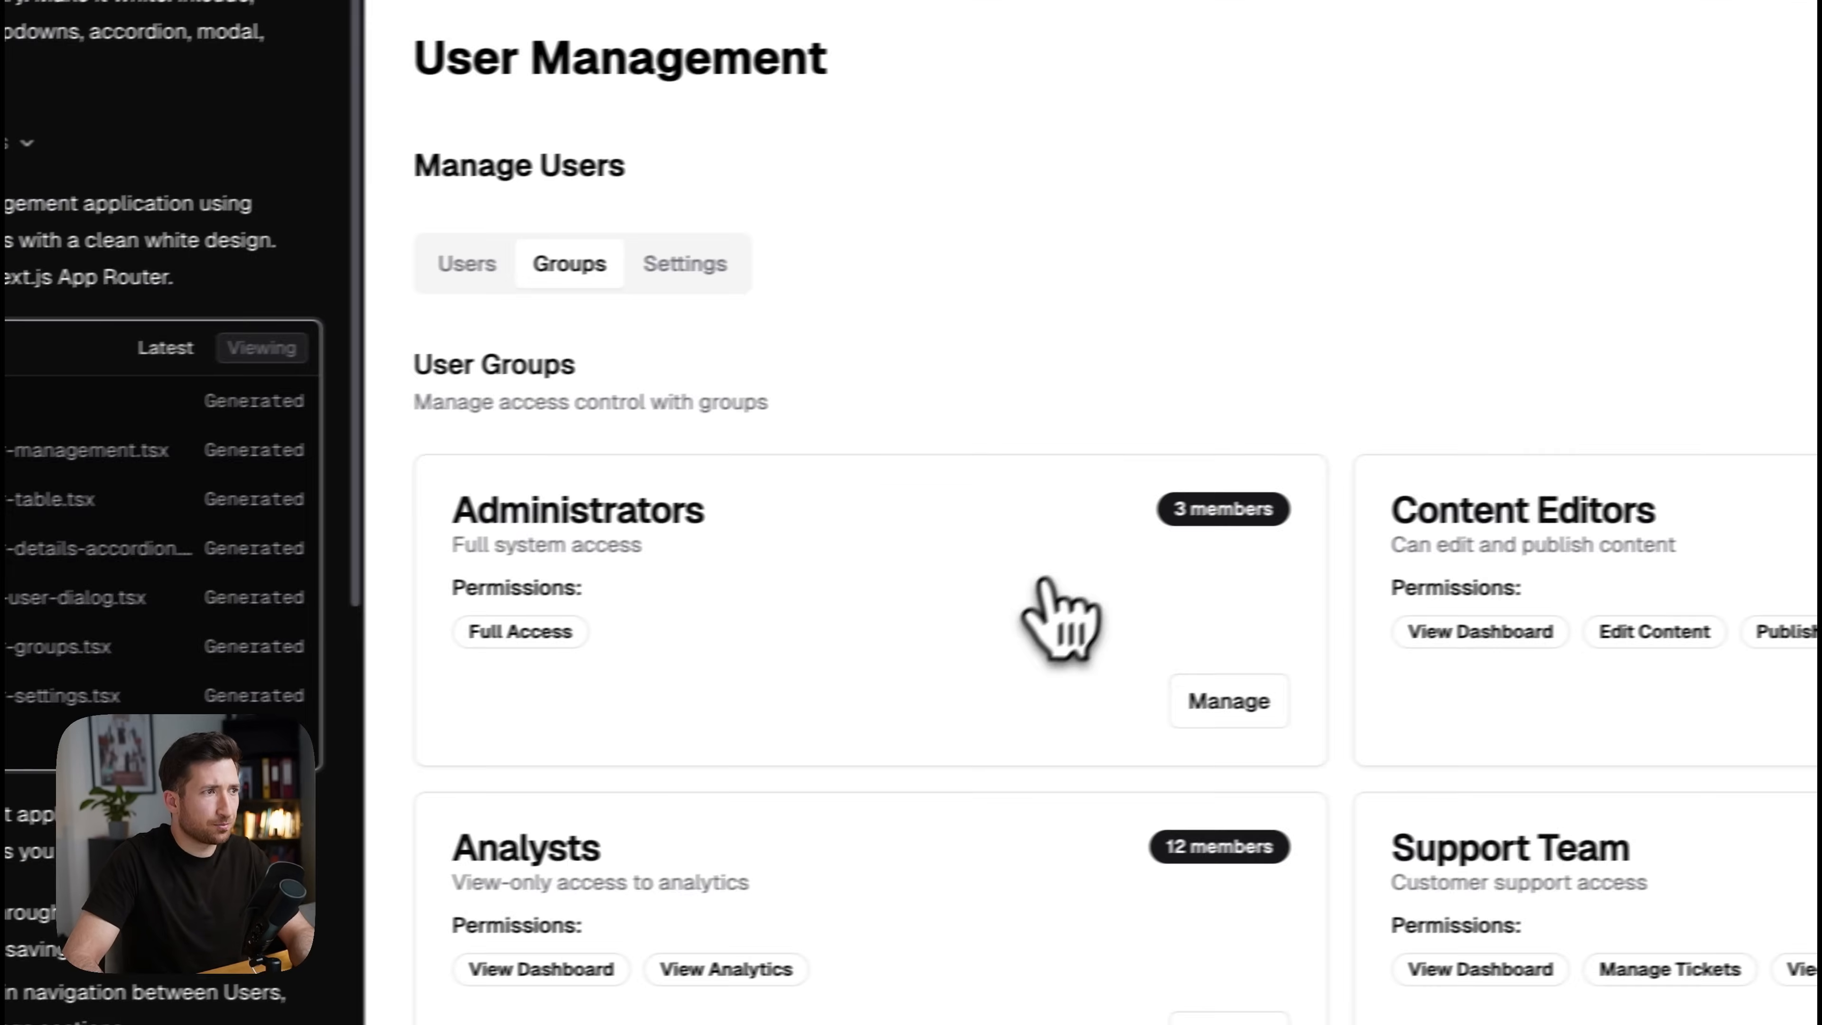
{"action": "left_click", "coordinate": [1795, 98]}
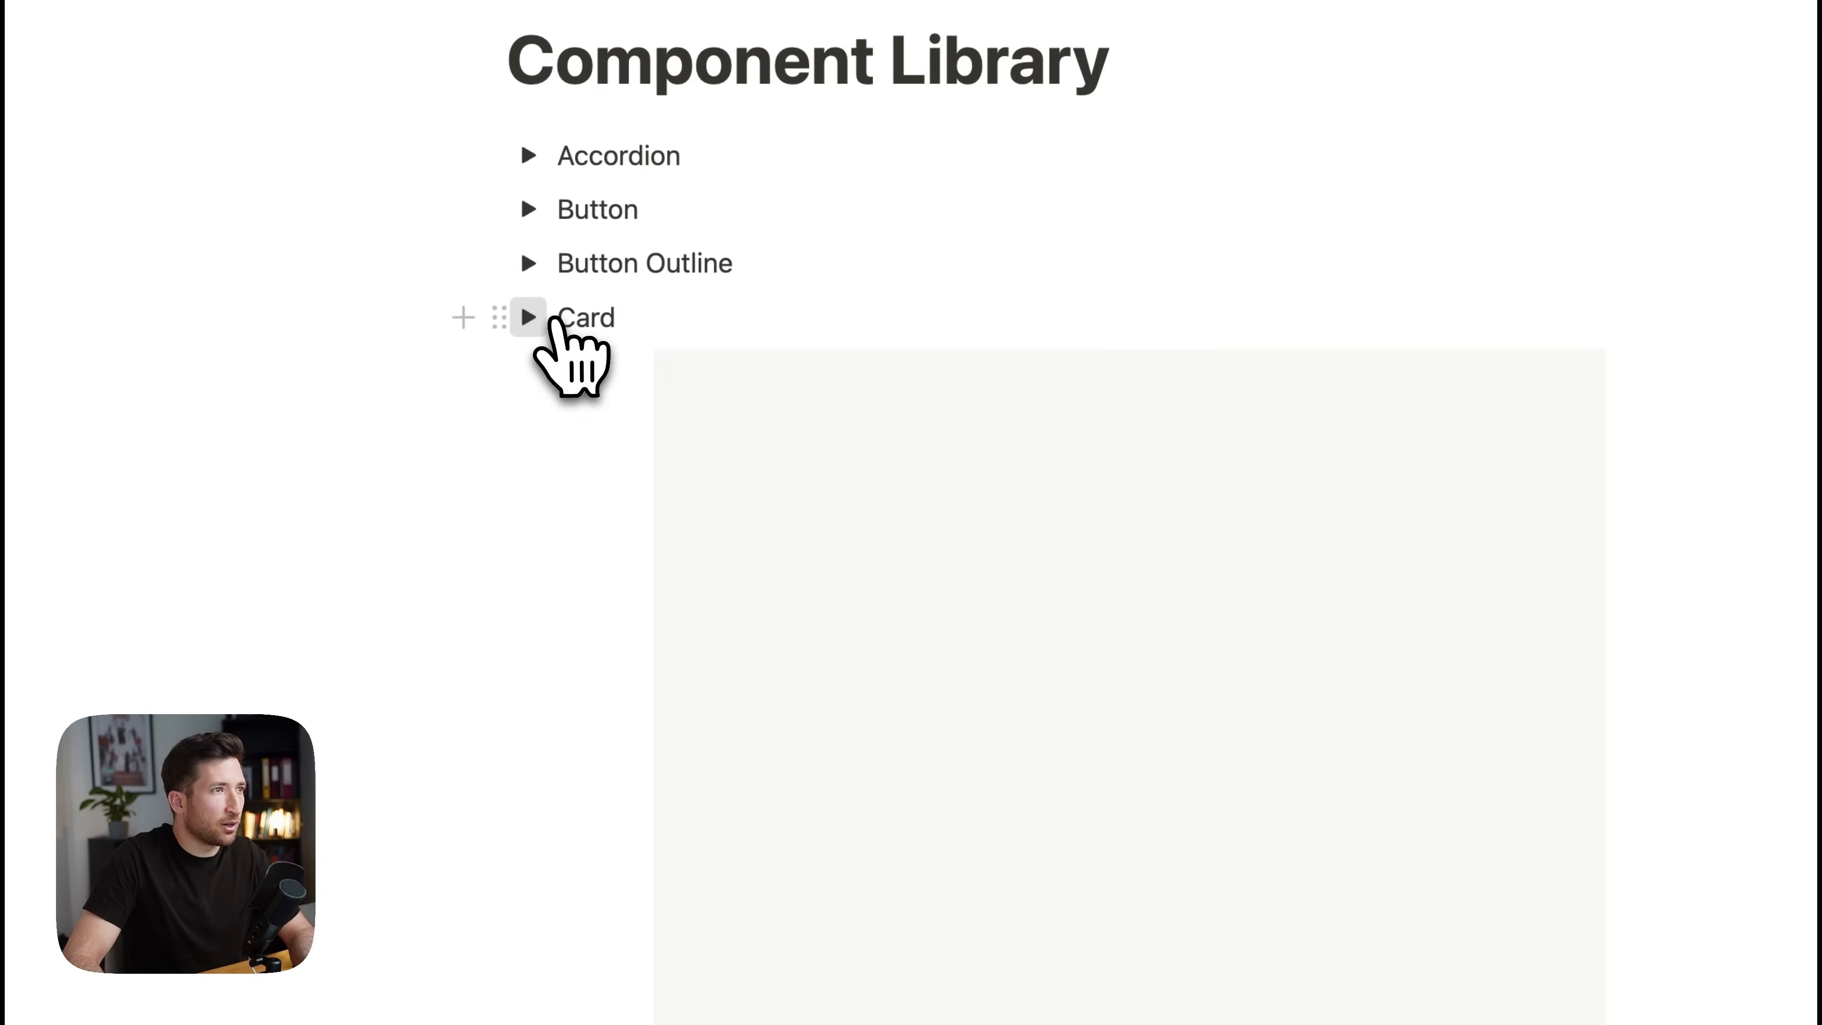
{"action": "left_click", "coordinate": [528, 316]}
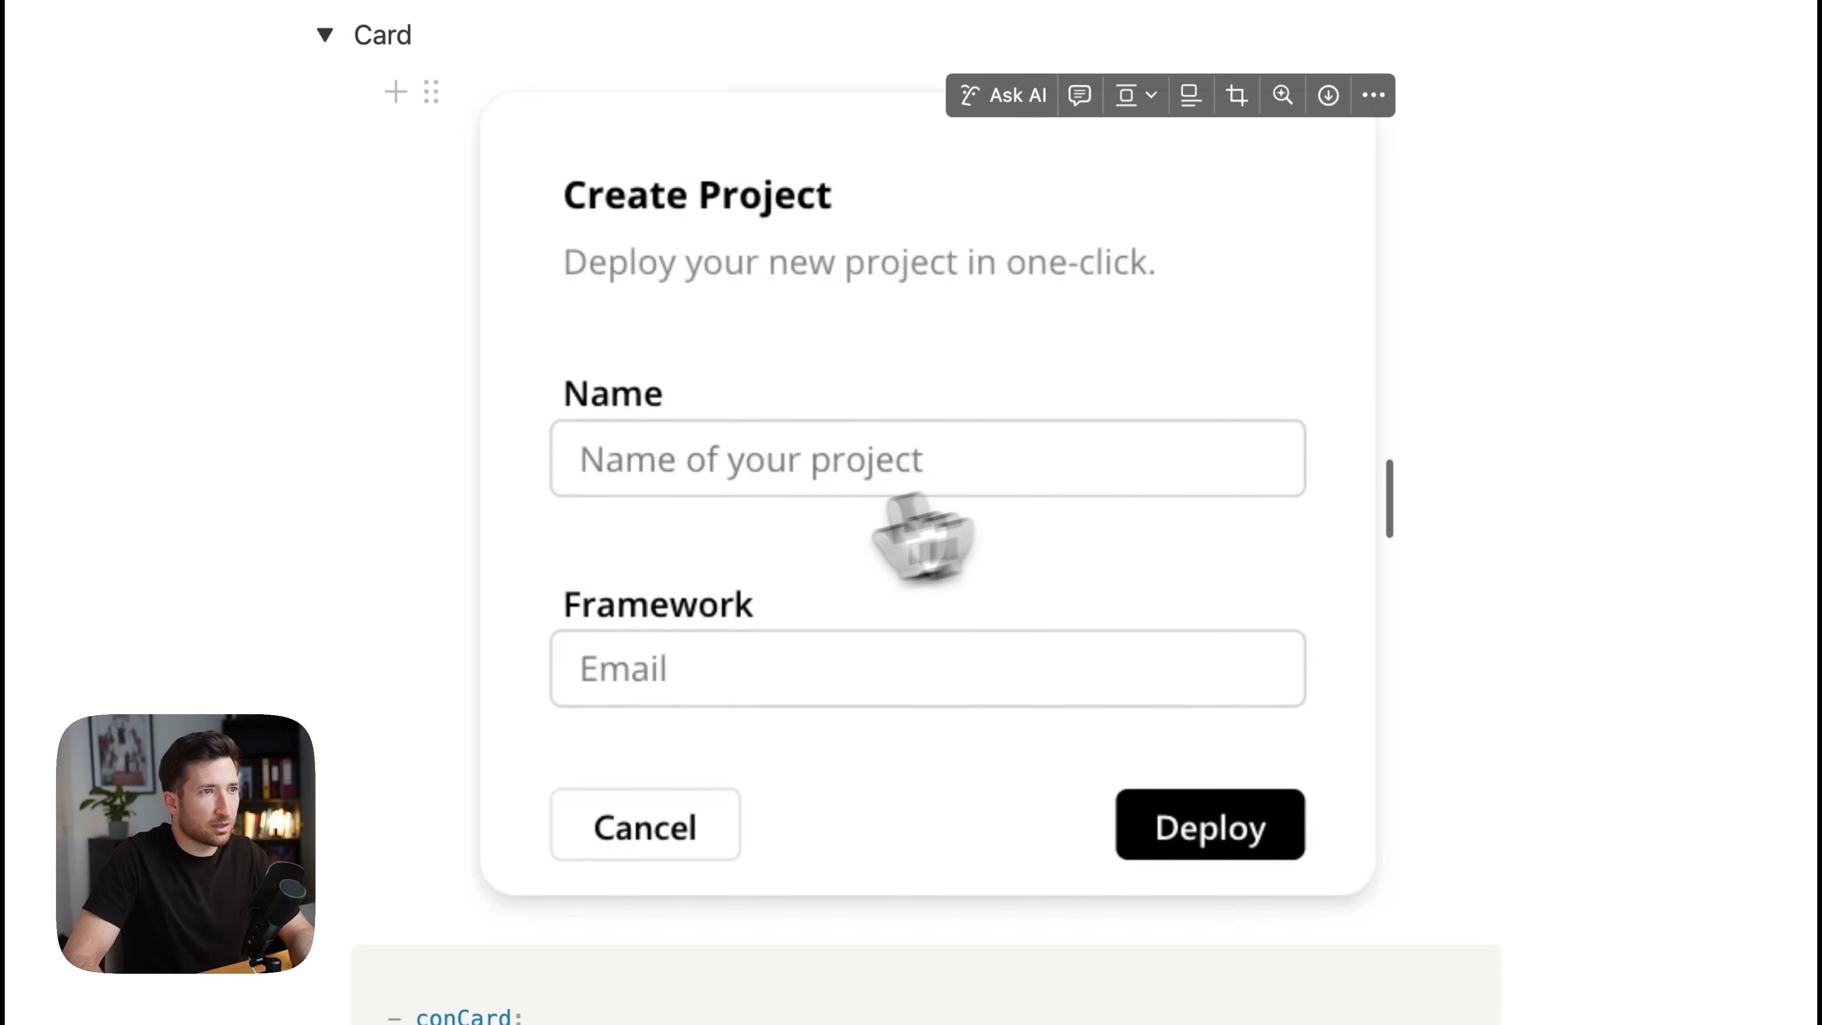
{"action": "scroll", "scroll_direction": "down", "scroll_amount": 3}
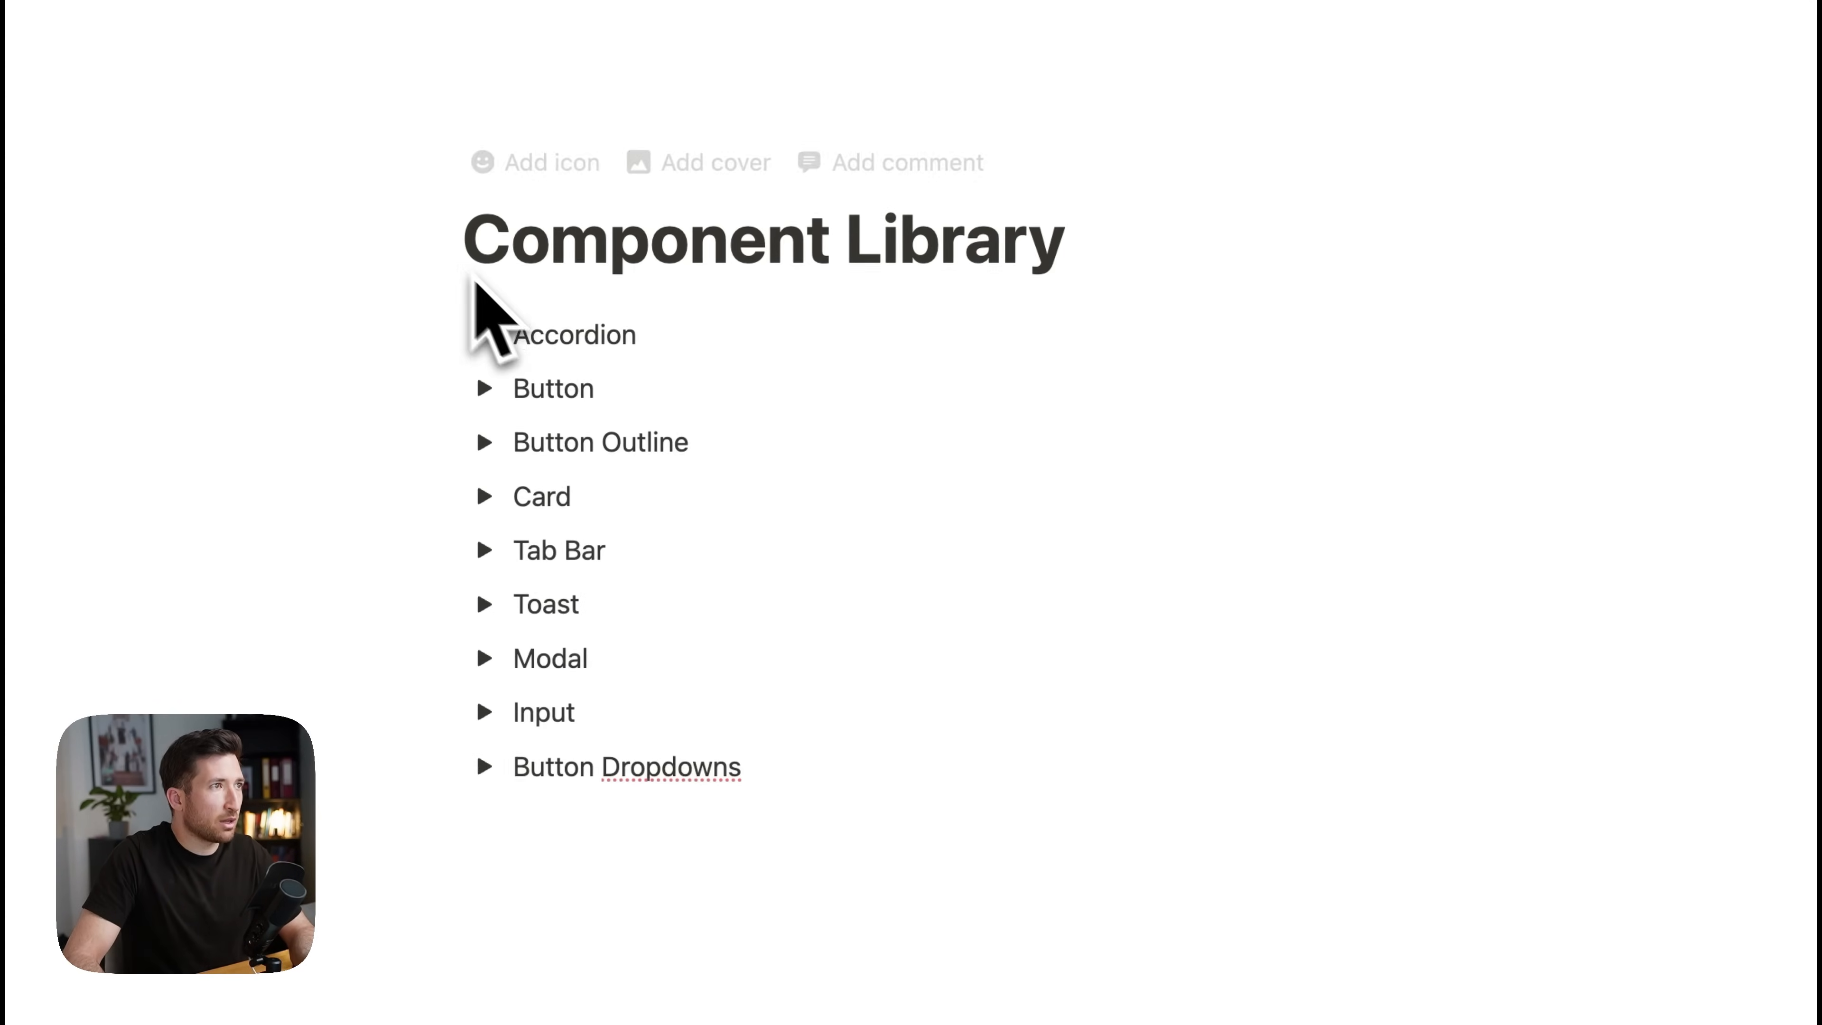
{"action": "left_click", "coordinate": [485, 442]}
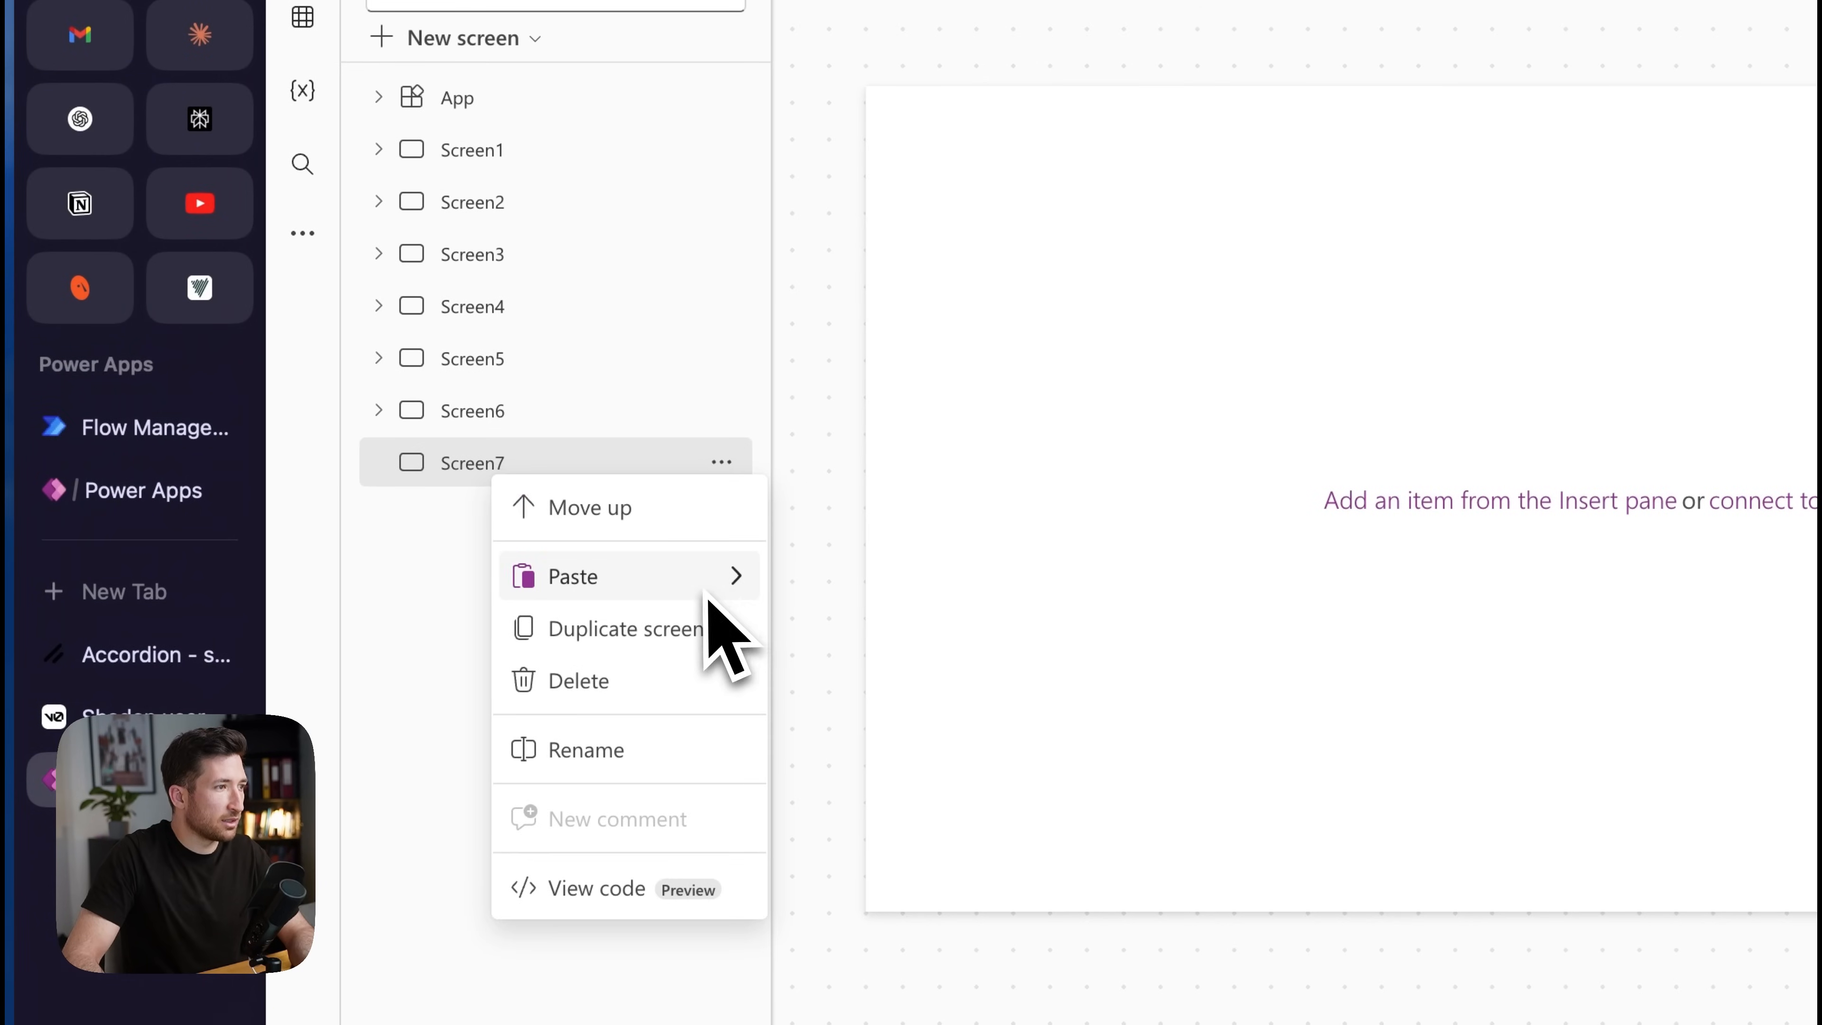
Step: Paste OutlineButton_1 into Screen7 and deselect on the canvas
{"action": "left_click", "coordinate": [573, 576]}
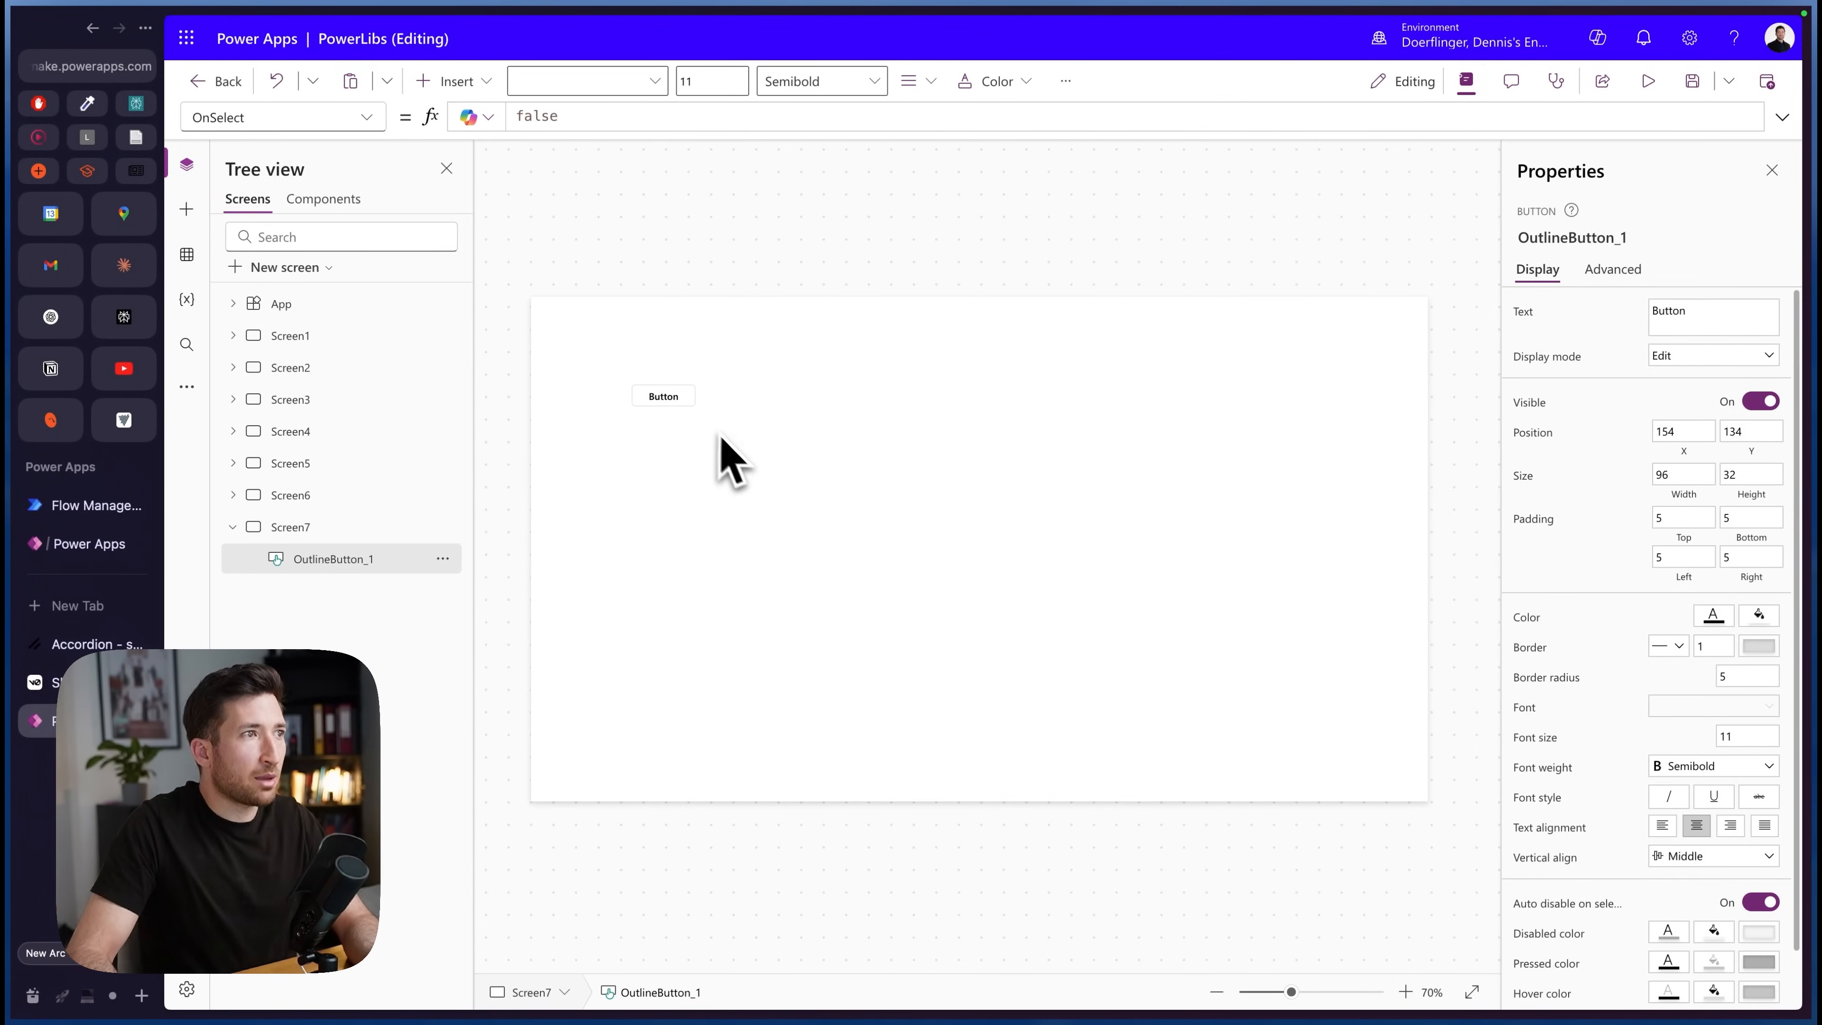
{"action": "mouse_move", "coordinate": [717, 420]}
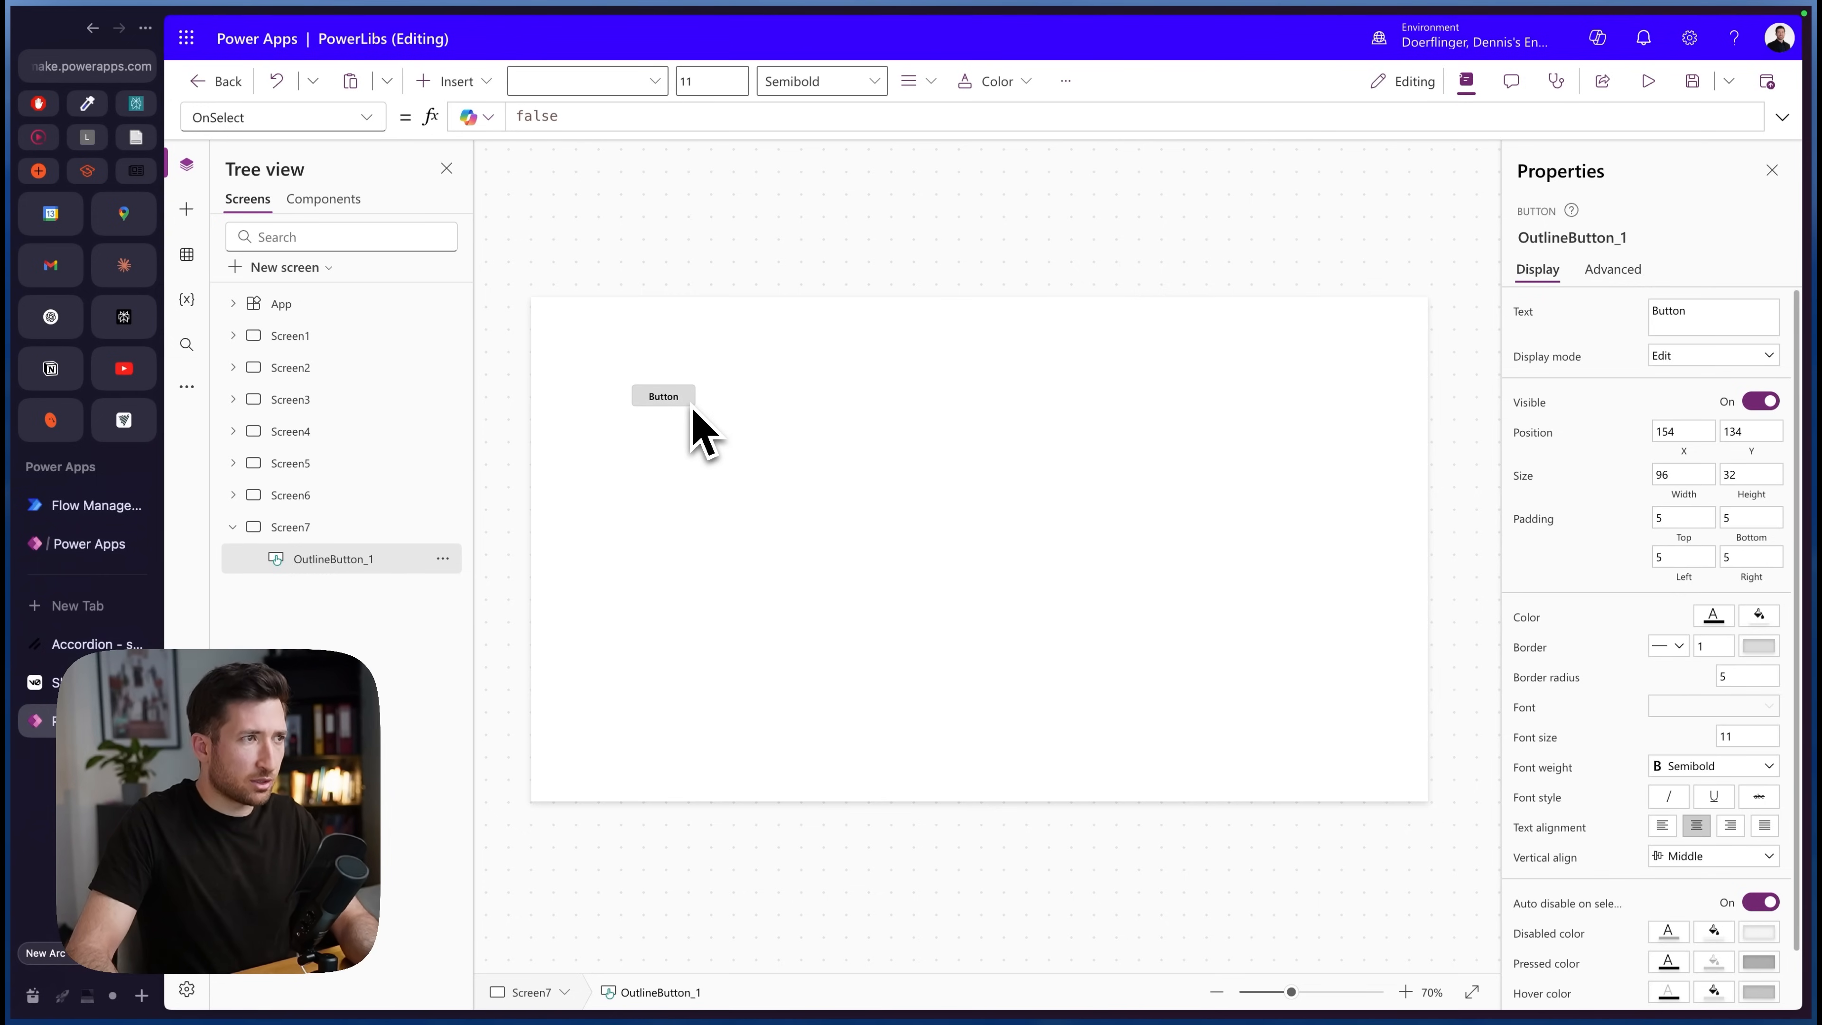
{"action": "mouse_move", "coordinate": [663, 419]}
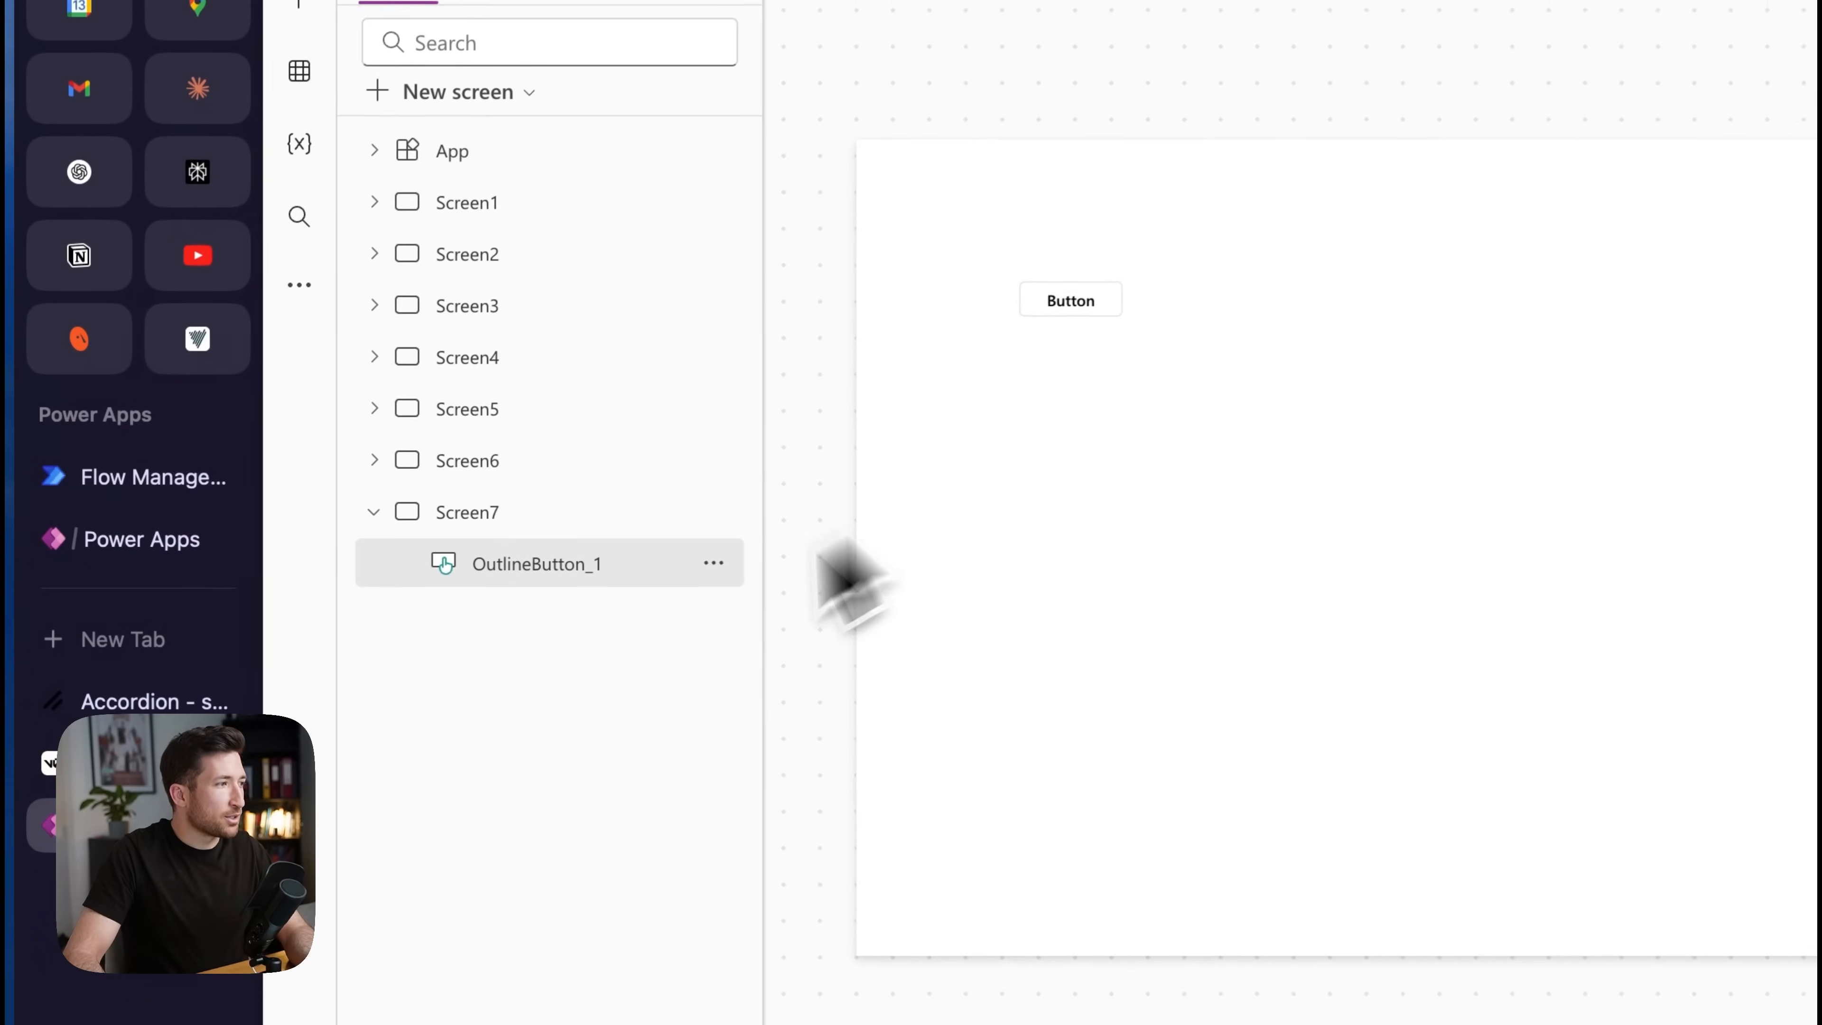
{"action": "left_click", "coordinate": [1069, 472]}
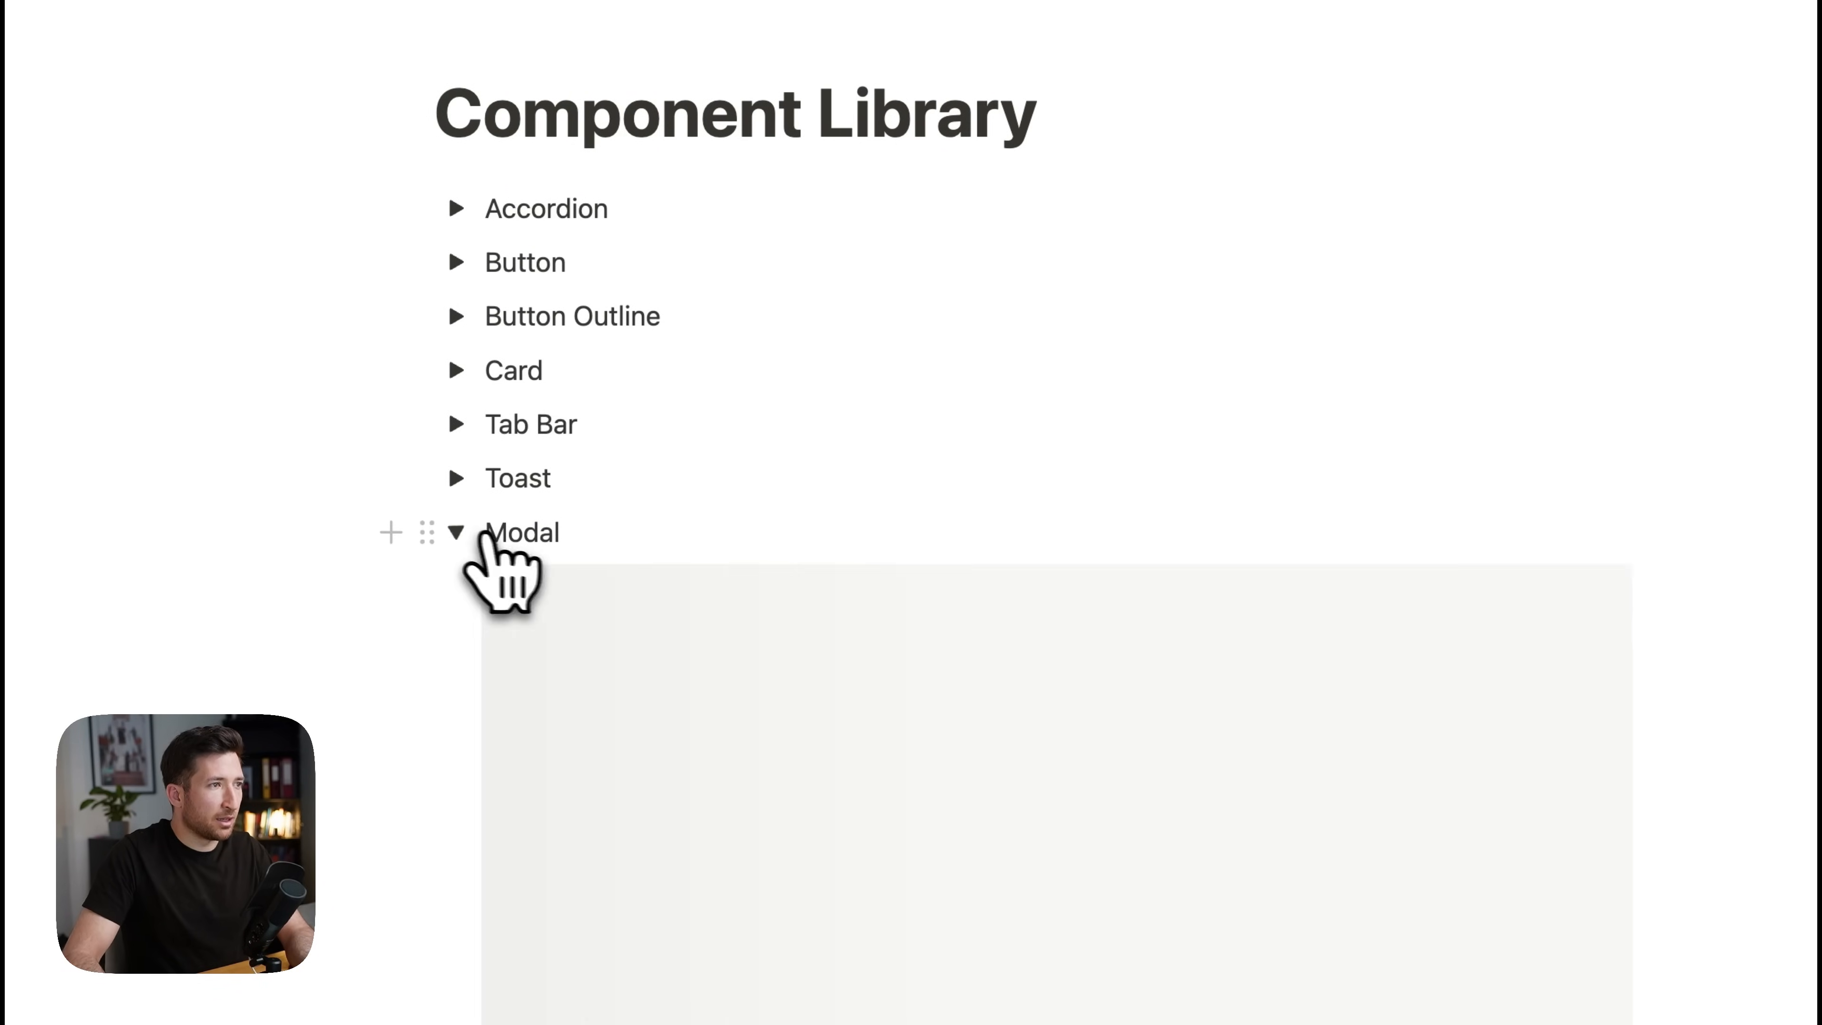
Step: Scroll down the Notion Component Library to the expanded Modal content
{"action": "scroll", "scroll_direction": "down", "scroll_amount": 3}
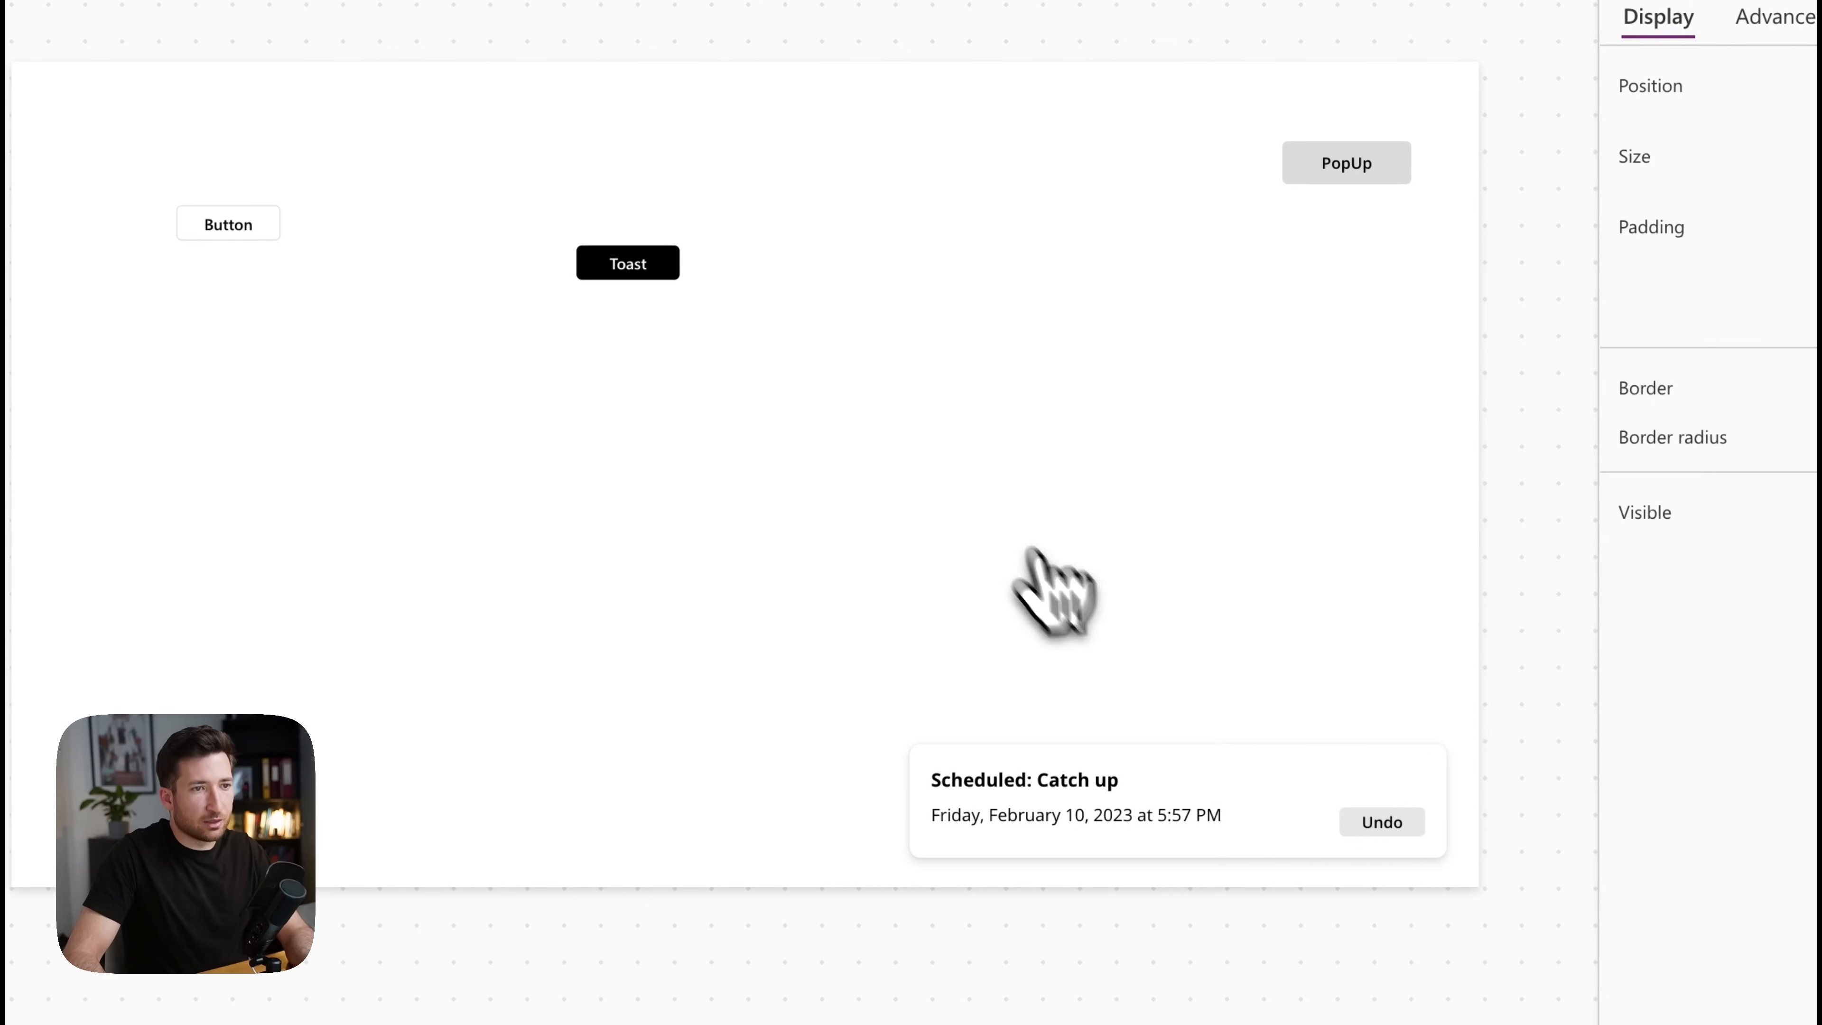
{"action": "mouse_move", "coordinate": [1381, 822]}
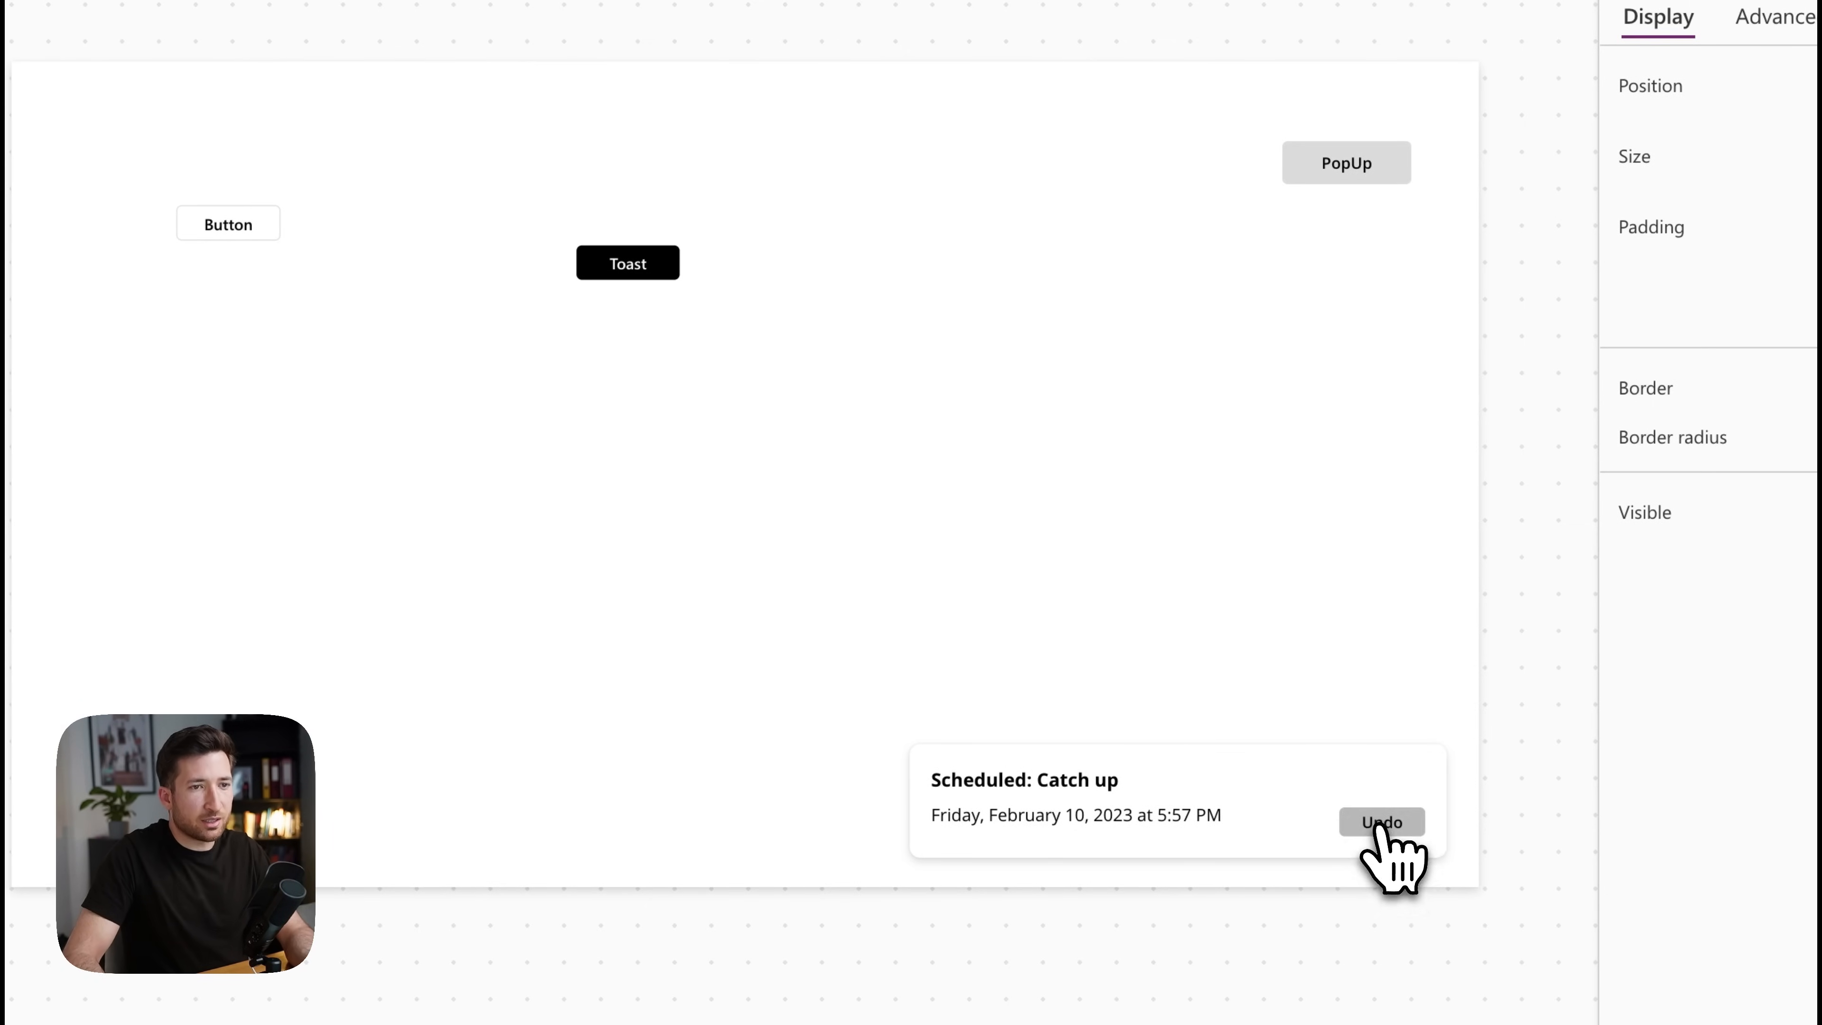
Step: Test the toast's Undo action, then view btnToast's OnSelect formula setting varToast to true
{"action": "left_click", "coordinate": [1381, 821]}
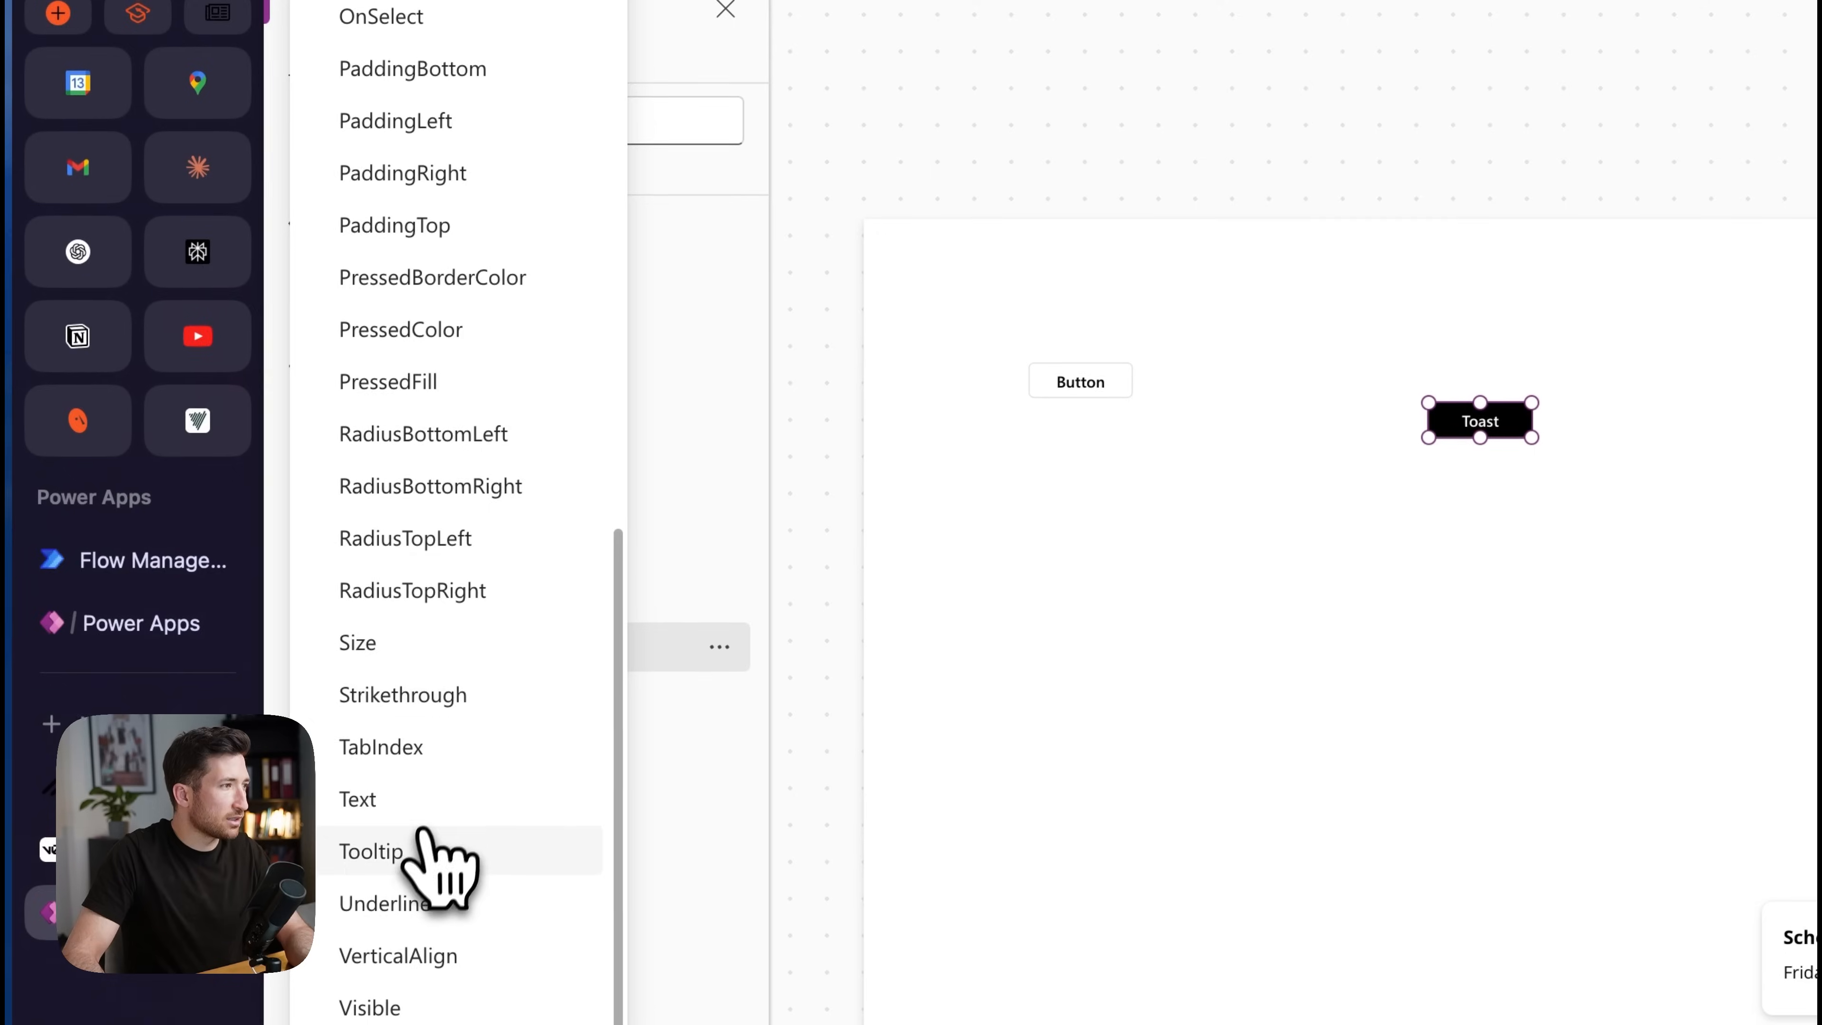
{"action": "left_click", "coordinate": [380, 16]}
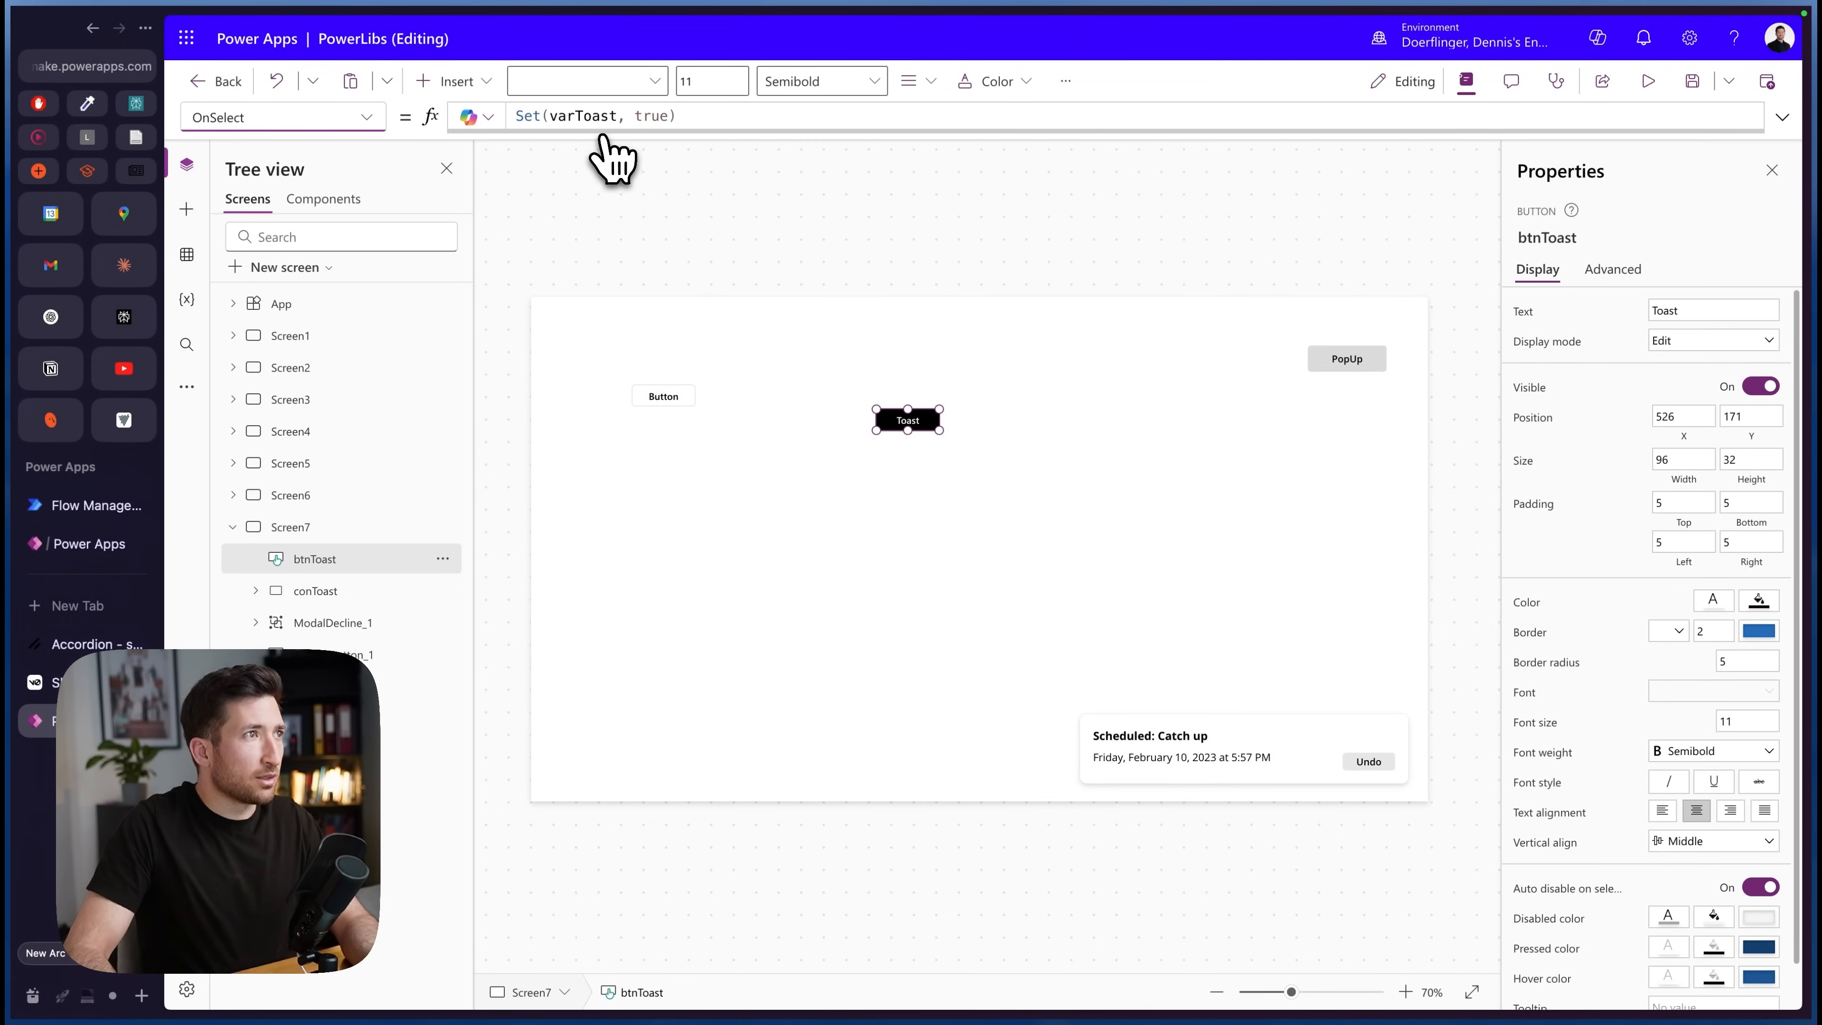
{"action": "mouse_move", "coordinate": [785, 305]}
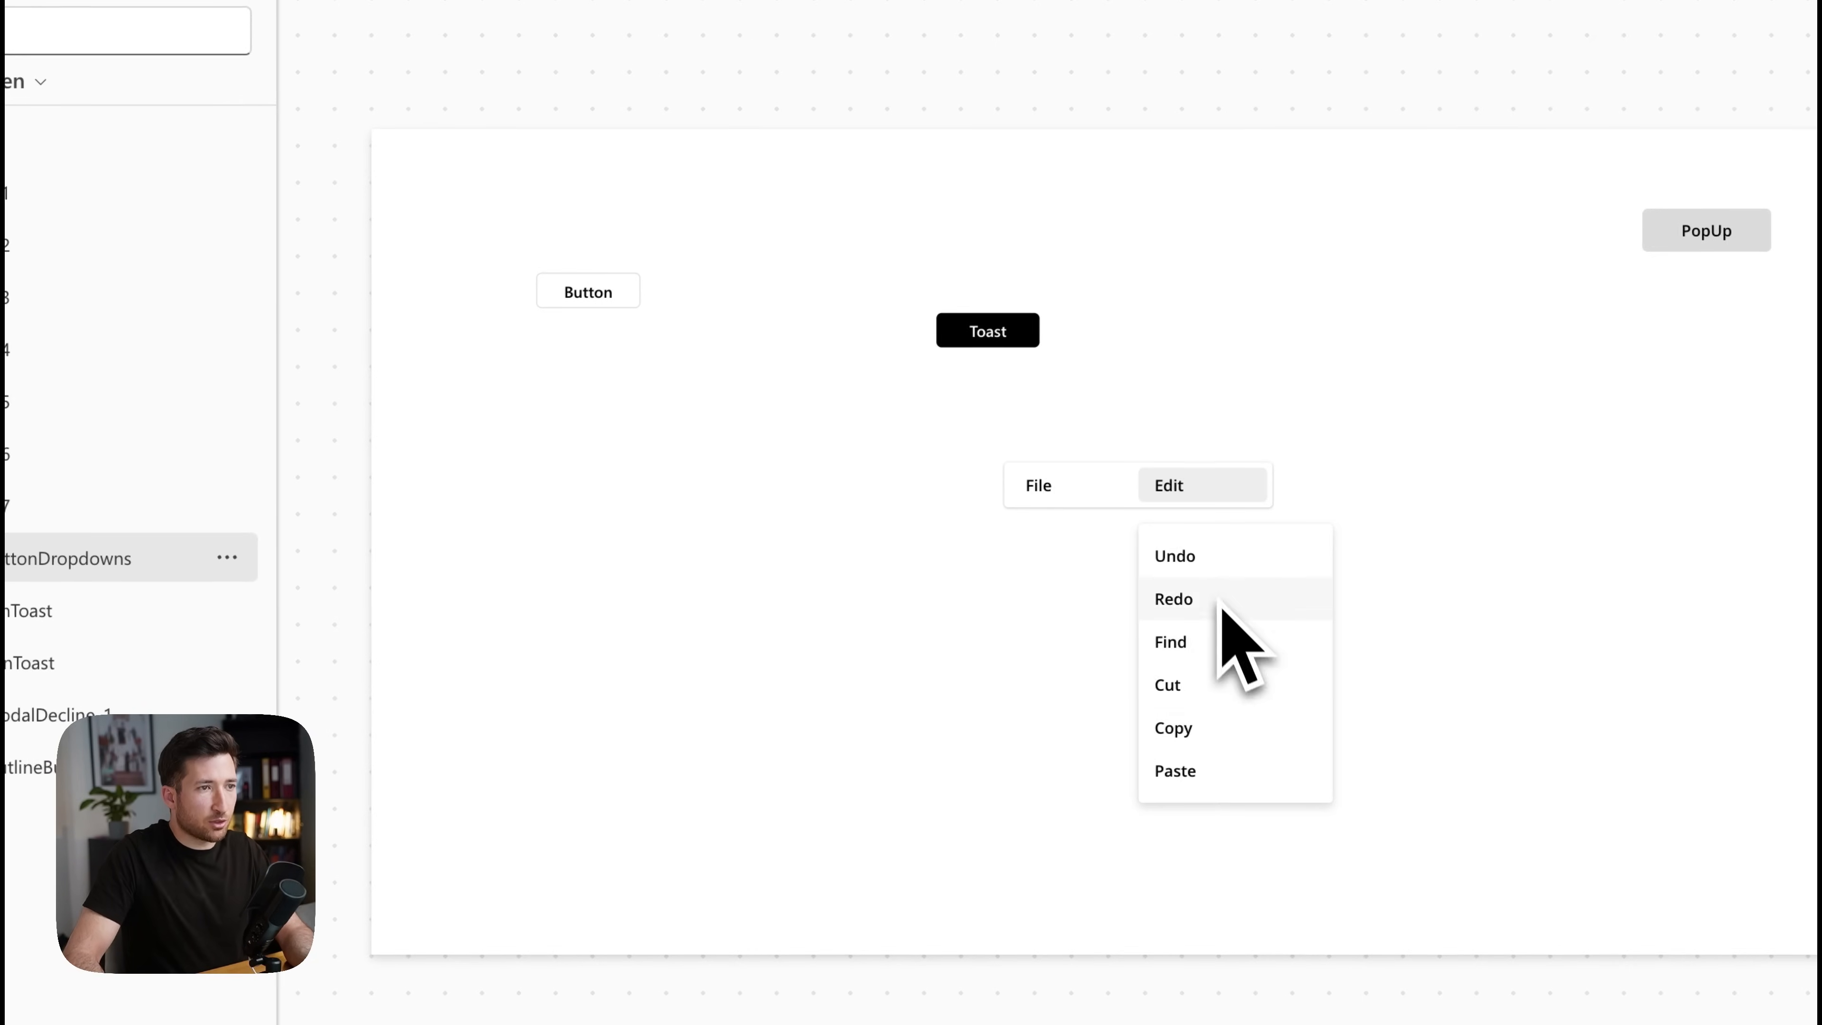
{"action": "mouse_move", "coordinate": [1226, 697]}
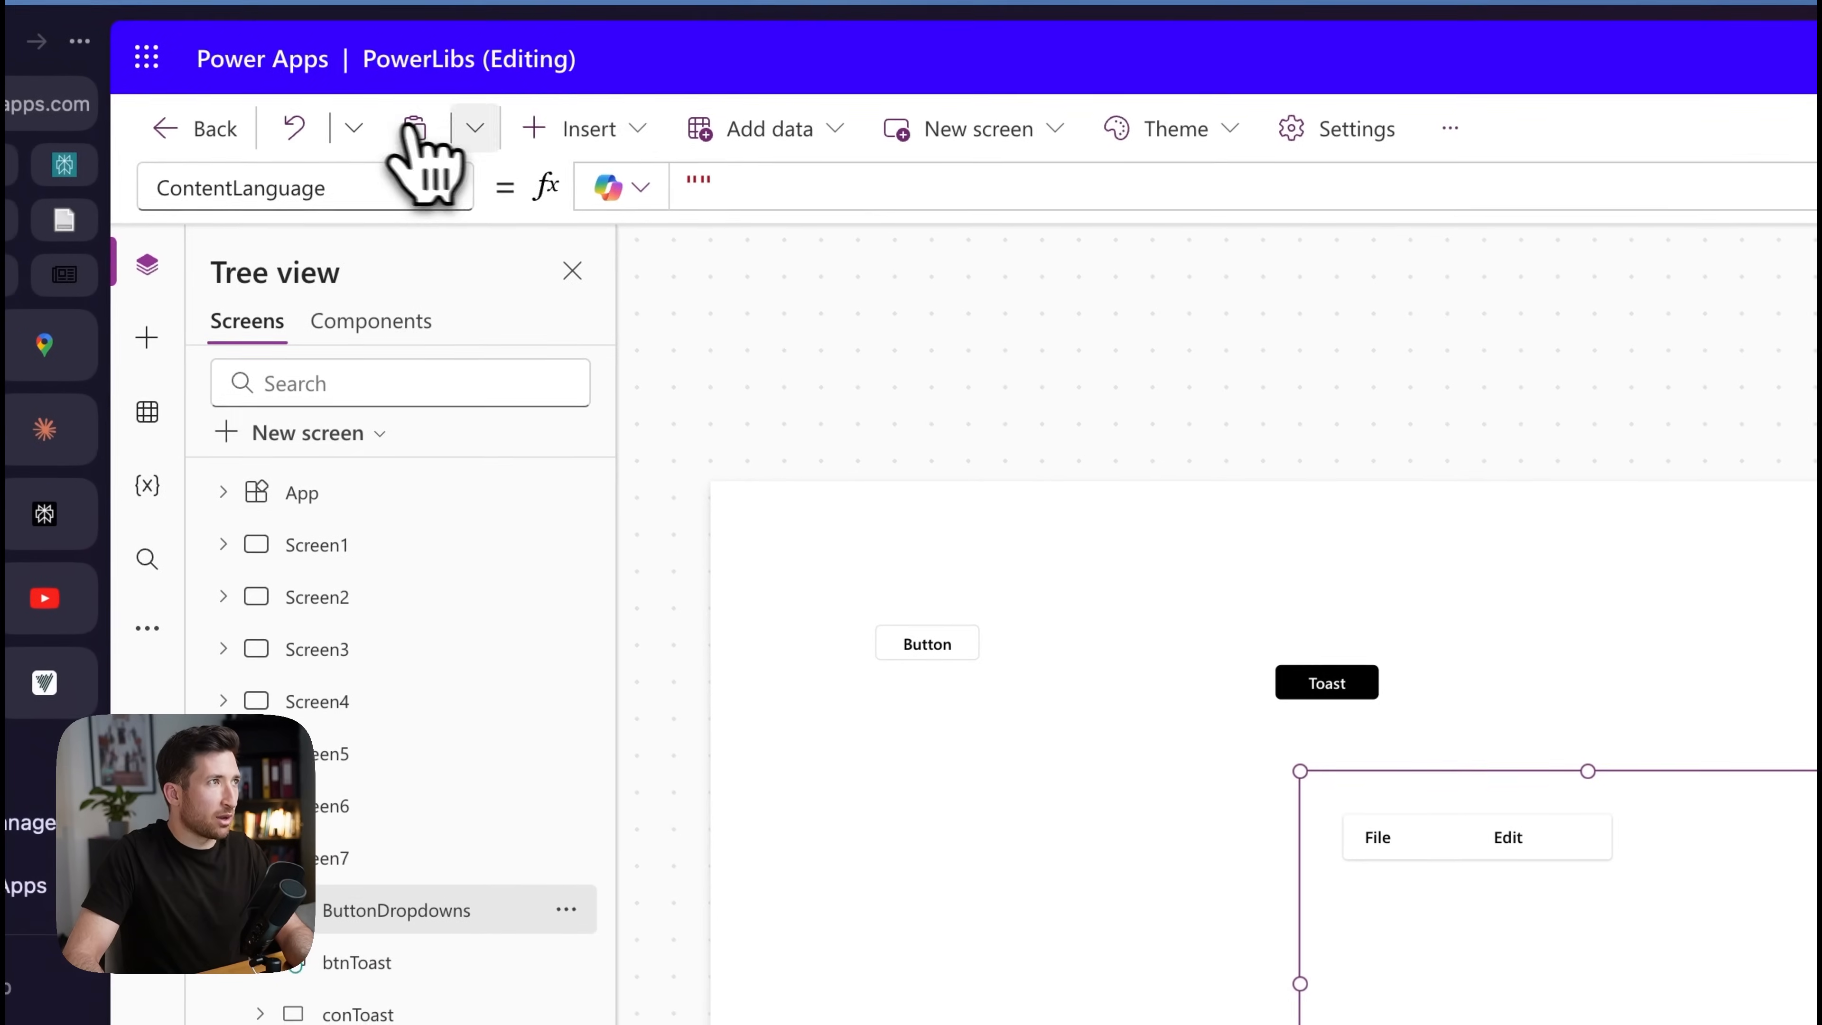
{"action": "mouse_move", "coordinate": [1202, 714]}
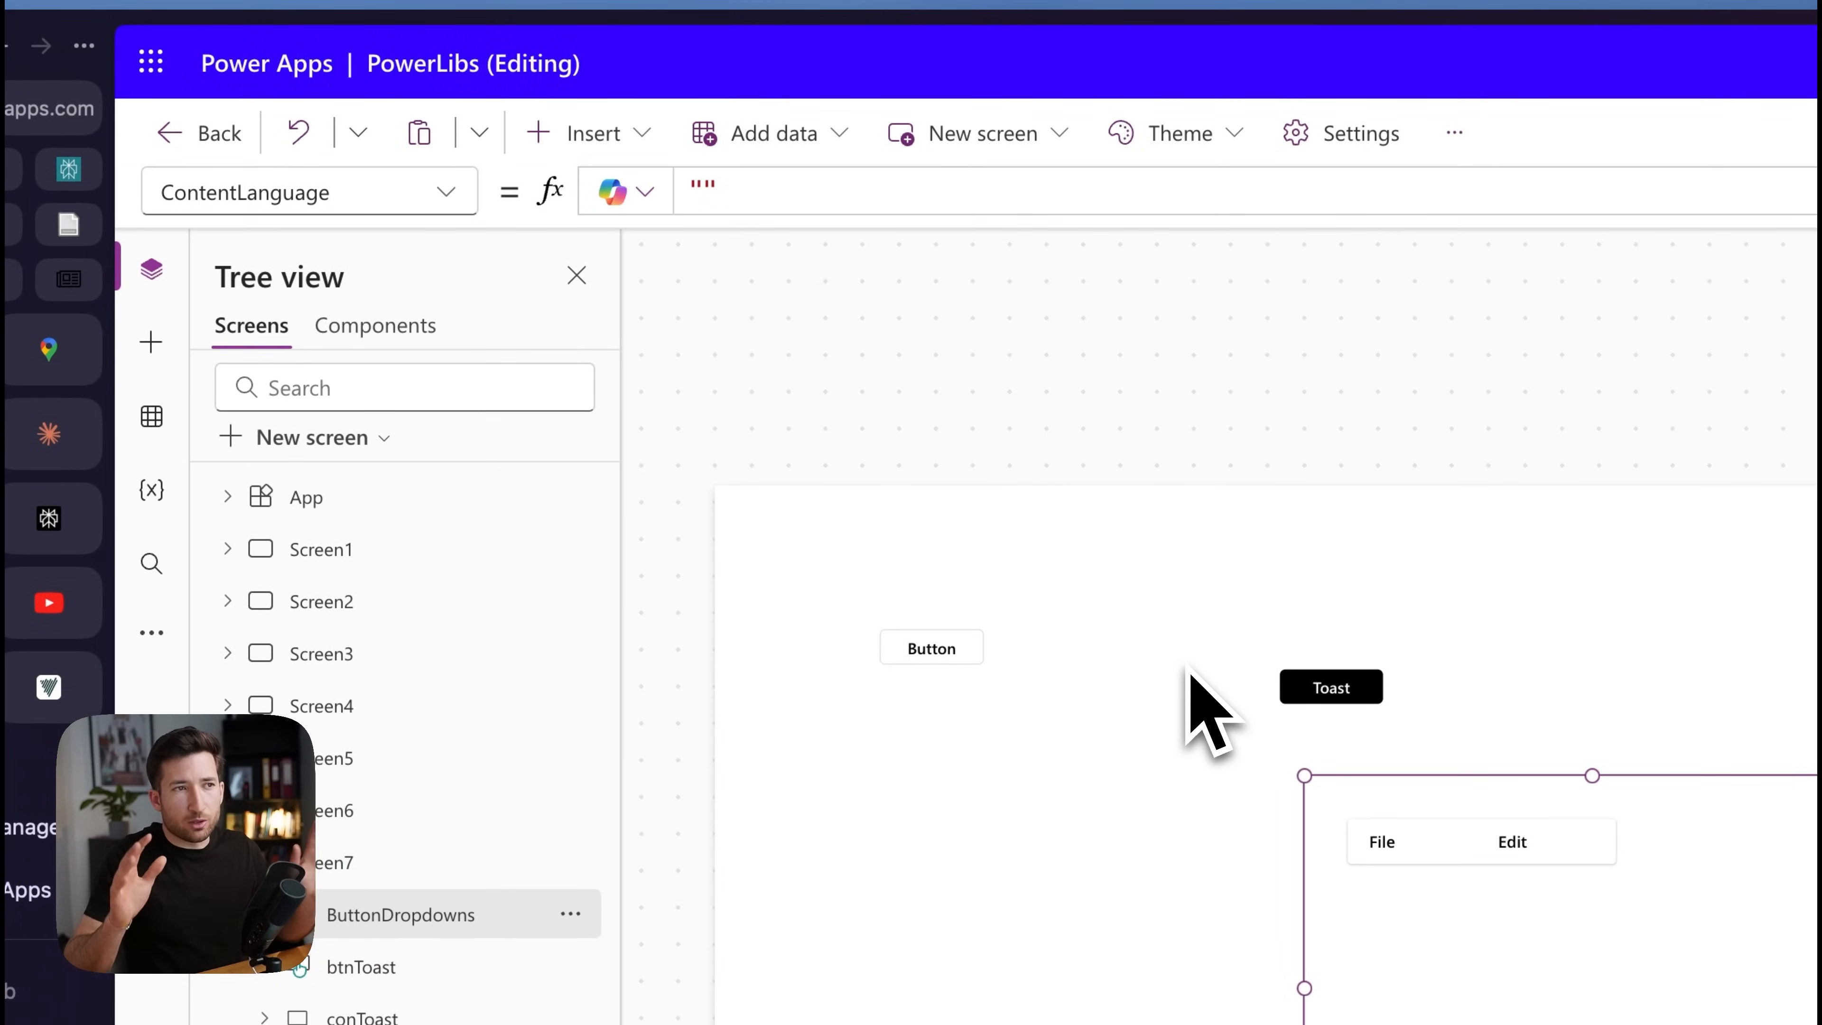